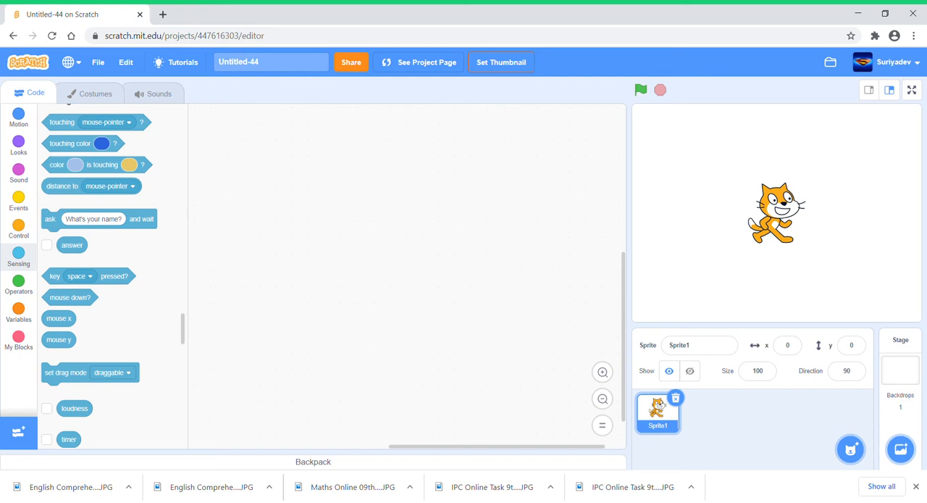
mouse_move(37, 209)
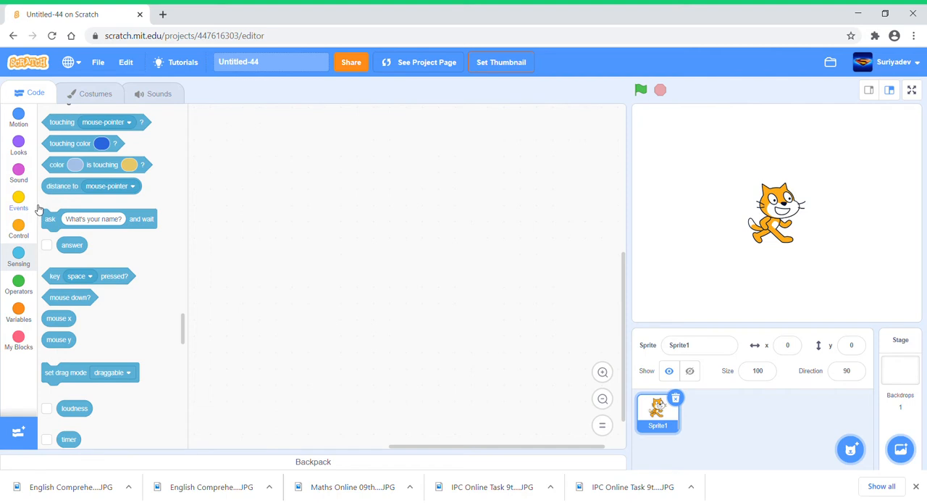
mouse_move(38, 209)
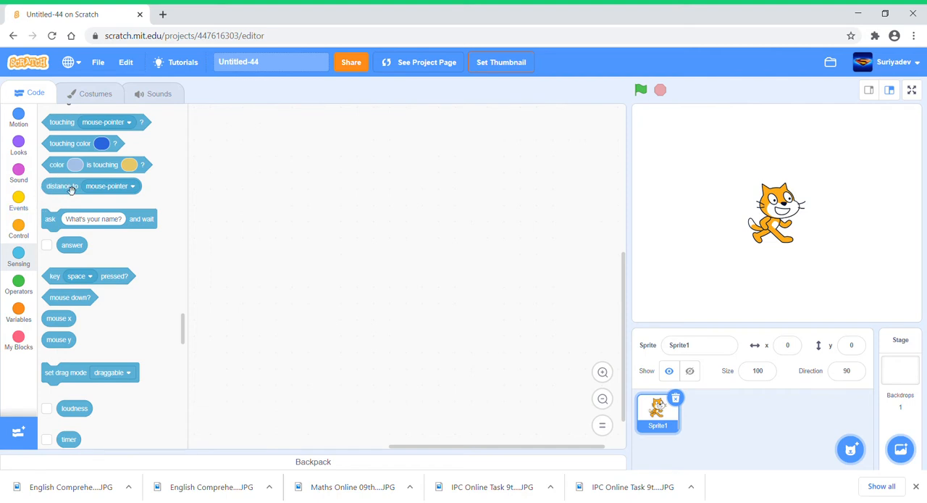
mouse_move(41, 211)
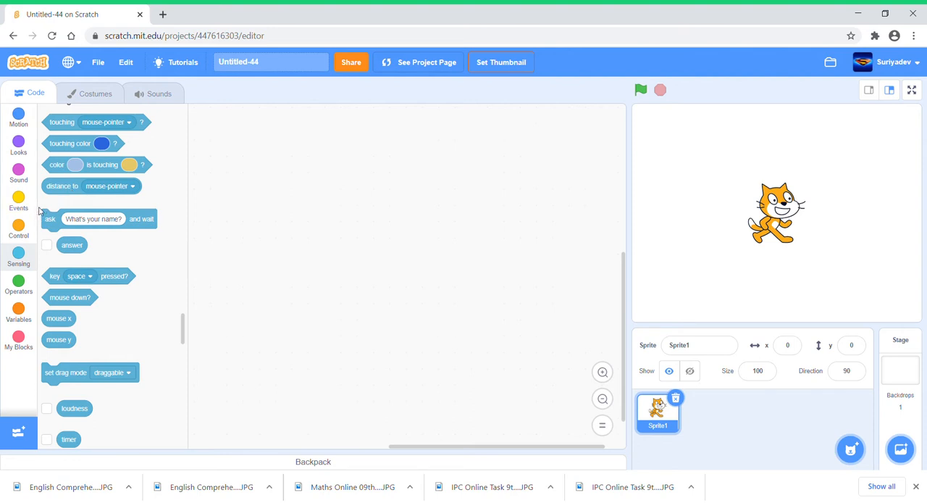
mouse_move(719, 435)
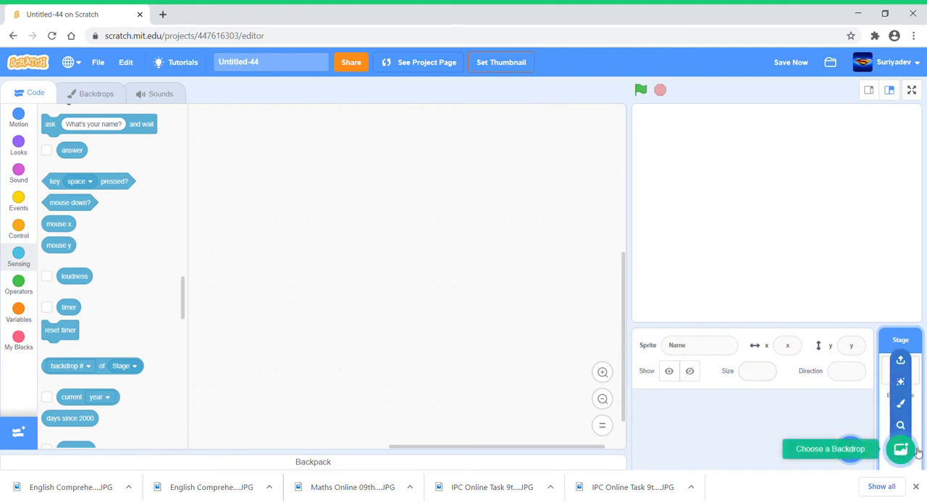
Choose the Neon Tunnel backdrop from the backdrop library.
left_click(901, 449)
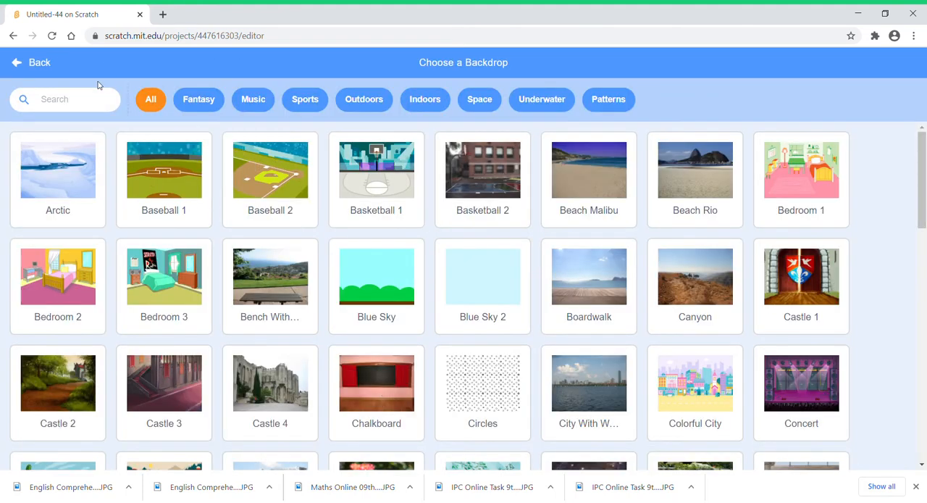
type("ne")
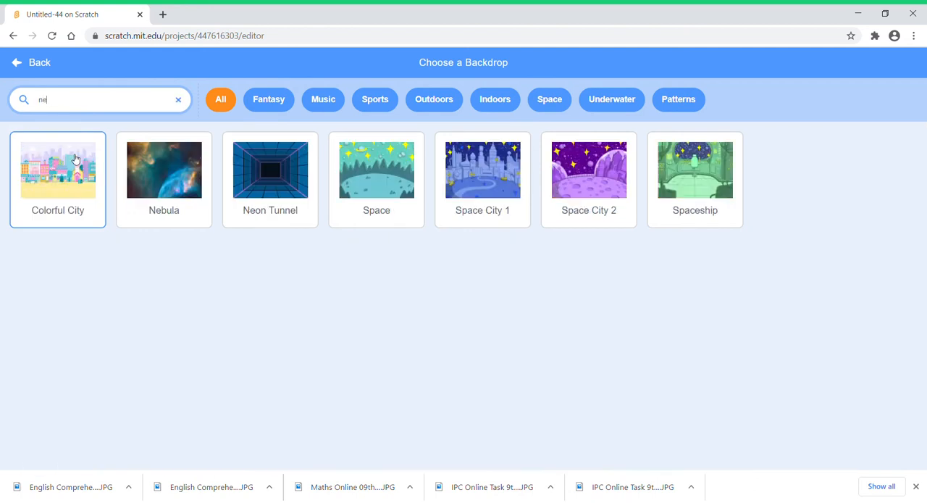
left_click(270, 171)
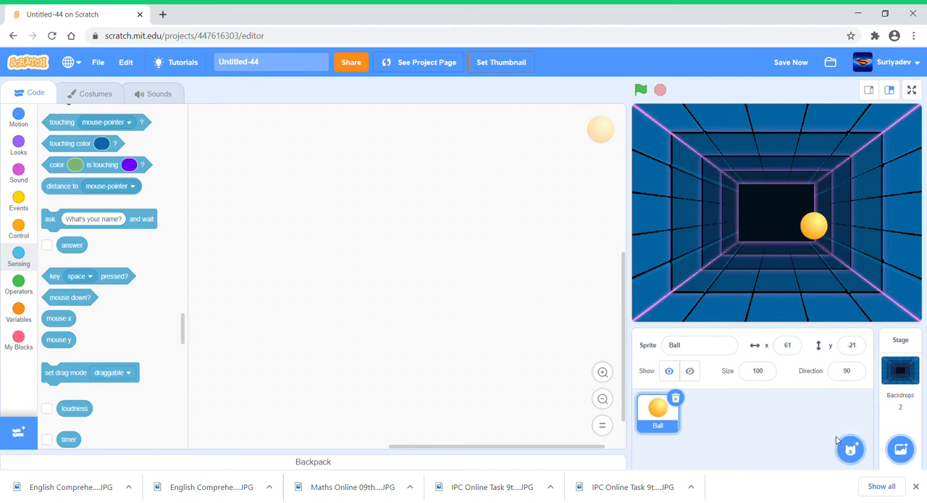
Add the Paddle and red Line sprites, placing the Line along the stage's bottom edge.
left_click(851, 449)
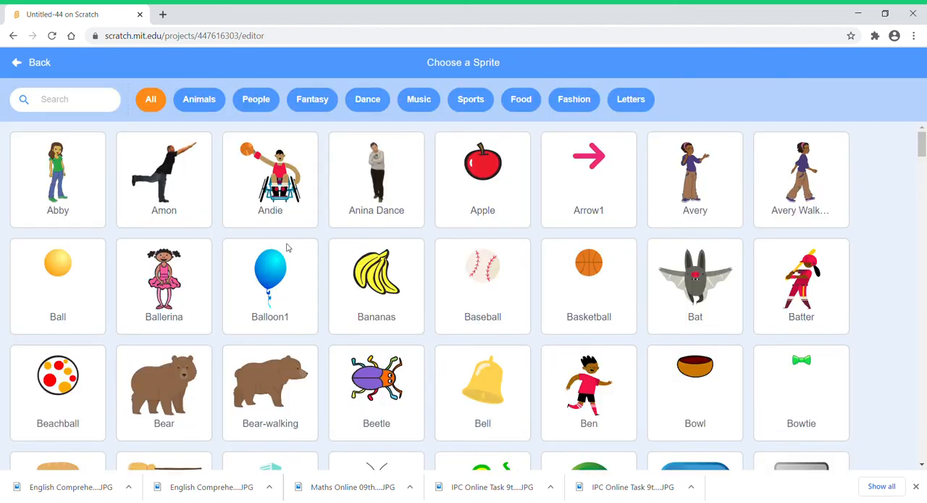
type("pad")
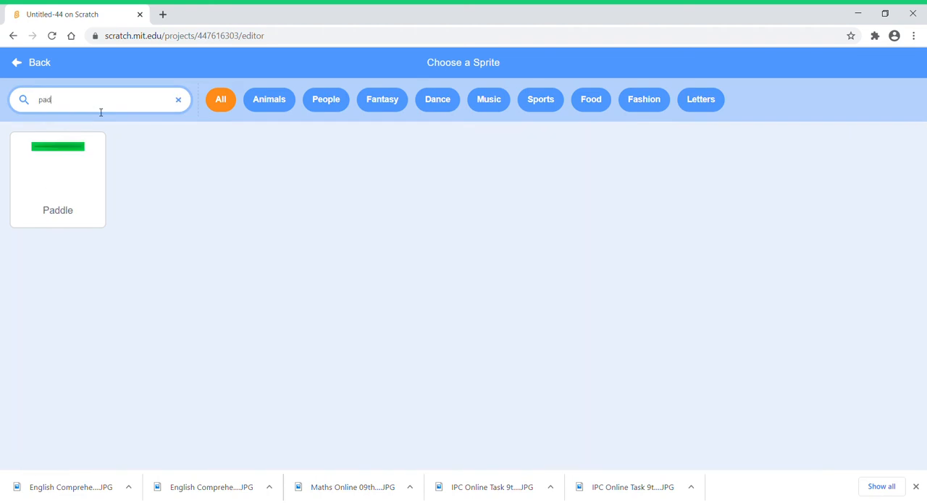
left_click(58, 177)
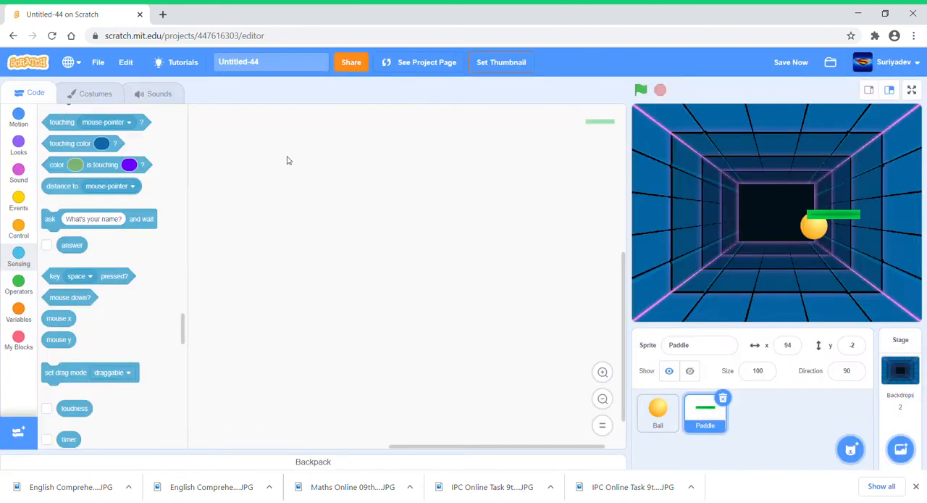
left_click(752, 412)
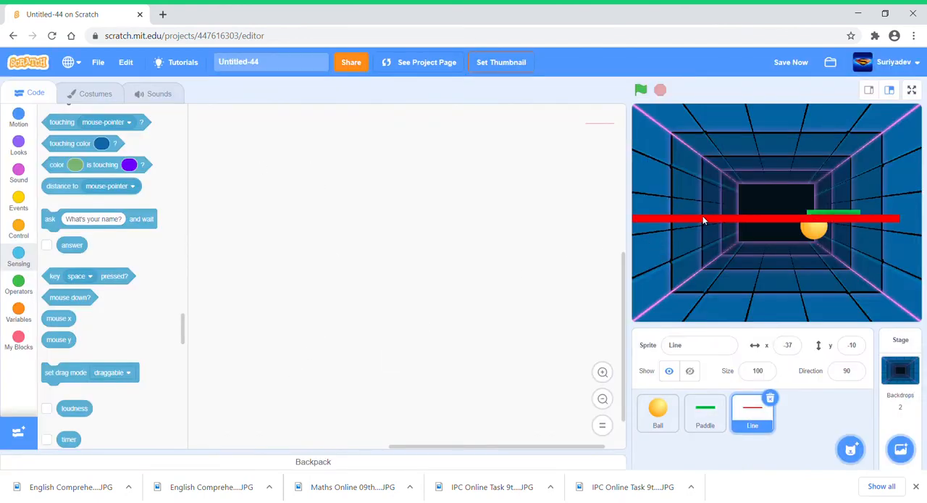
left_click_drag(765, 217, 765, 321)
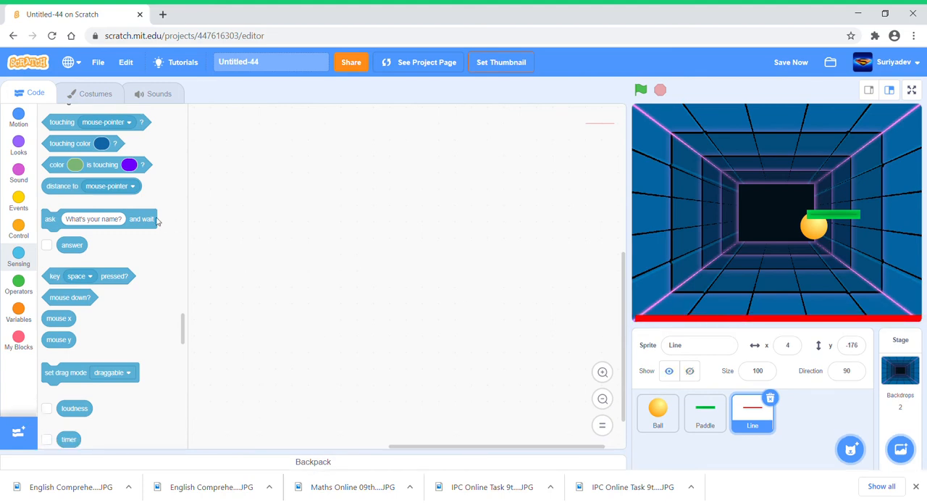
Give Line a green-flag script that shows it and forever goes to x 4, y -176.
left_click(17, 203)
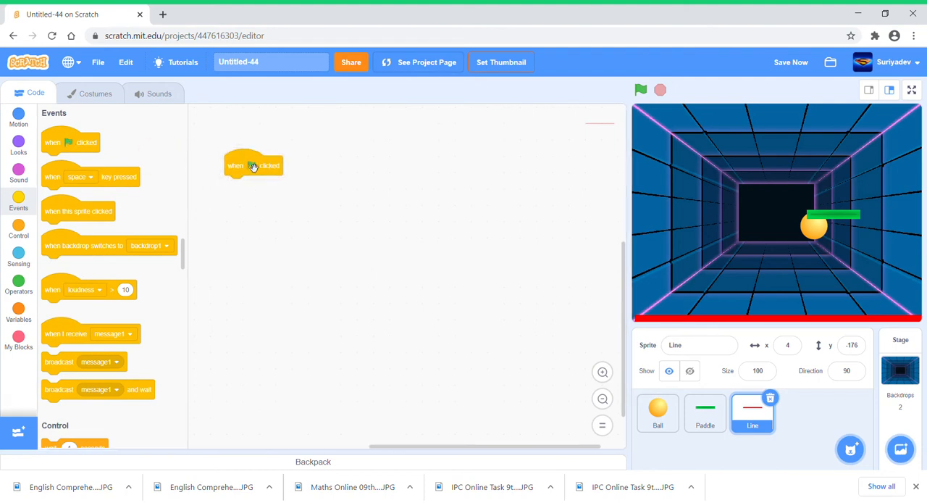
left_click(18, 229)
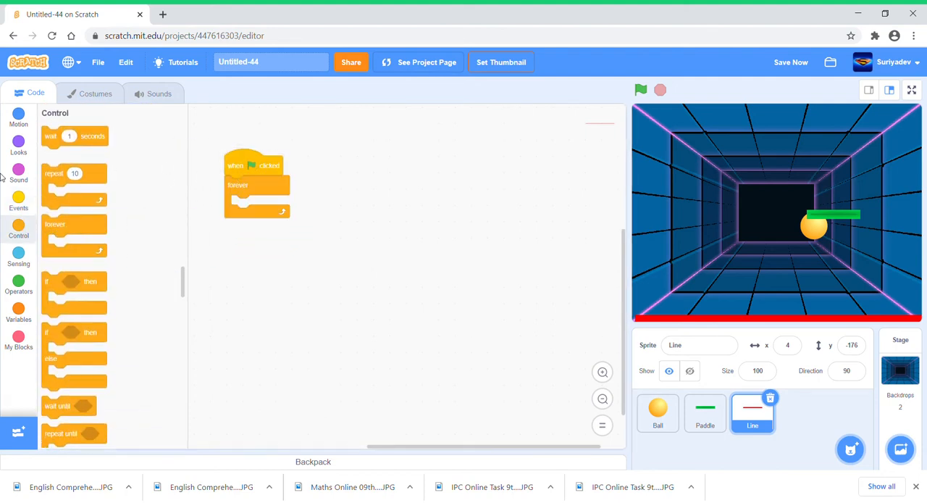
left_click(18, 142)
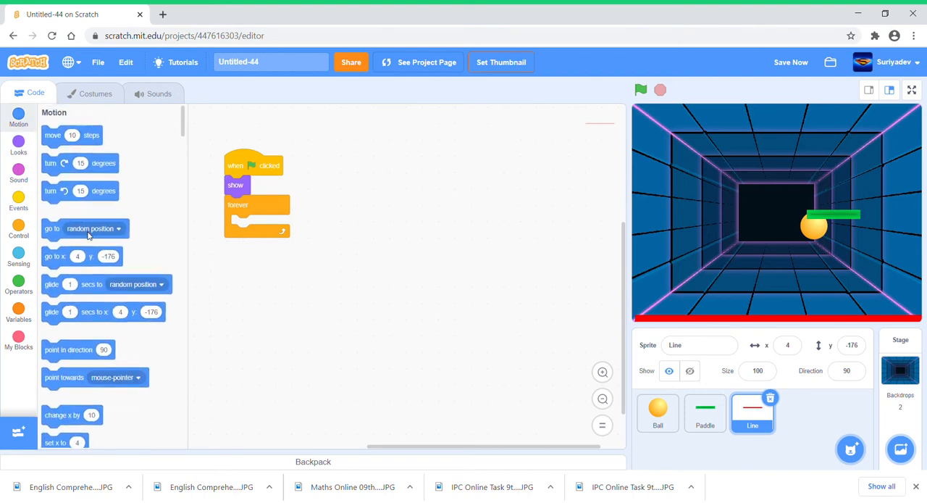
left_click_drag(82, 256, 268, 223)
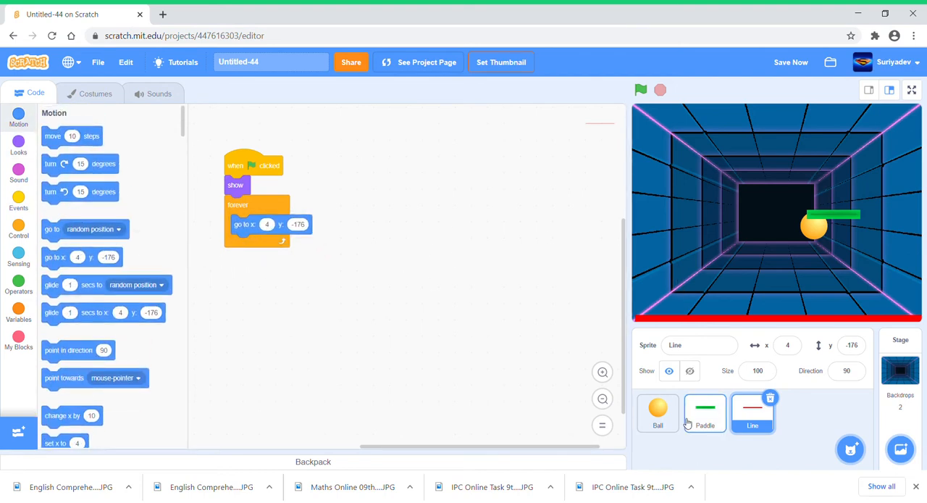
left_click(658, 411)
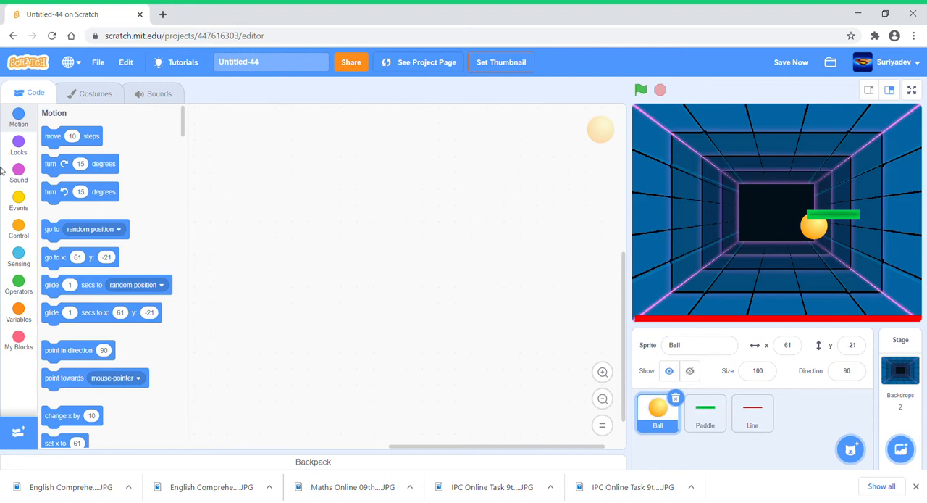
Rename 'my variable' to Score and show its readout on the stage.
left_click(17, 311)
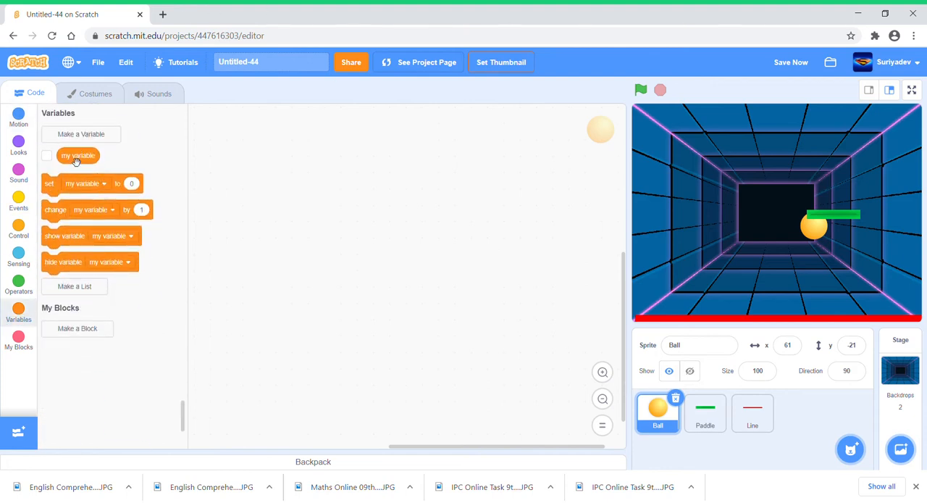
right_click(78, 157)
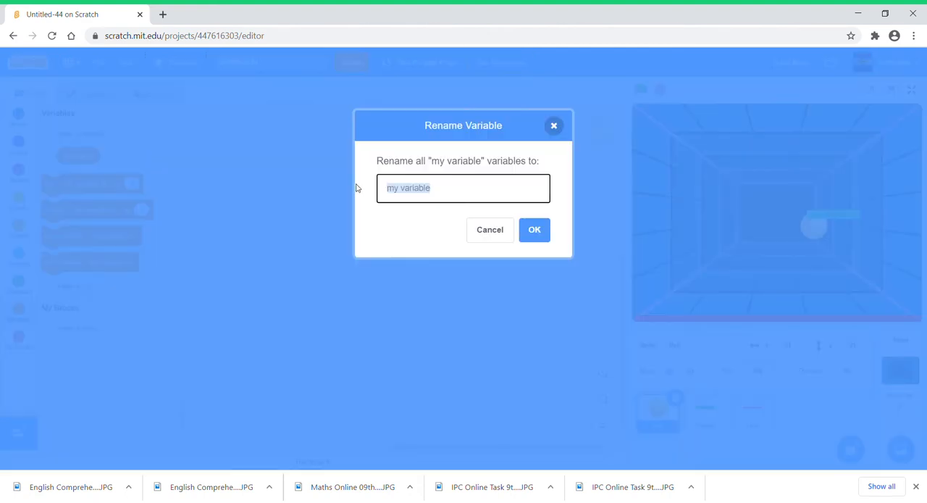
type("Sc")
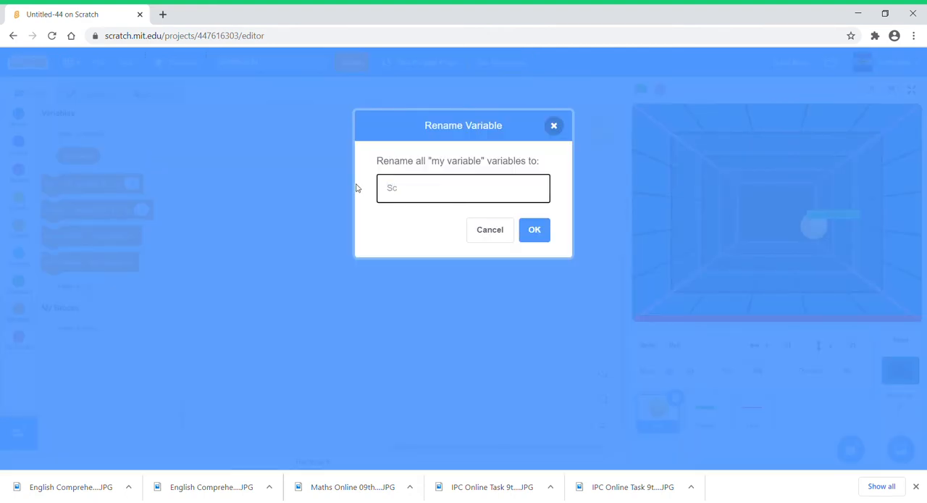
left_click(534, 228)
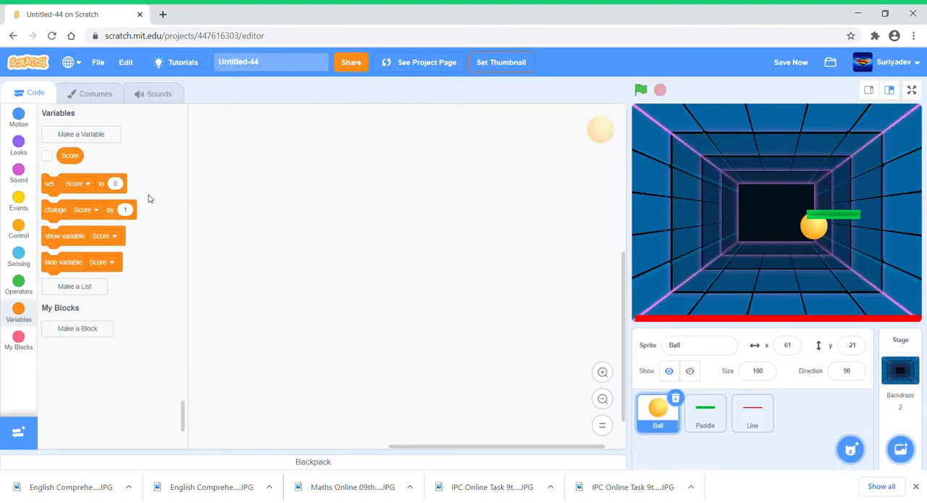
left_click(47, 155)
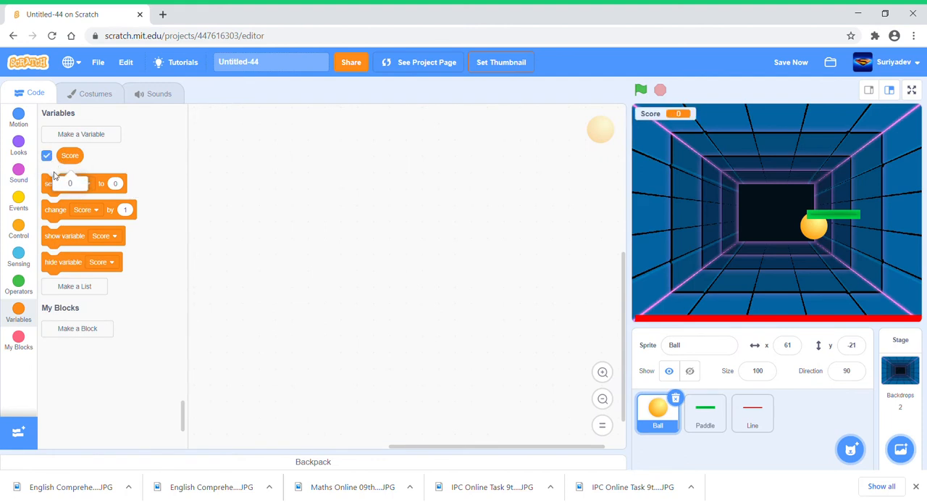
Add 'set Score to 0' and 'show variable Score' to Ball's flag script and move it top-left.
left_click_drag(69, 182, 292, 168)
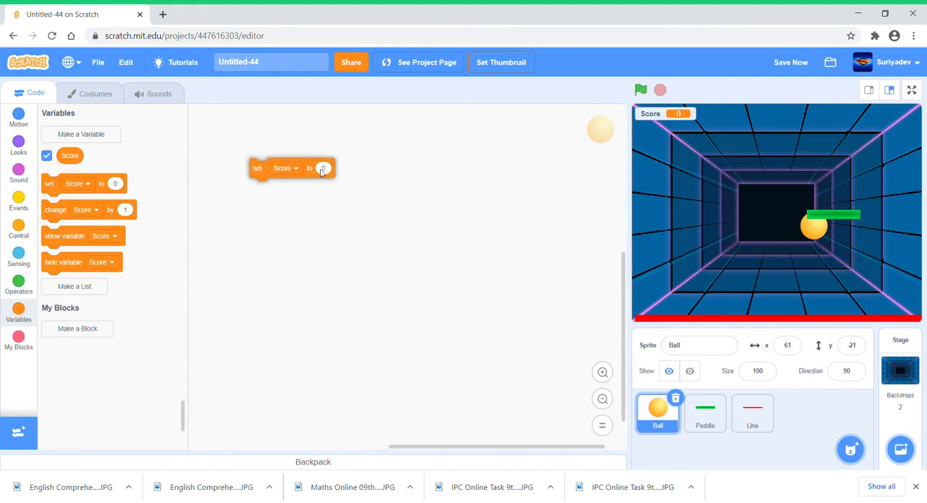
left_click_drag(64, 235, 274, 188)
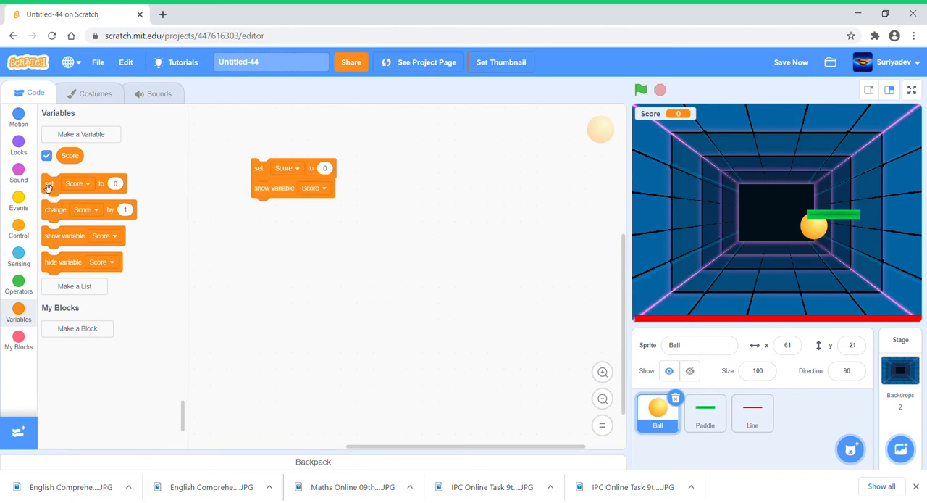
left_click(17, 197)
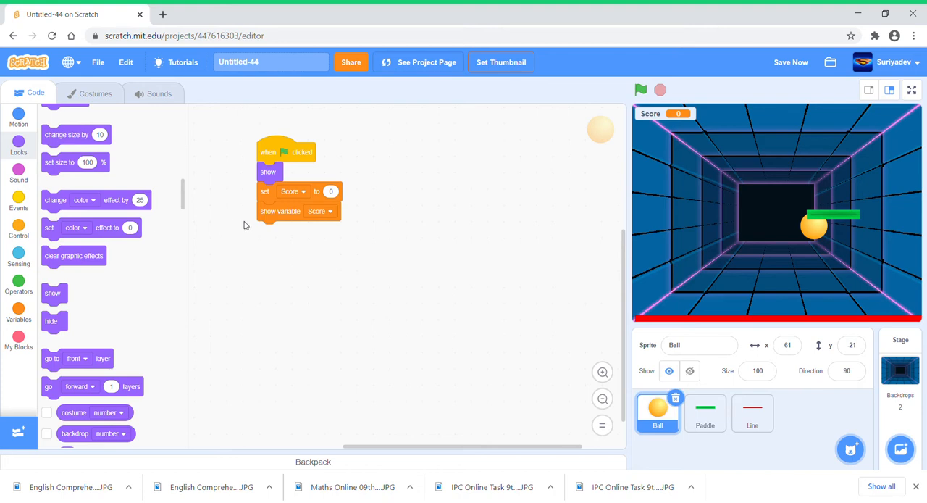
left_click_drag(287, 151, 380, 151)
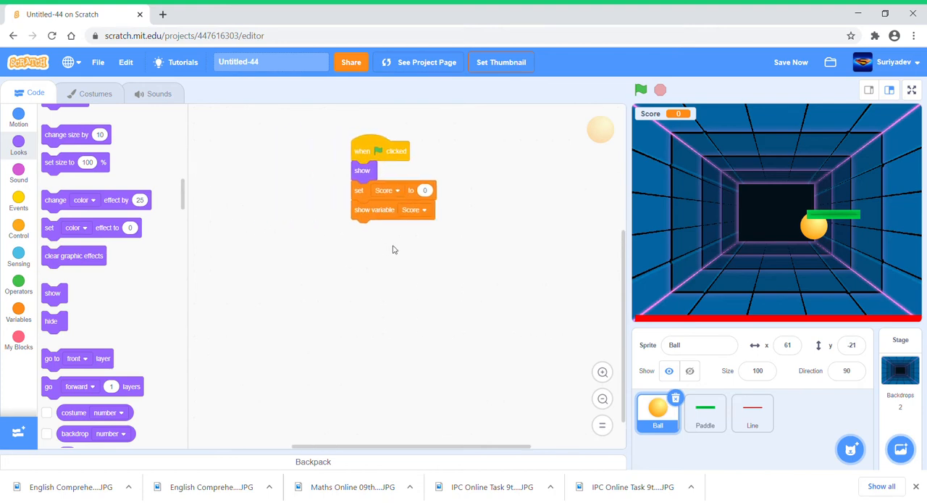
left_click_drag(379, 151, 398, 147)
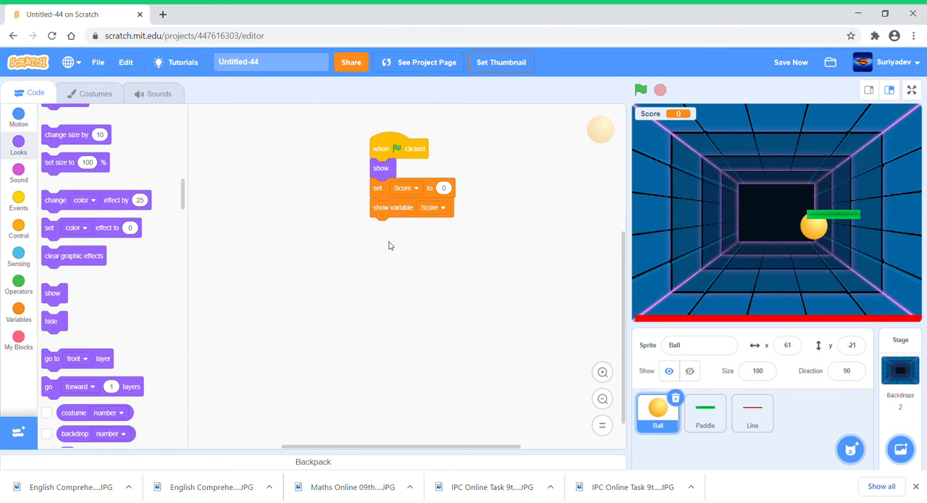
left_click_drag(398, 148, 321, 113)
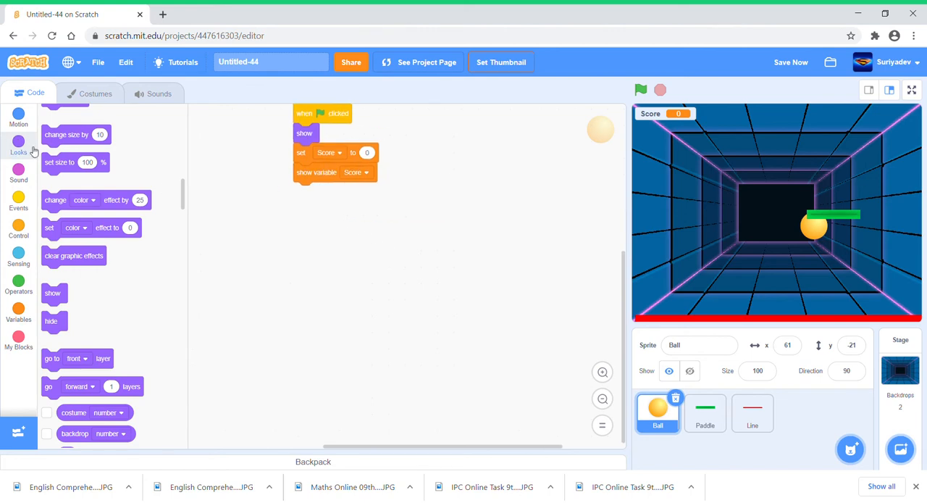
Start Ball's second flag script with 'point in direction 45'.
left_click(17, 116)
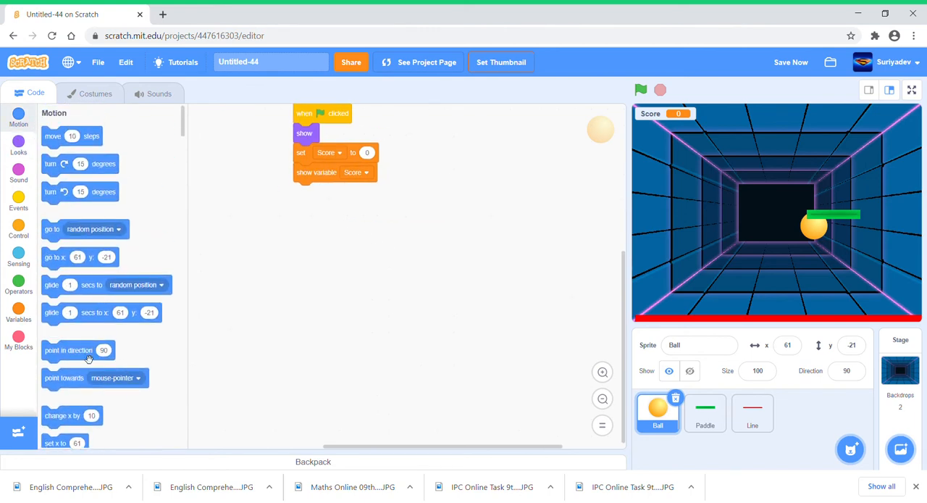
left_click_drag(78, 351, 334, 287)
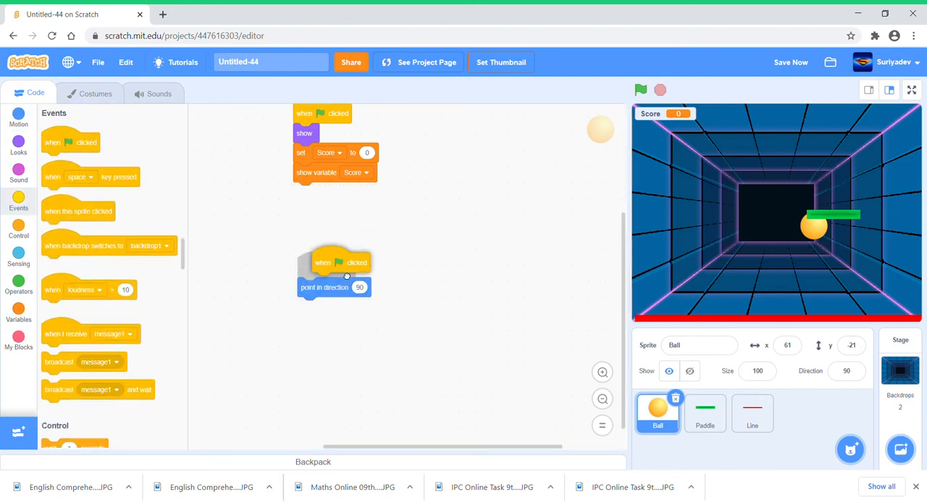
left_click(359, 287)
type("45")
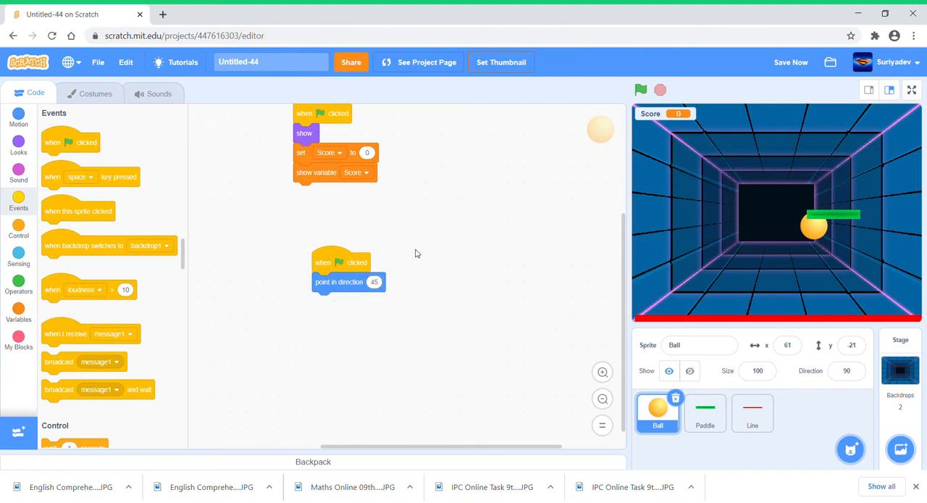
Add a forever loop with 'move 20 steps' and 'if on edge, bounce', then select Paddle.
left_click(18, 230)
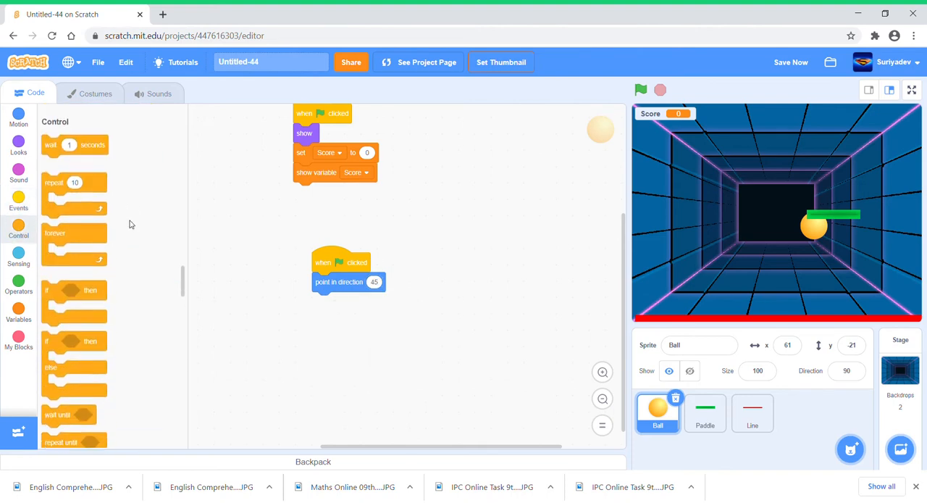
left_click_drag(55, 223, 345, 301)
type("20")
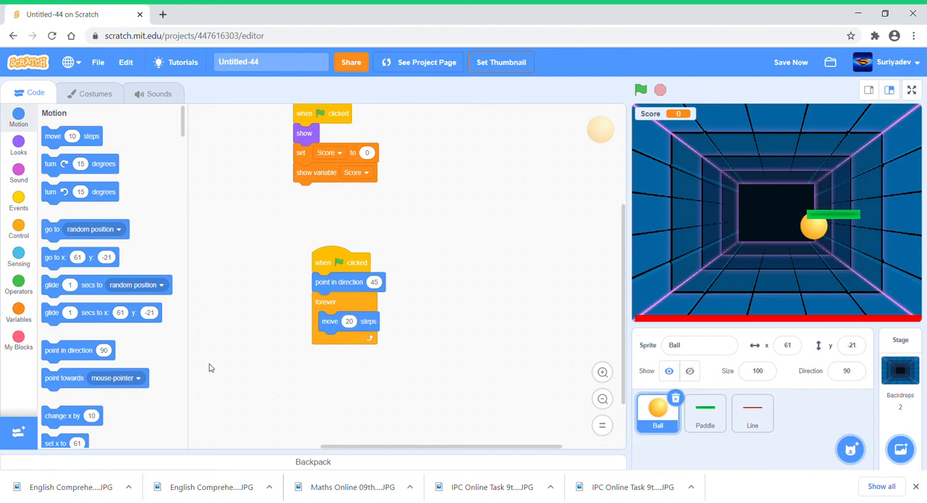
scroll("down", 3)
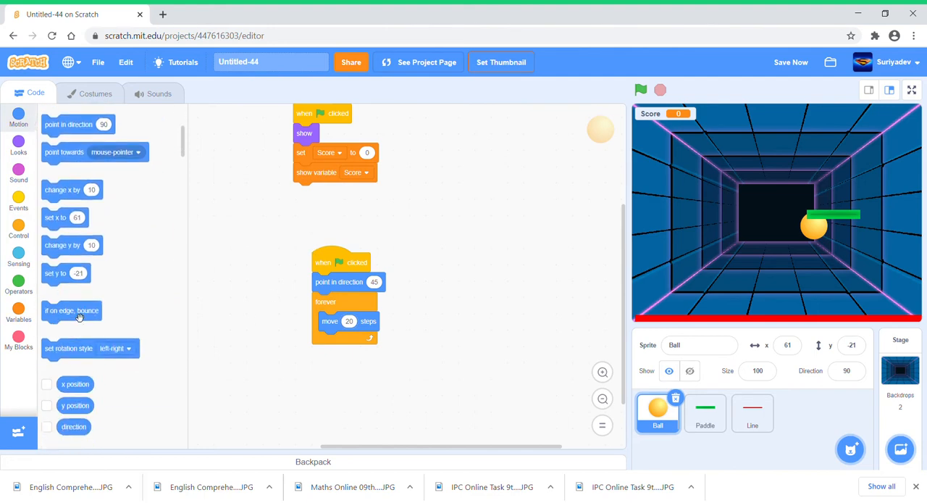
left_click_drag(73, 310, 348, 342)
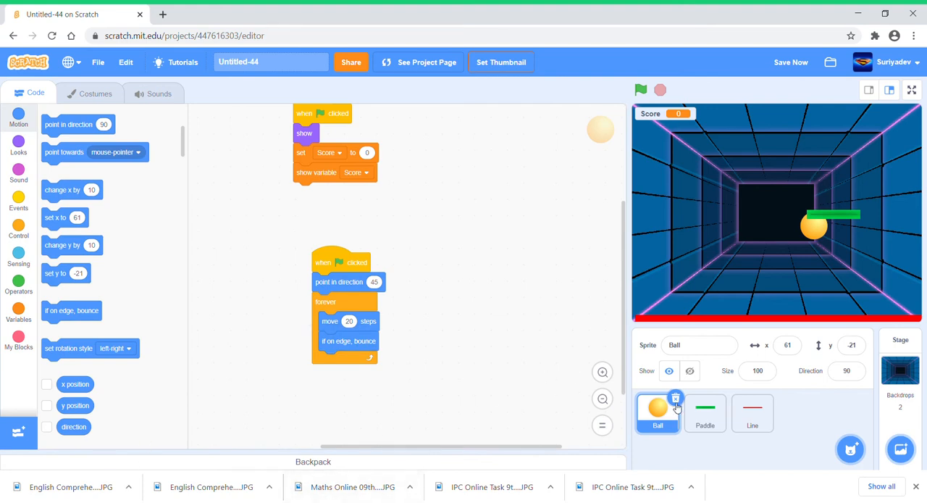
left_click(704, 413)
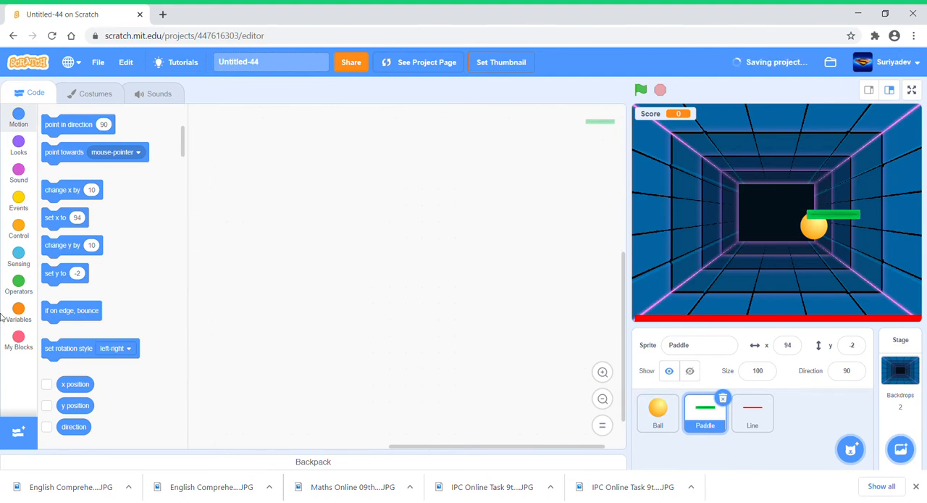
Give Paddle a flag script that shows it and goes to x -46, y -120 at the stage bottom.
left_click(18, 201)
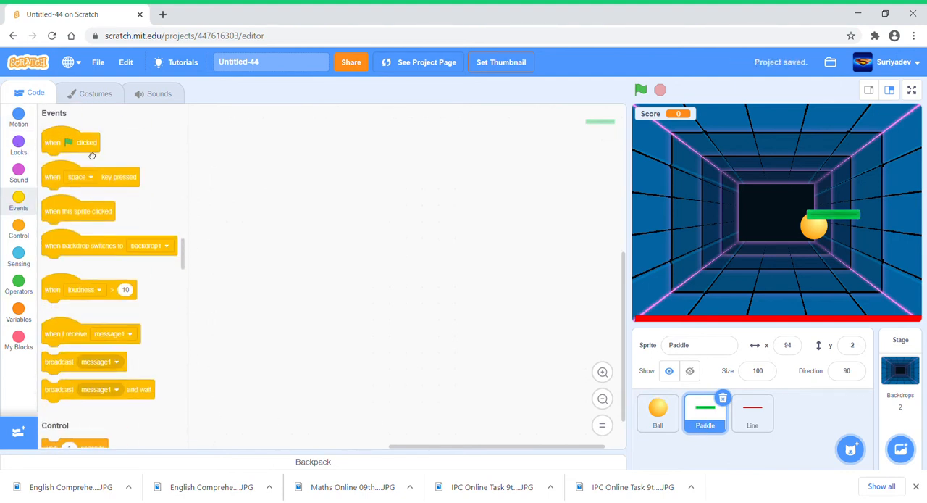
left_click_drag(69, 142, 365, 168)
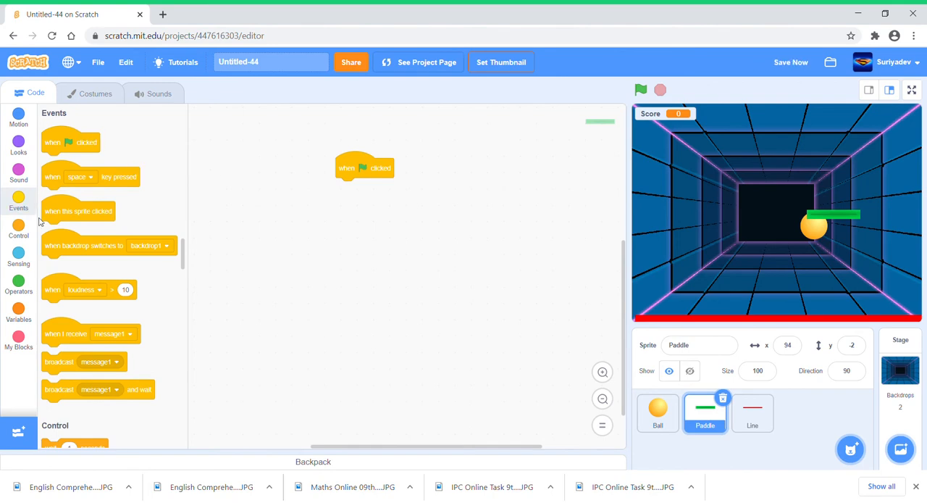
left_click(17, 230)
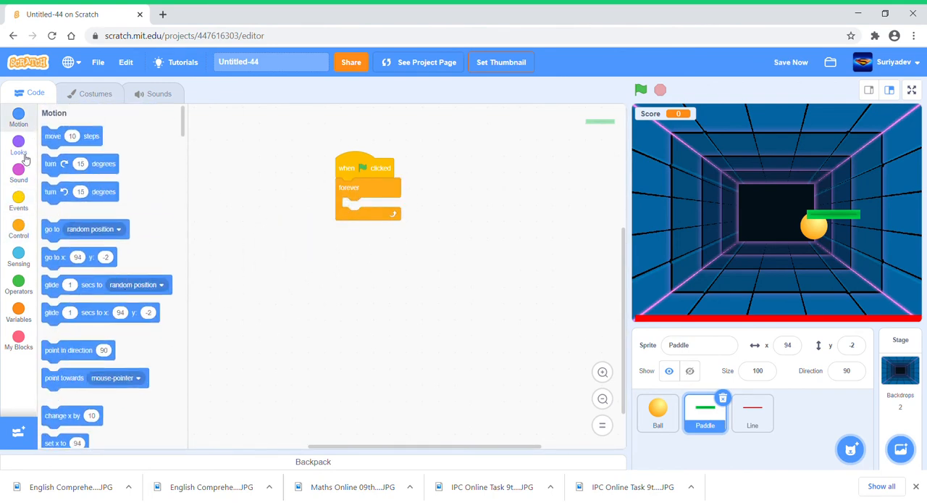
left_click(17, 142)
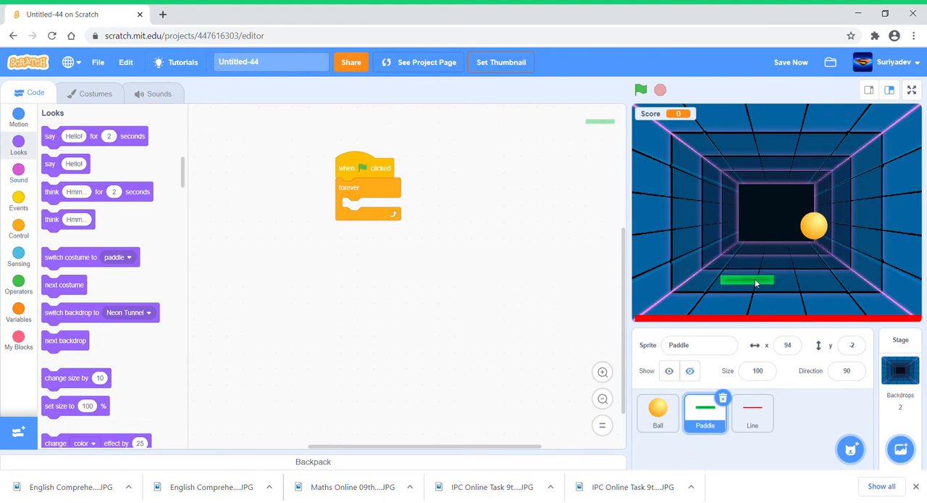
left_click_drag(746, 281, 751, 285)
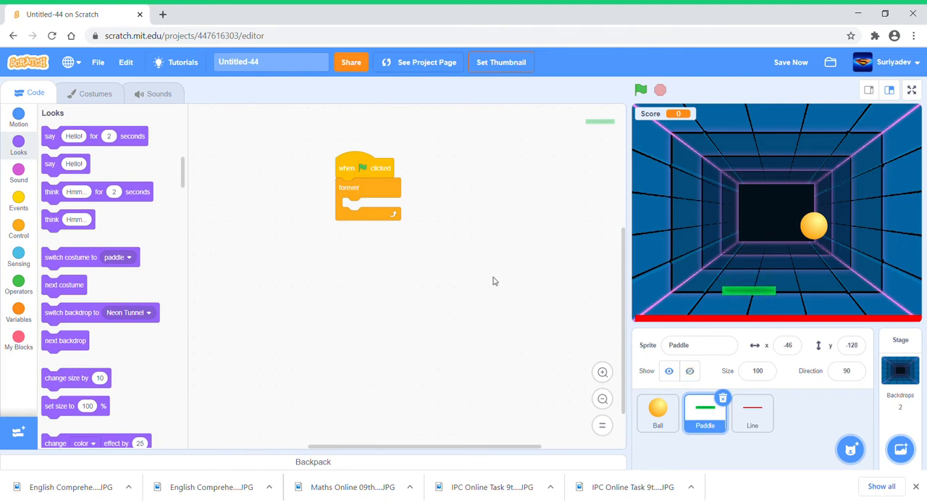
left_click(17, 118)
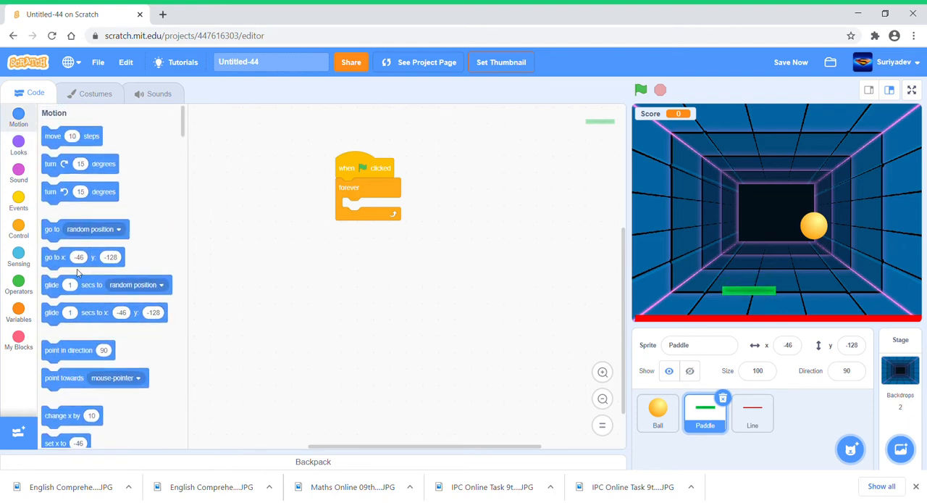
left_click_drag(83, 257, 366, 187)
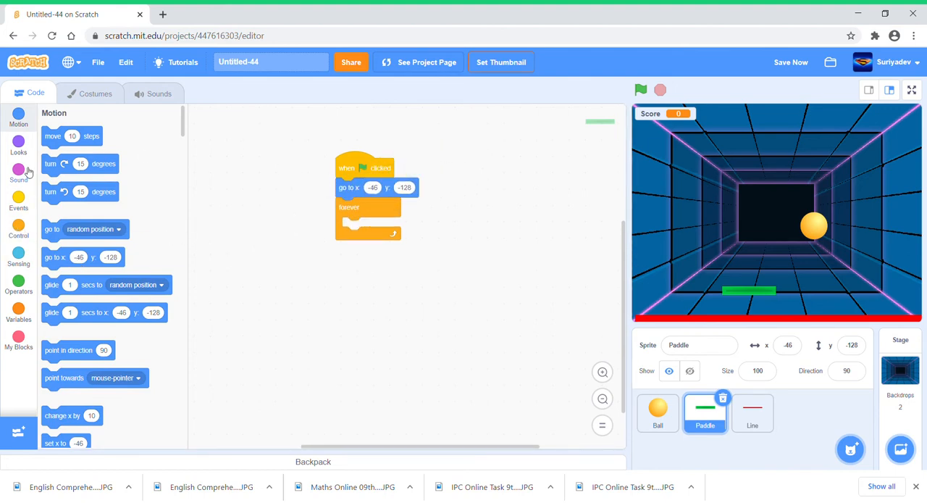
Make Paddle forever set x to mouse x, and run the game to test it.
left_click(17, 142)
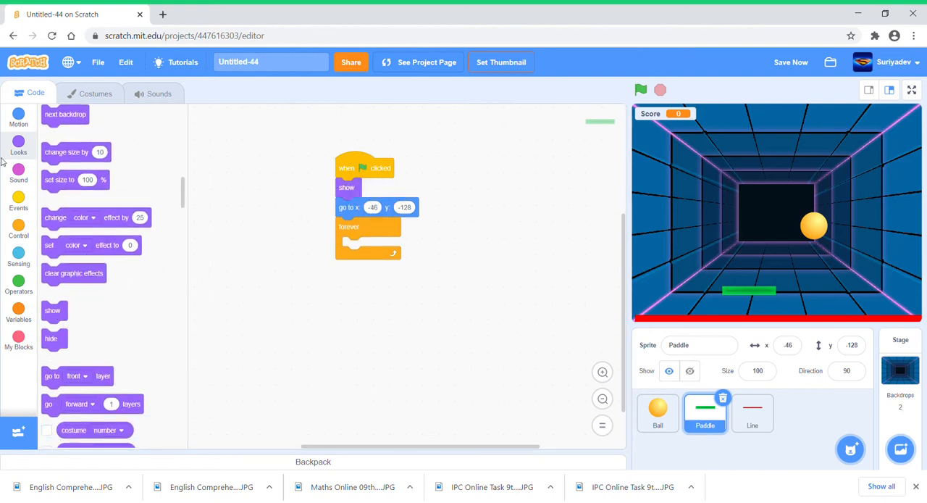
left_click(17, 117)
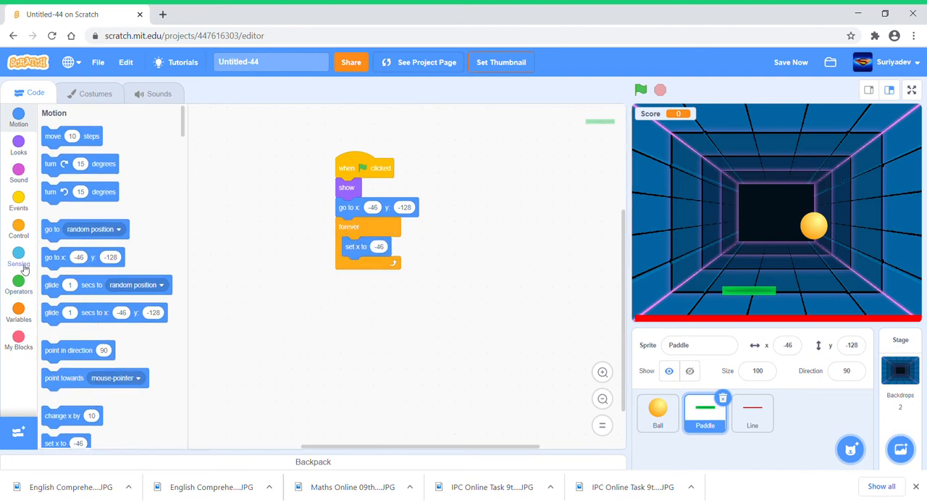
left_click(18, 258)
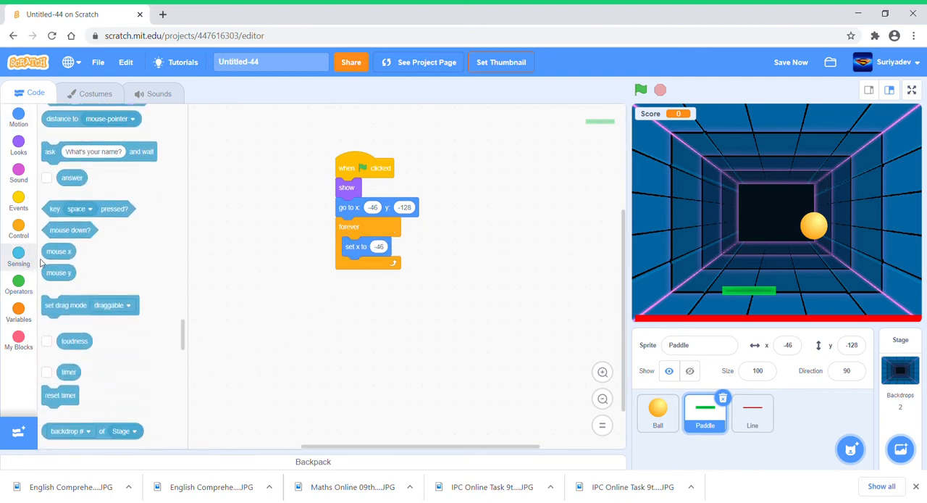
left_click_drag(58, 251, 377, 246)
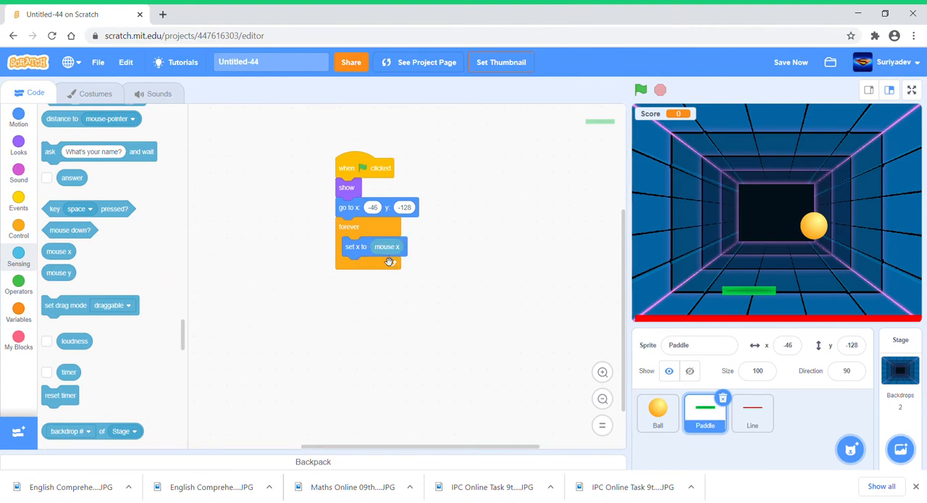
left_click(640, 90)
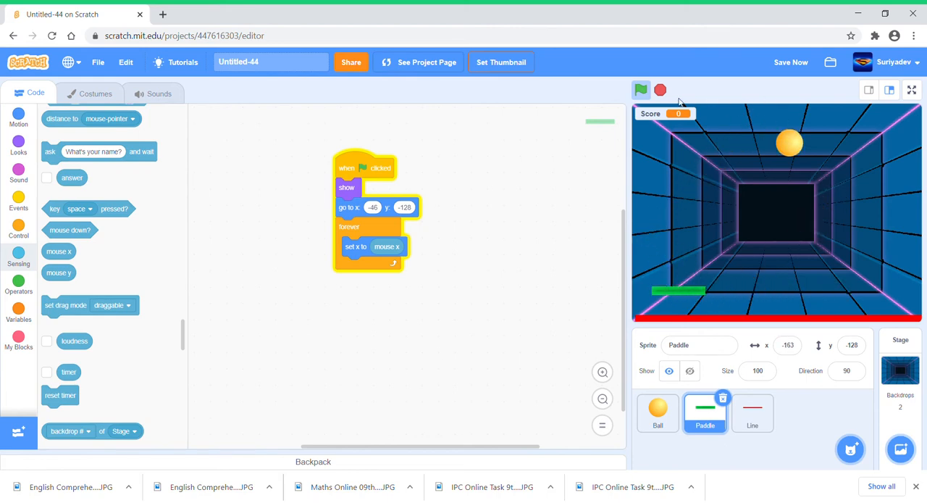
In Ball's forever loop, add an if checking 'touching Paddle'.
left_click(658, 409)
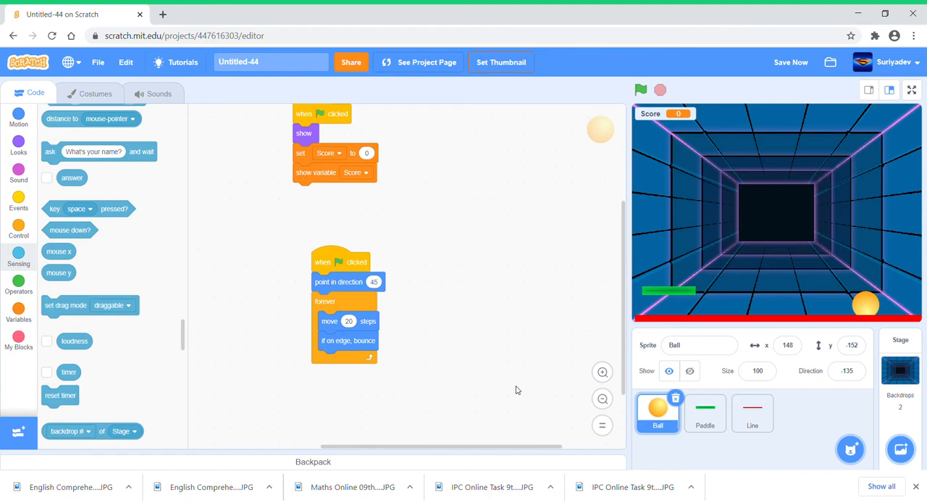
mouse_move(438, 272)
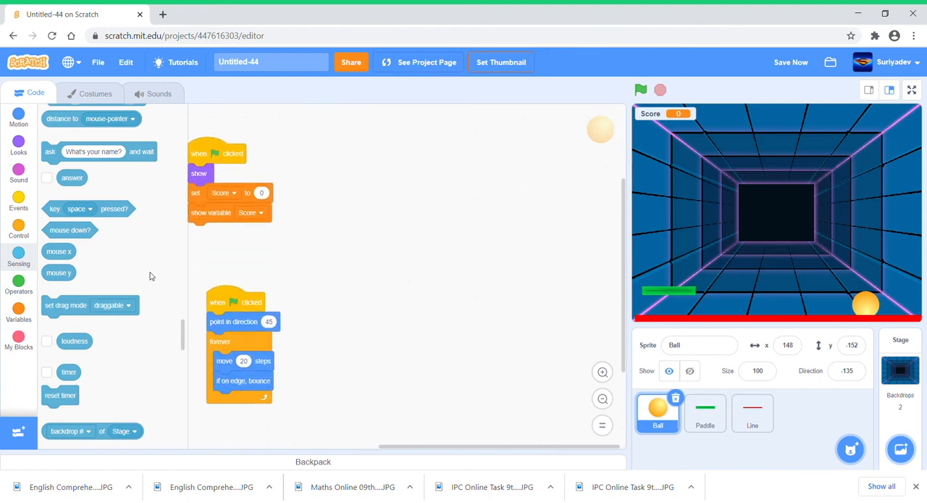
mouse_move(41, 197)
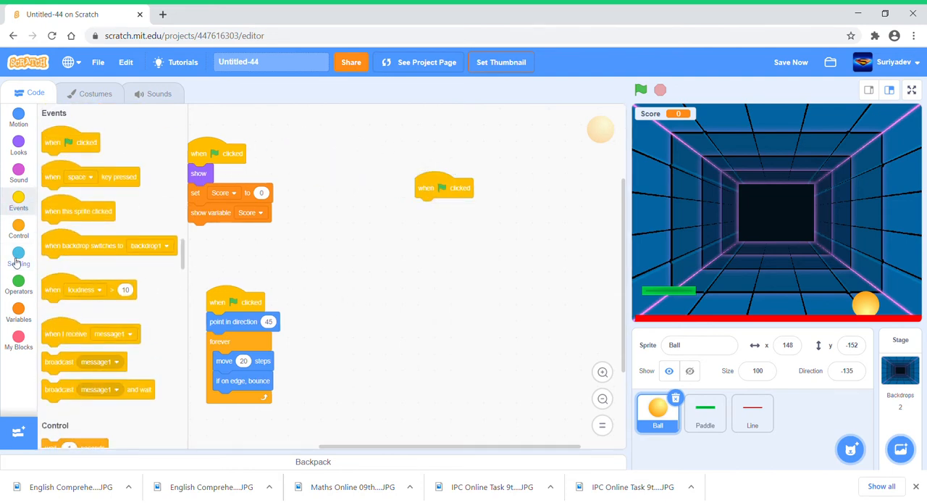
left_click(18, 229)
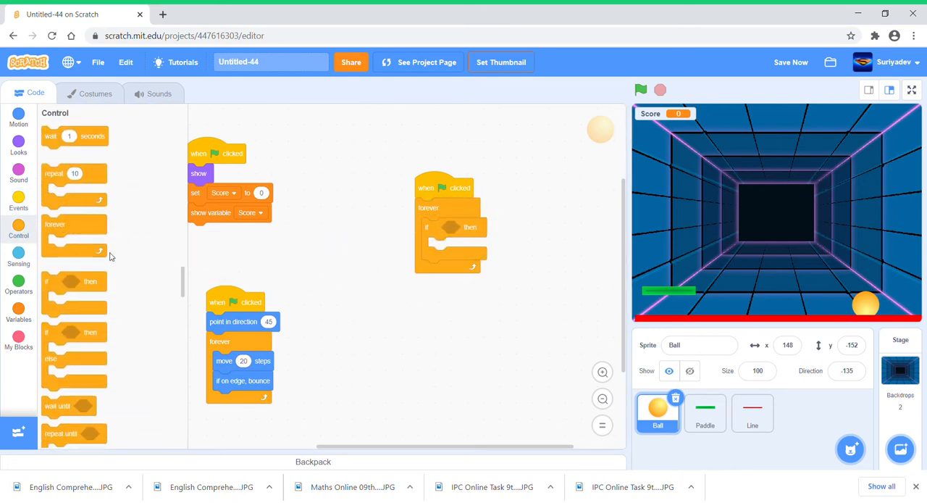
left_click(17, 254)
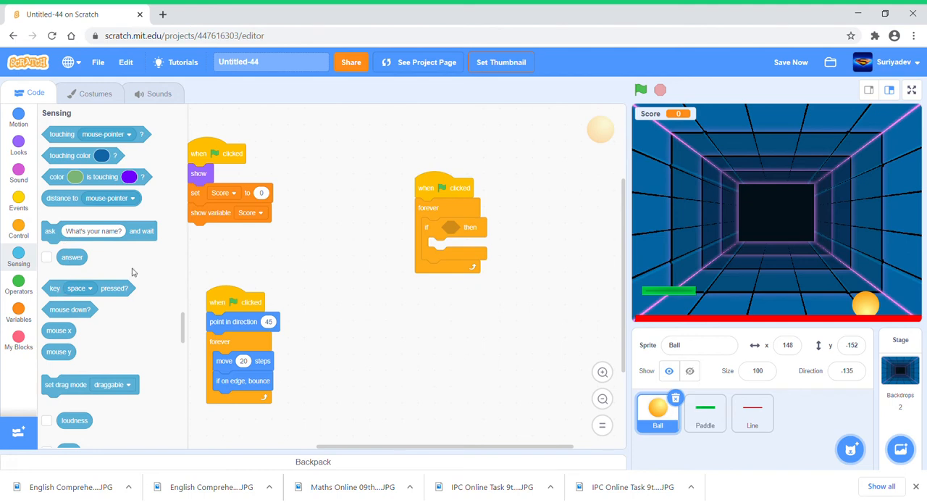
left_click(484, 226)
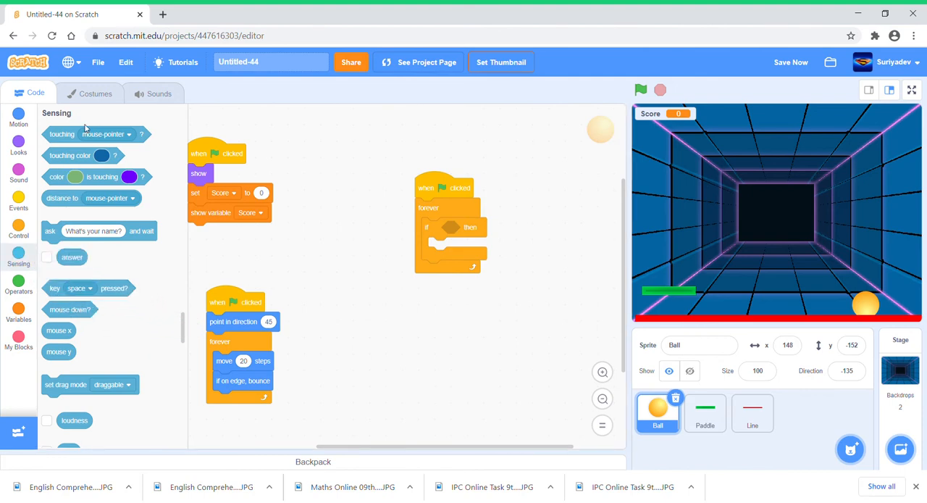
left_click_drag(61, 134, 456, 229)
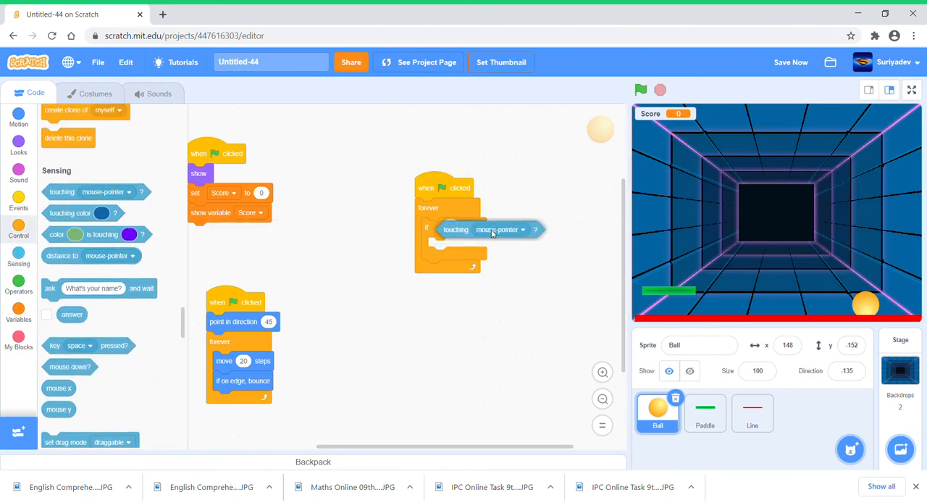
left_click(502, 229)
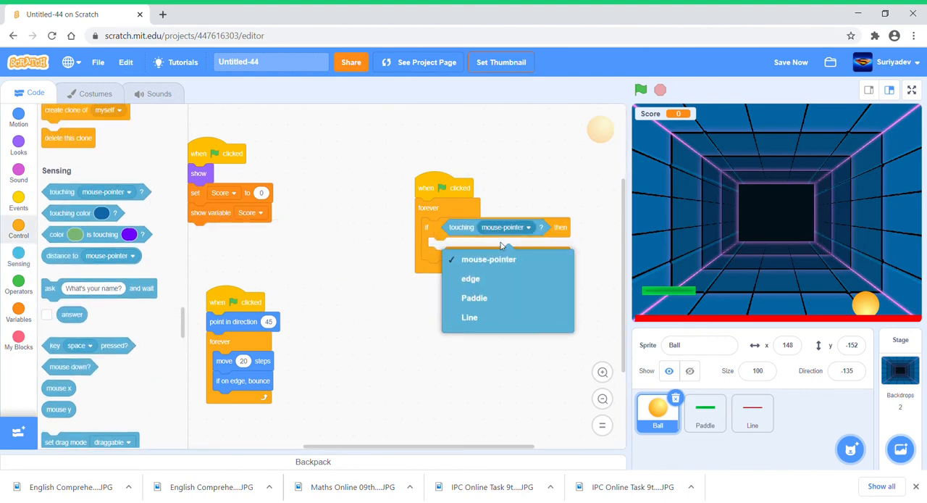
left_click(475, 297)
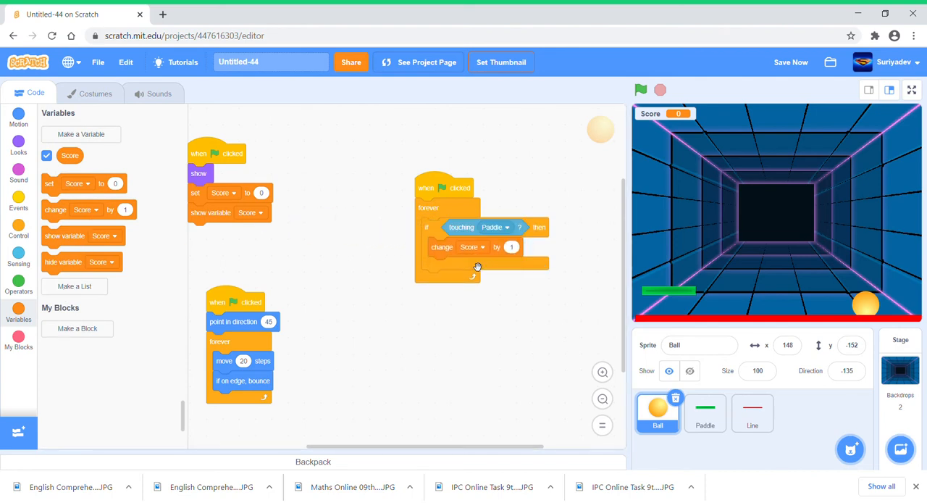
Inside the if, change Score by 1, turn 300 degrees and move 20 steps.
left_click(18, 145)
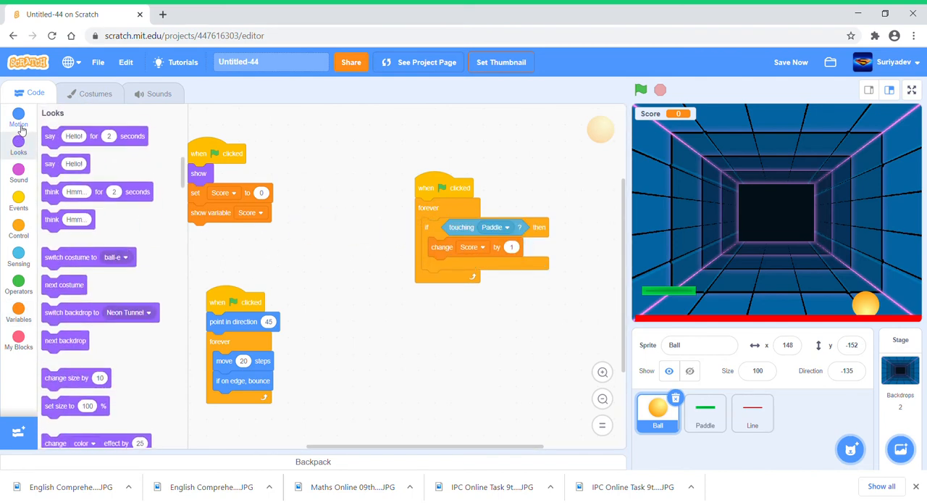
left_click(17, 119)
type("2")
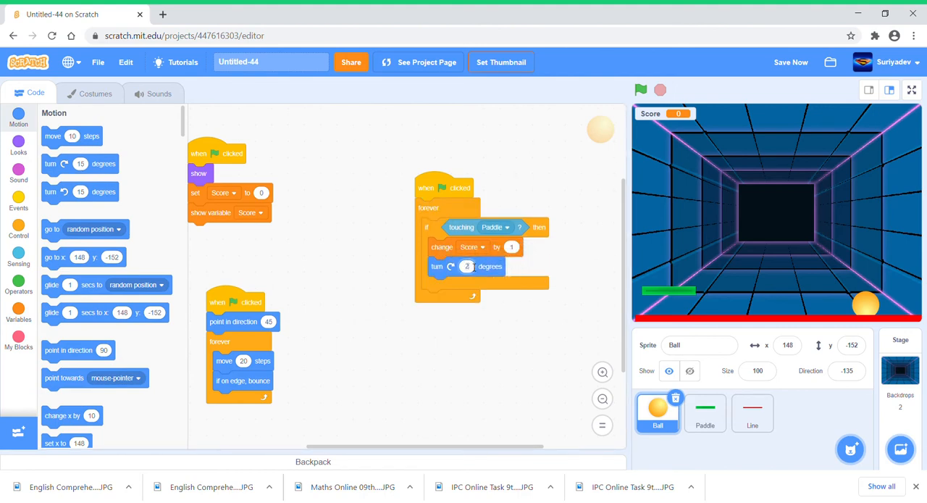
type("300")
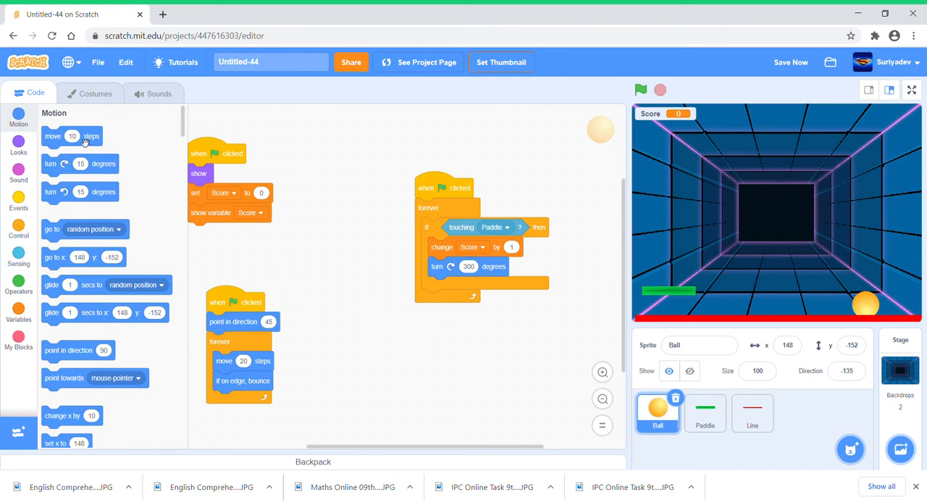
left_click_drag(72, 137, 457, 285)
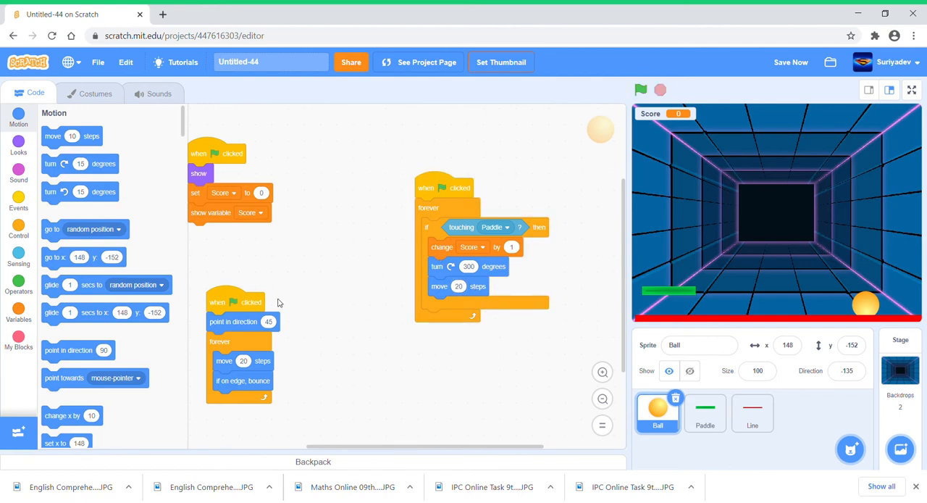
Add 'wait 0.5 seconds' after the bounce and a second if 'touching Line' changing Score by -1.
left_click(17, 171)
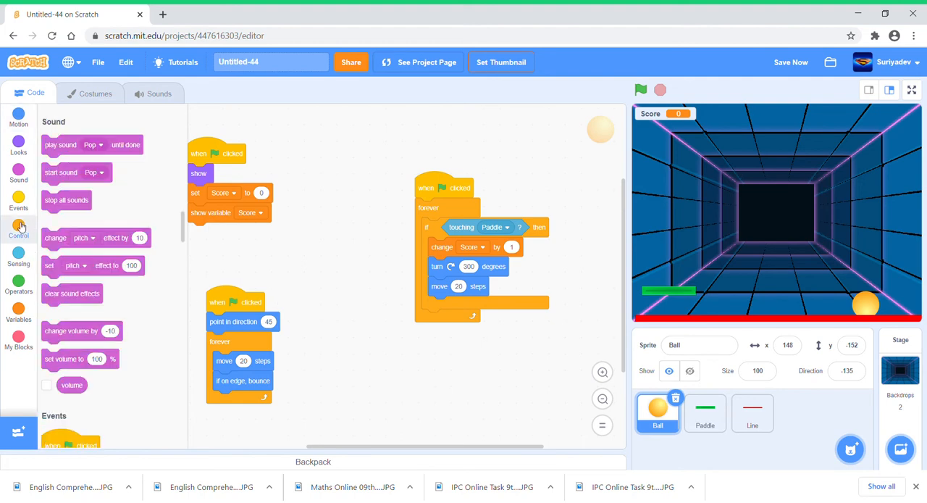
left_click(17, 229)
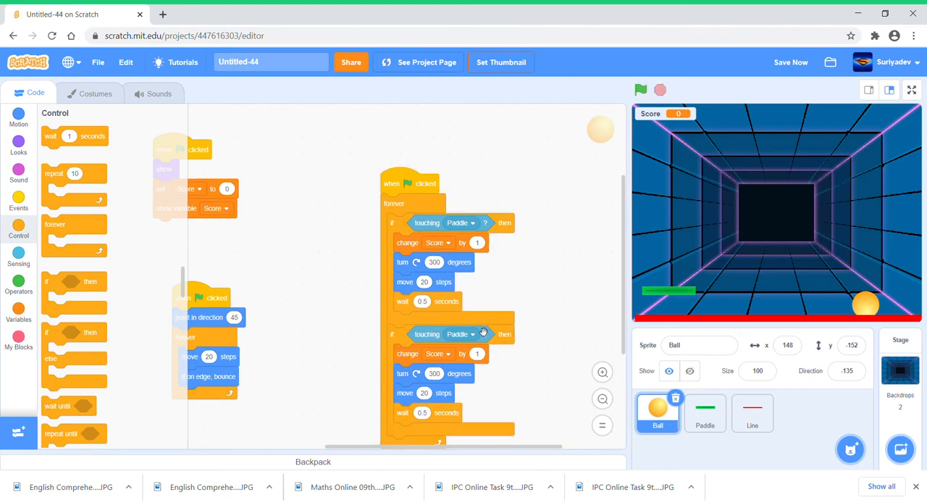
left_click(458, 333)
type("-1")
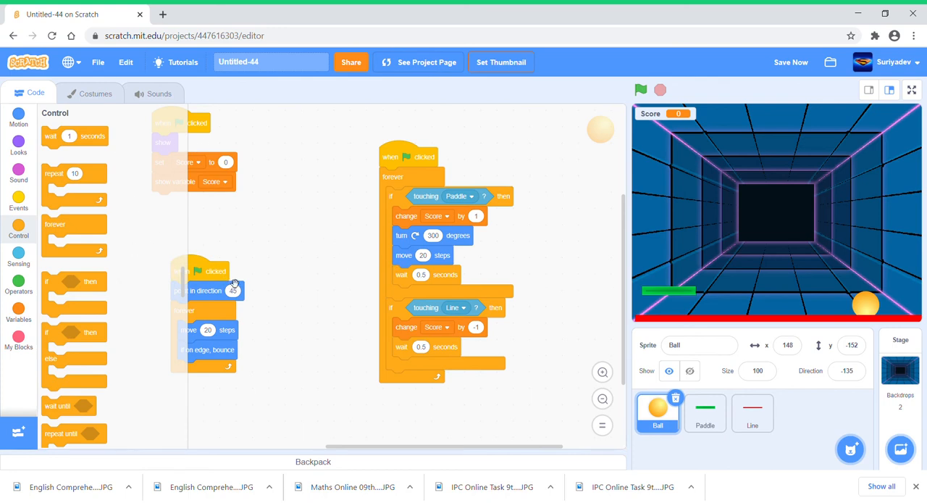
mouse_move(293, 323)
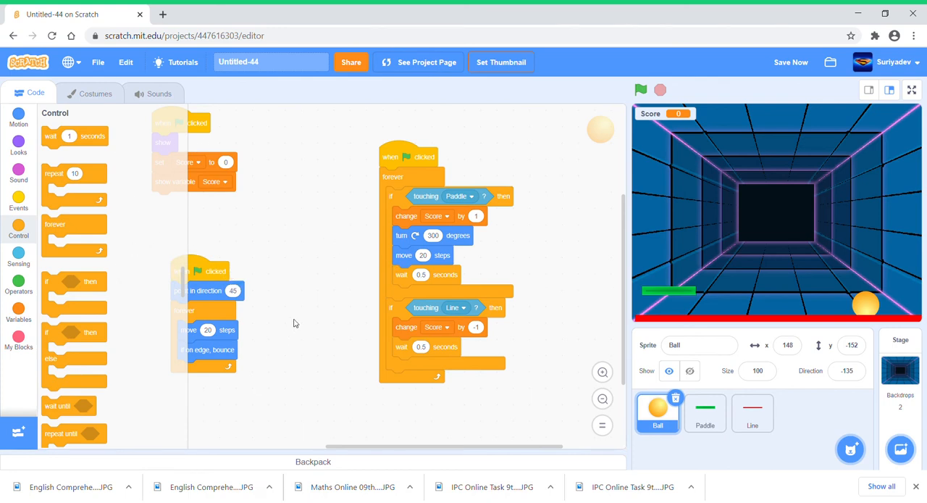
left_click(18, 173)
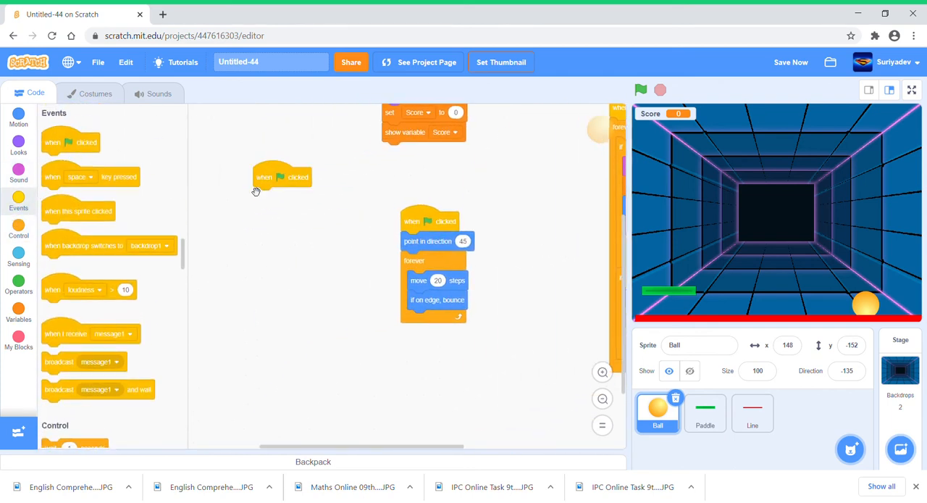
Build a Ball flag script that forever switches to next costume and waits 0.5 seconds.
left_click(18, 230)
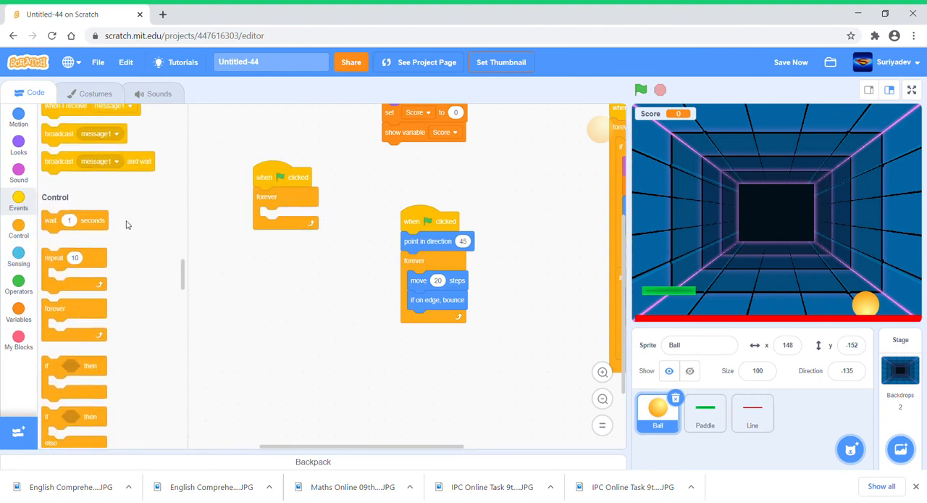
left_click_drag(75, 220, 287, 216)
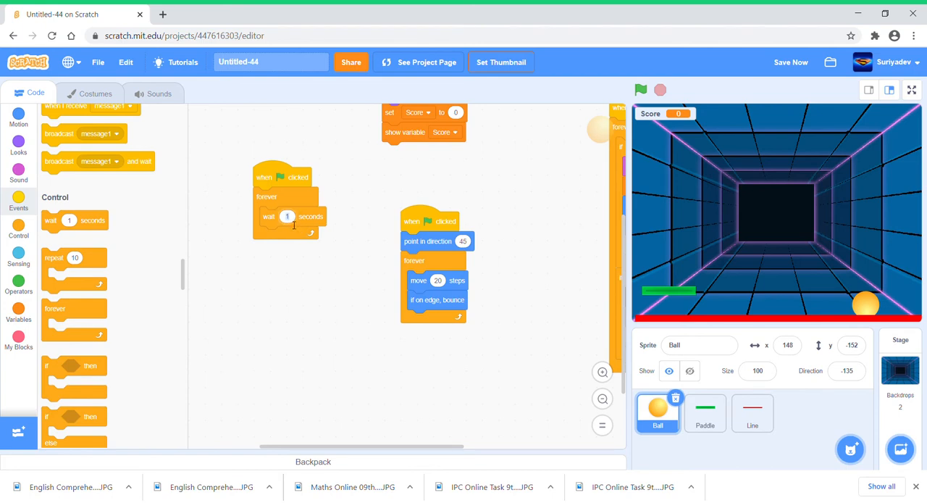
type("0.5")
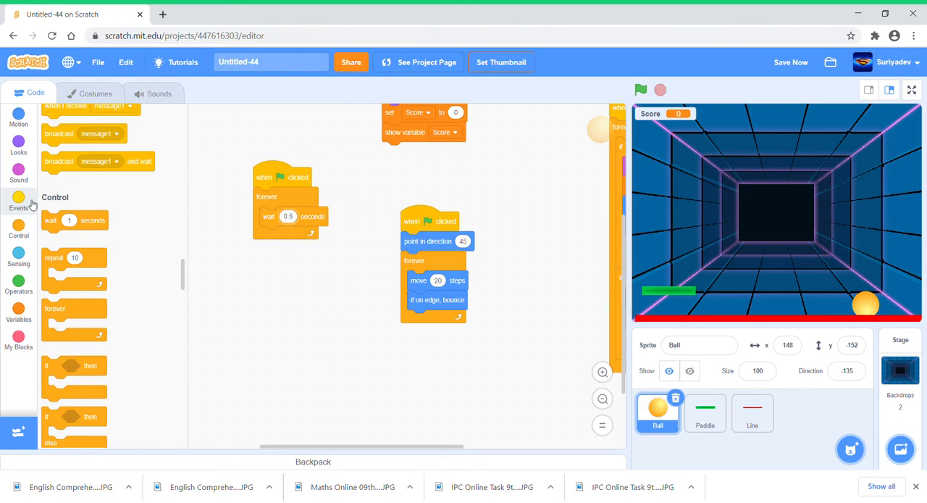
left_click(17, 142)
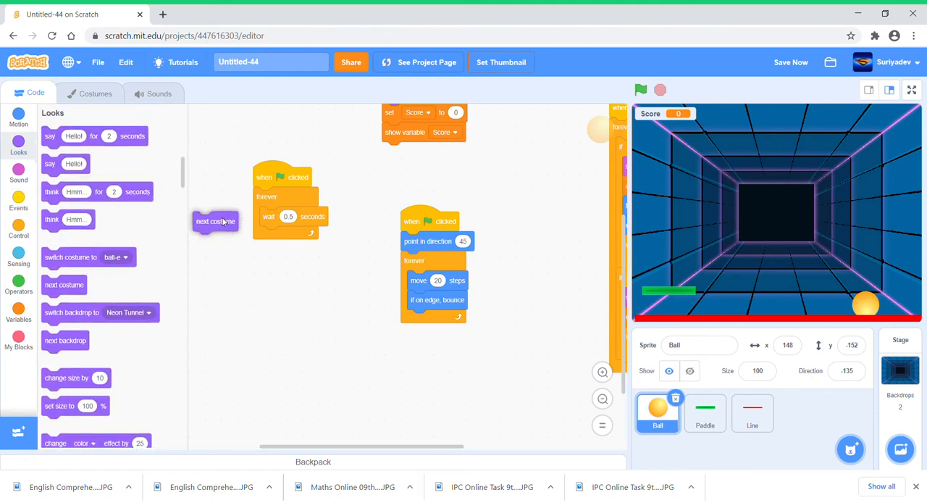
left_click_drag(214, 220, 282, 216)
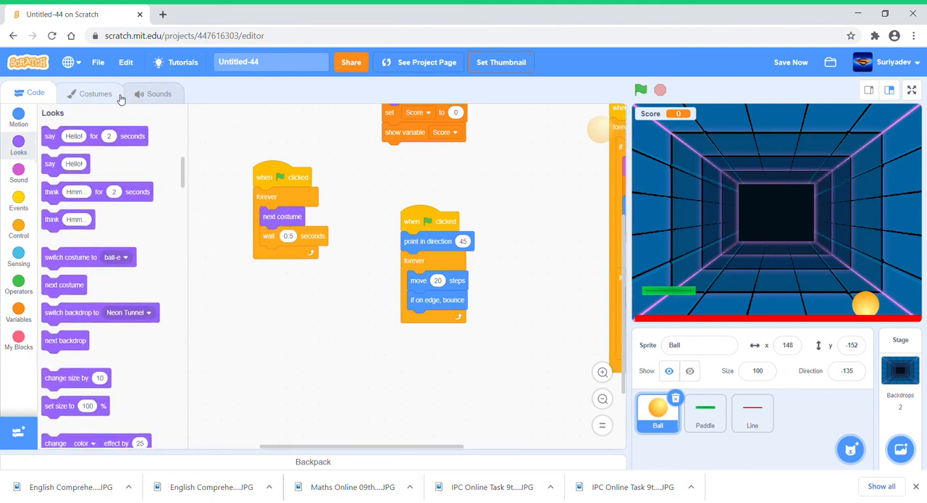
Check the Ball's costumes, selecting the first orange ball costume.
left_click(96, 93)
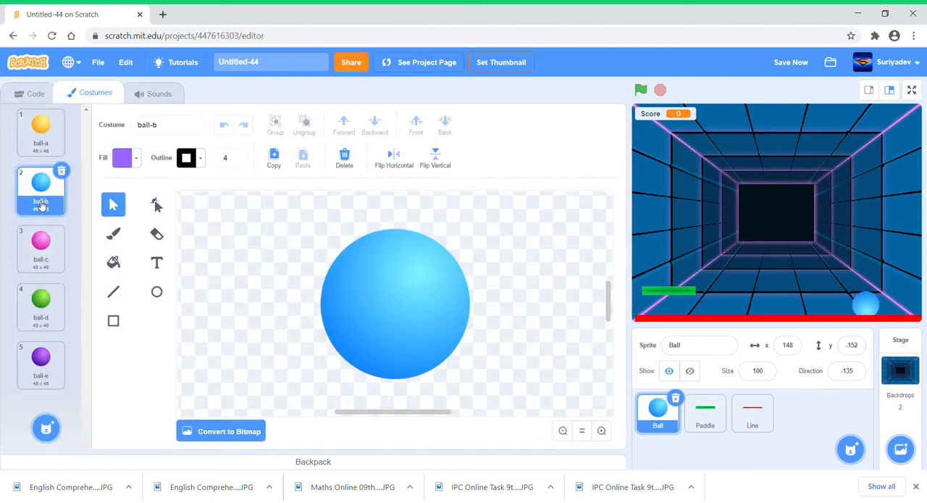
left_click(41, 130)
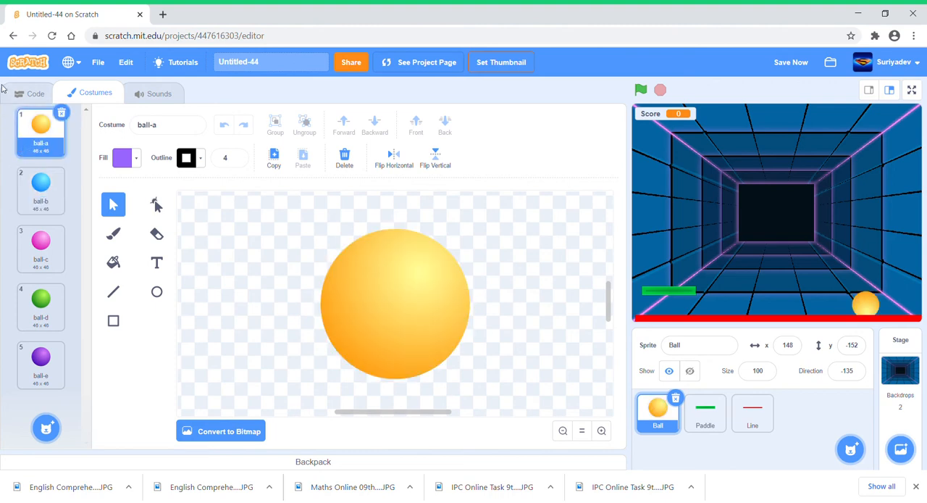
left_click(35, 93)
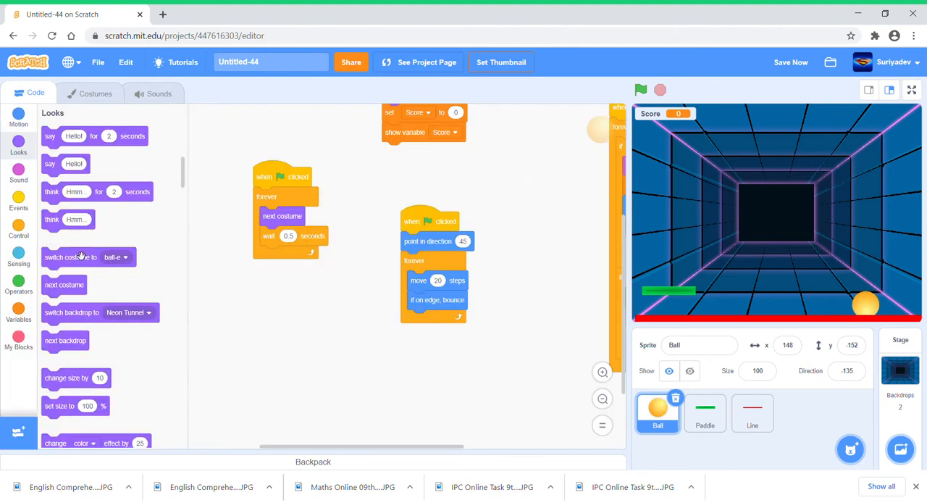
Add the Trap Beat sound to the Ball from the sound library.
left_click(160, 93)
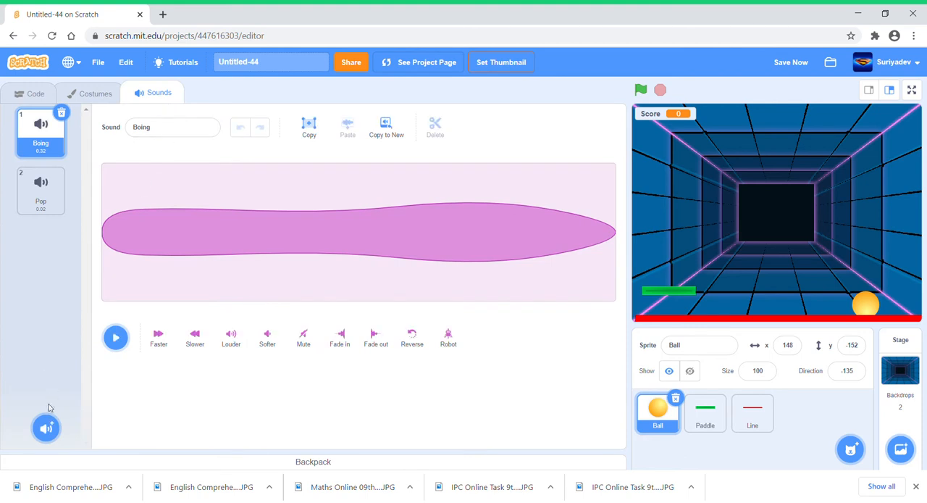
left_click(47, 427)
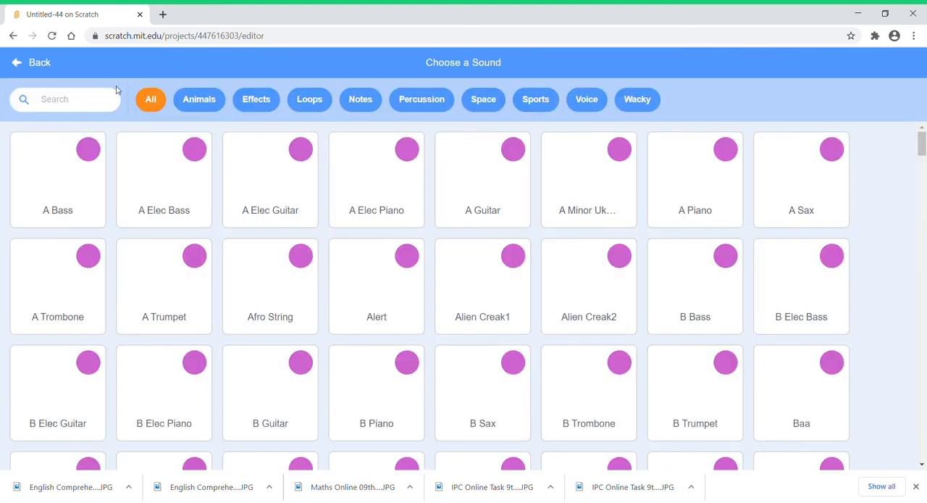
type("te")
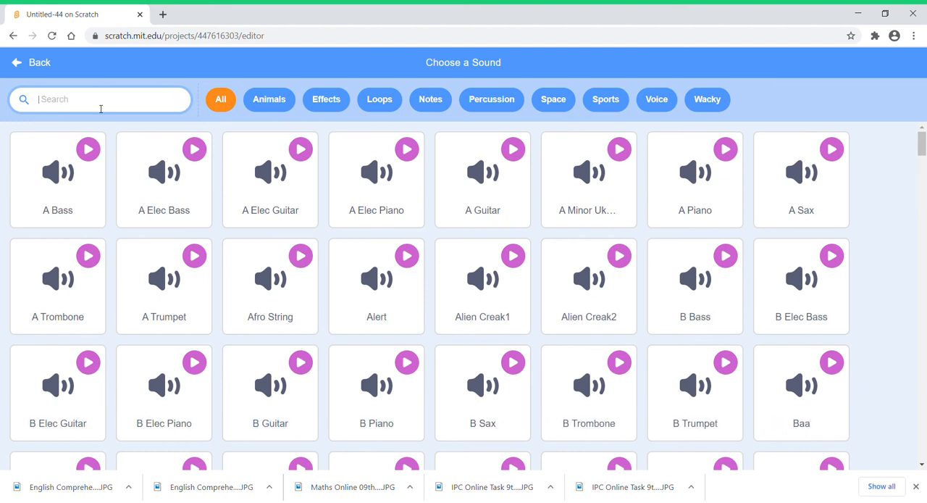
type("trap")
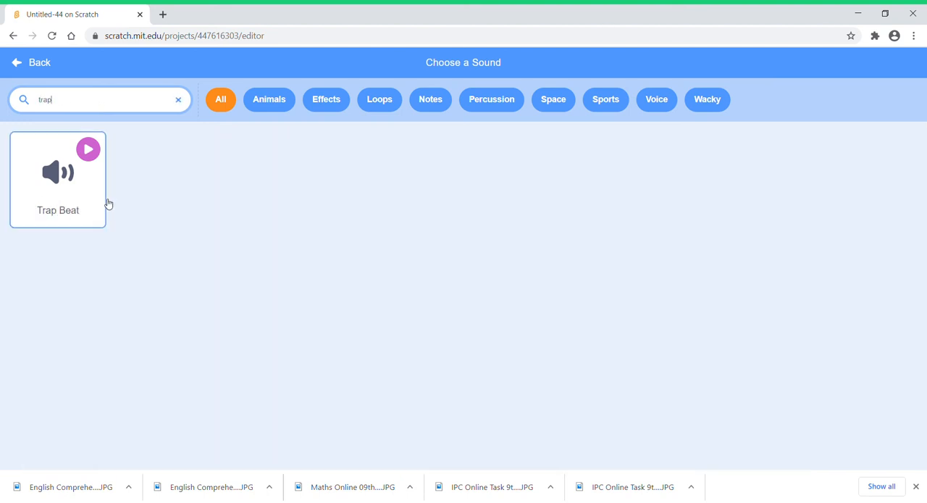
left_click(58, 180)
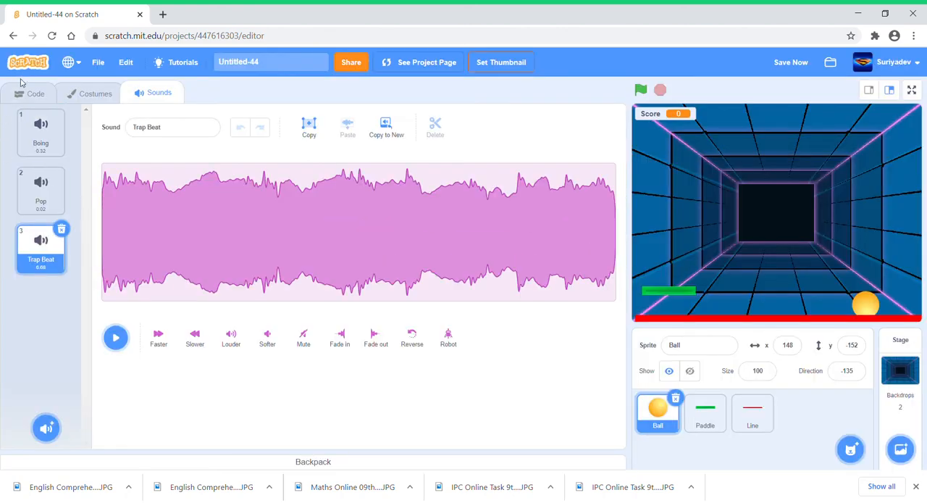
Give Ball a flag script forever playing Trap Beat until done, and run the game.
left_click(35, 92)
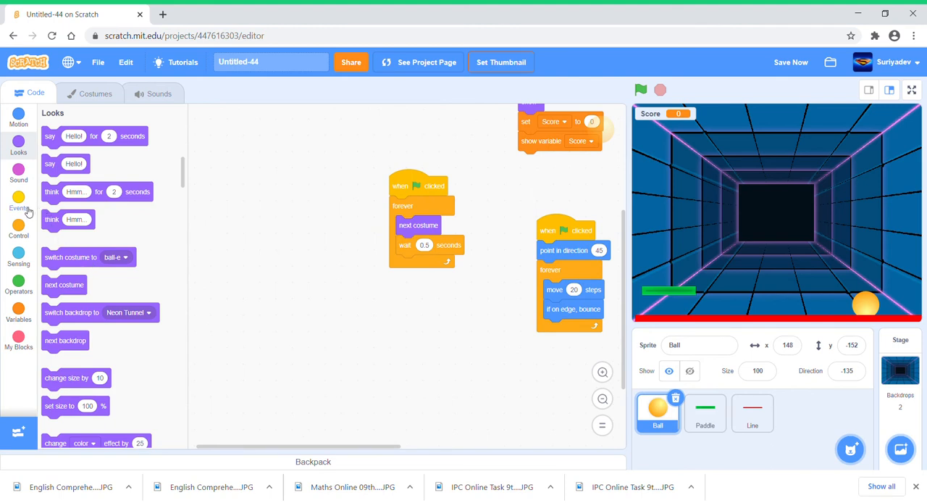
left_click(17, 203)
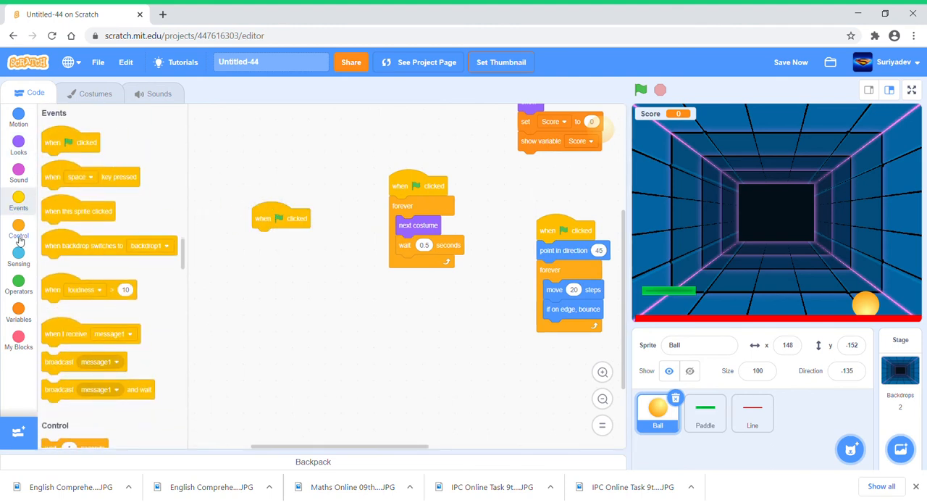
left_click(18, 230)
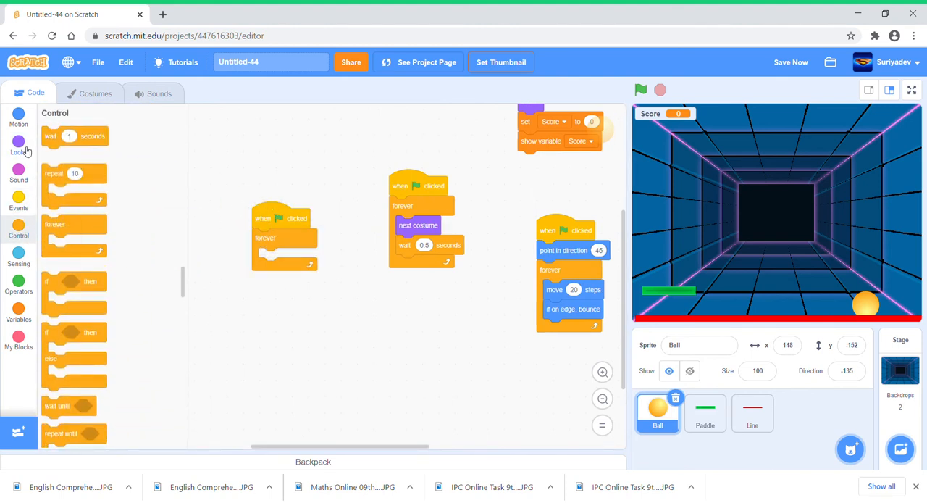
left_click(17, 172)
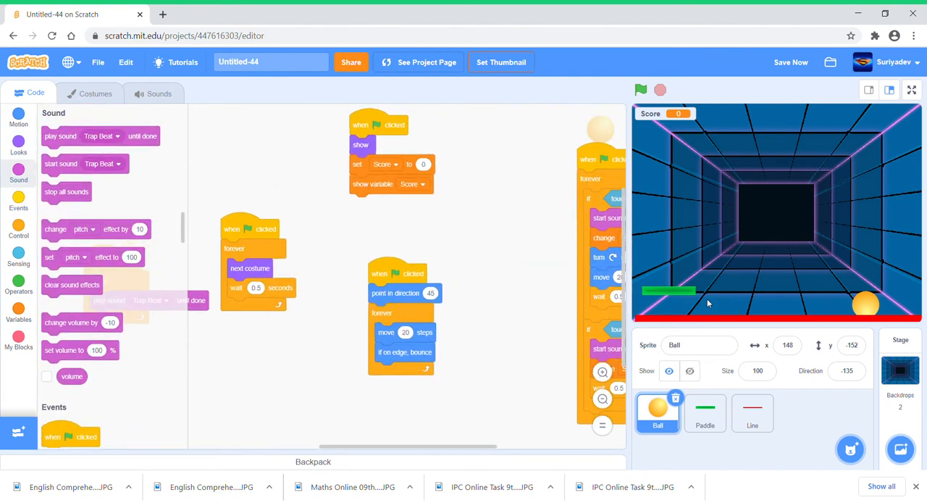
left_click(640, 90)
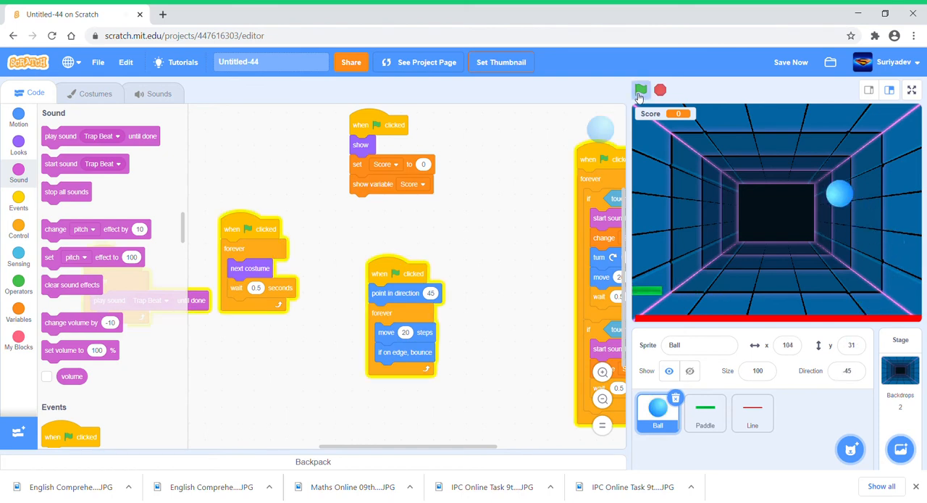
left_click(641, 89)
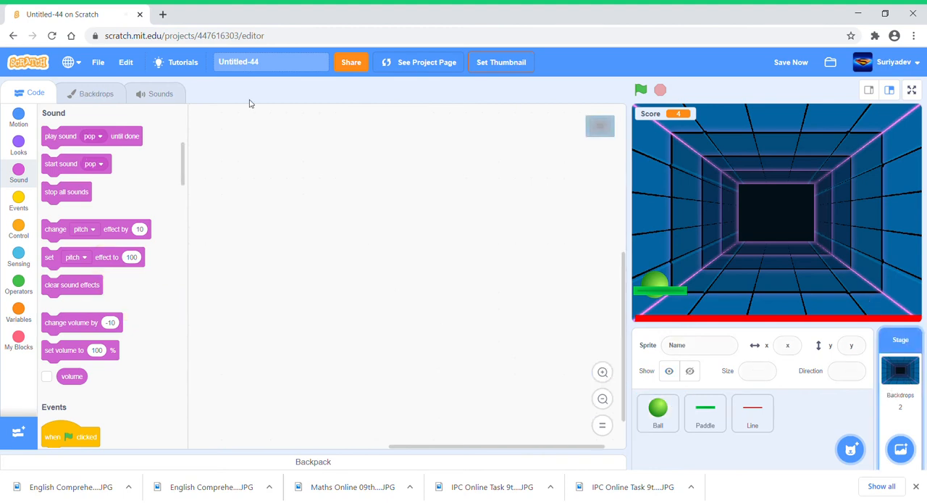
Rename the Stage's blank first backdrop from backdrop1 to 'Game over', leaving Neon Tunnel second.
left_click(96, 93)
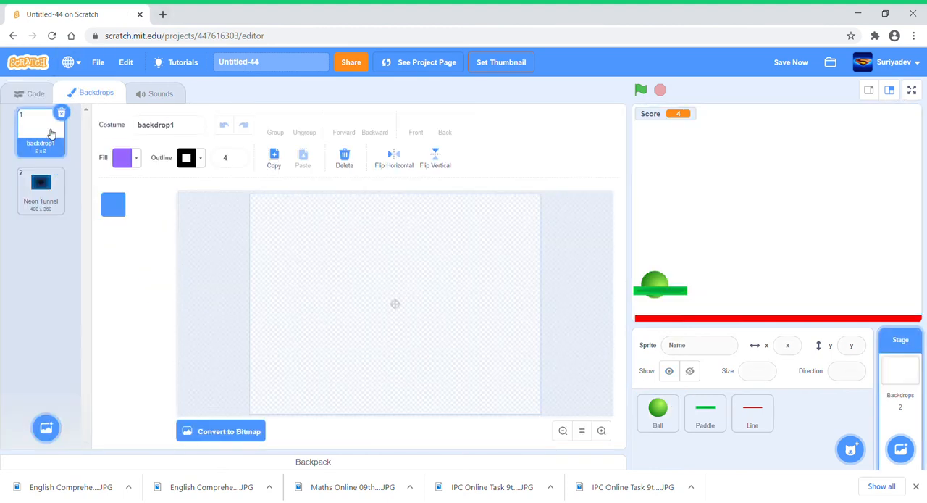
left_click(41, 191)
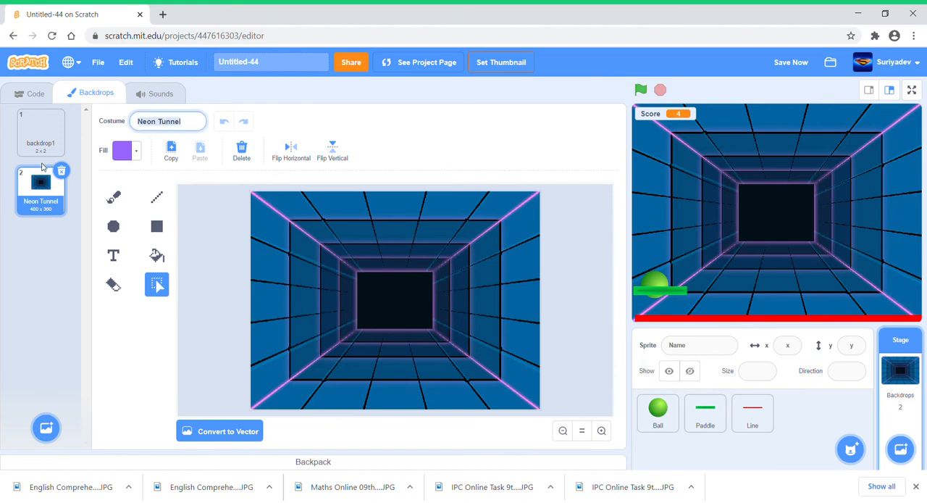
left_click(40, 130)
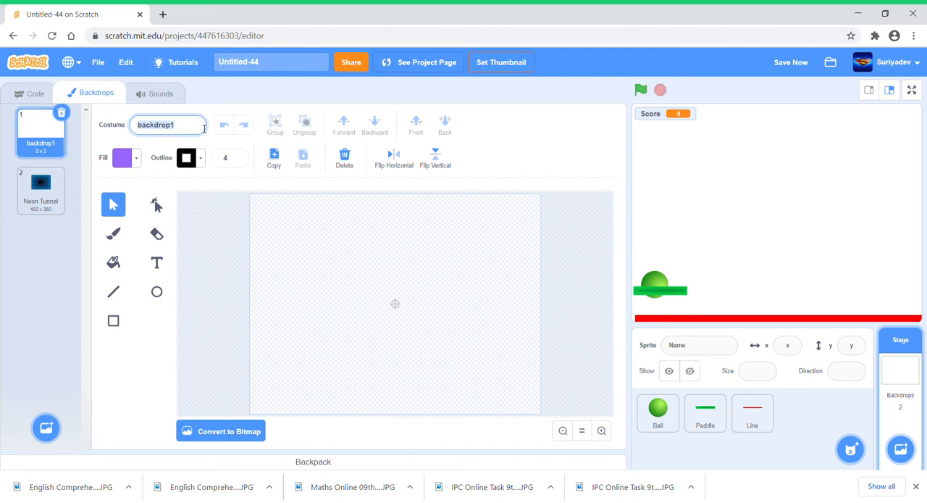
type("Game")
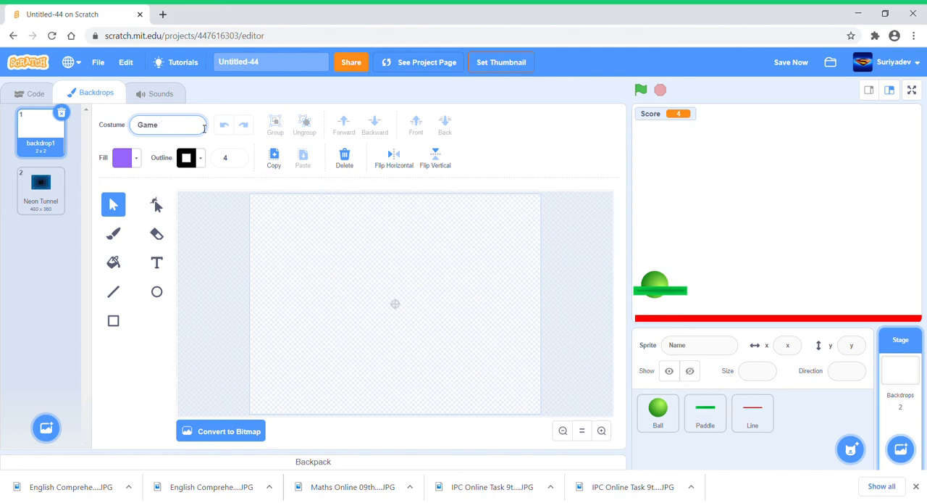
type("over")
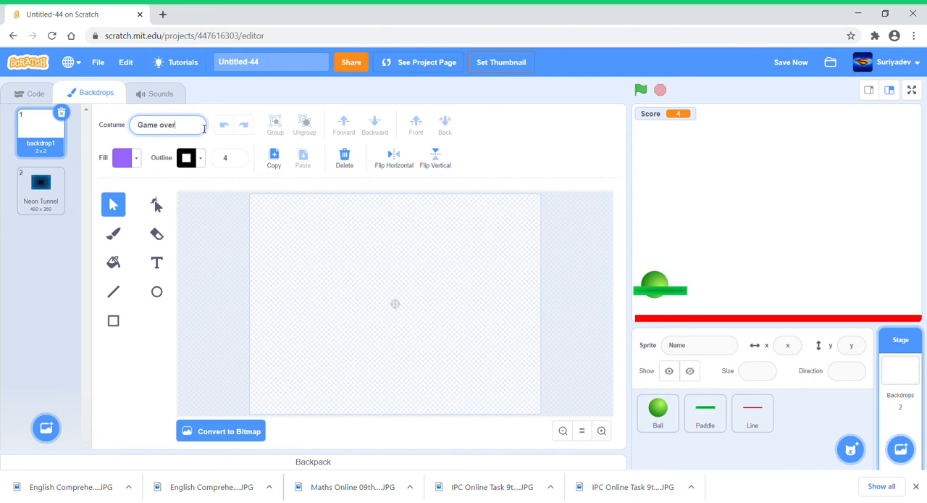
left_click(113, 262)
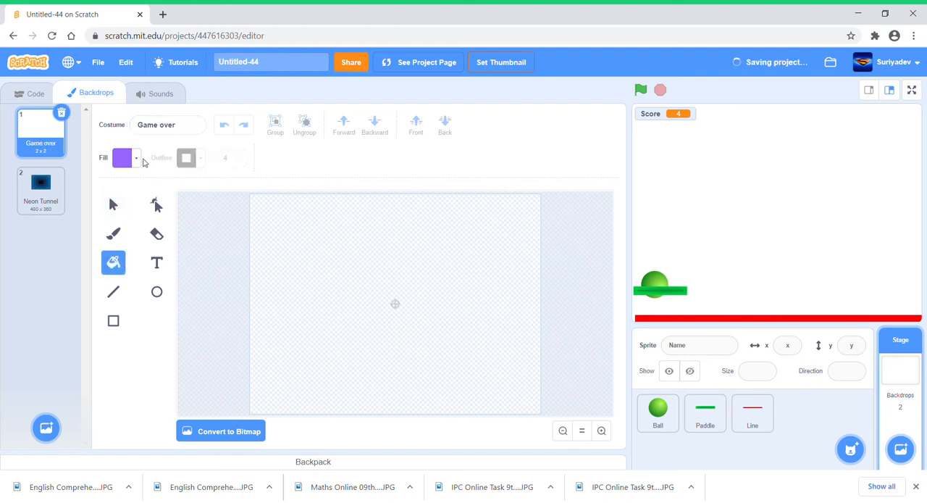
Cover the whole Game over backdrop with a solid deep blue-purple rectangle.
left_click(123, 158)
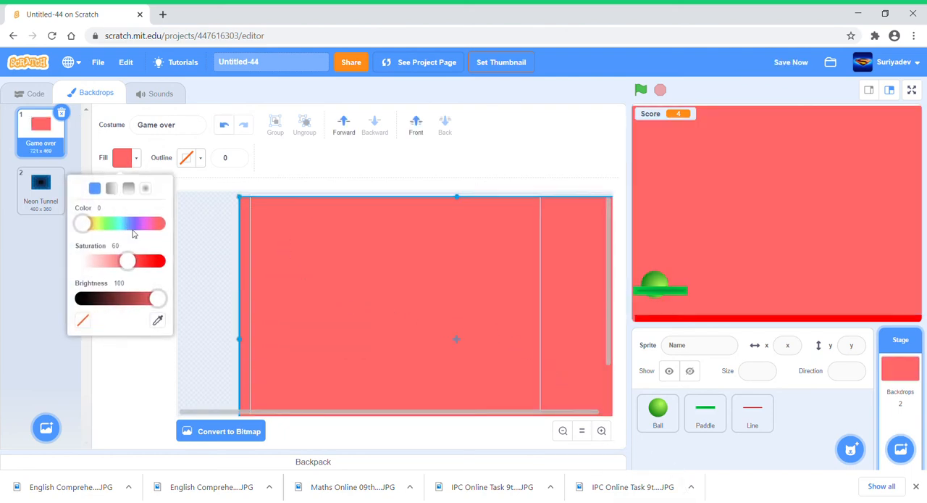
left_click_drag(81, 224, 137, 223)
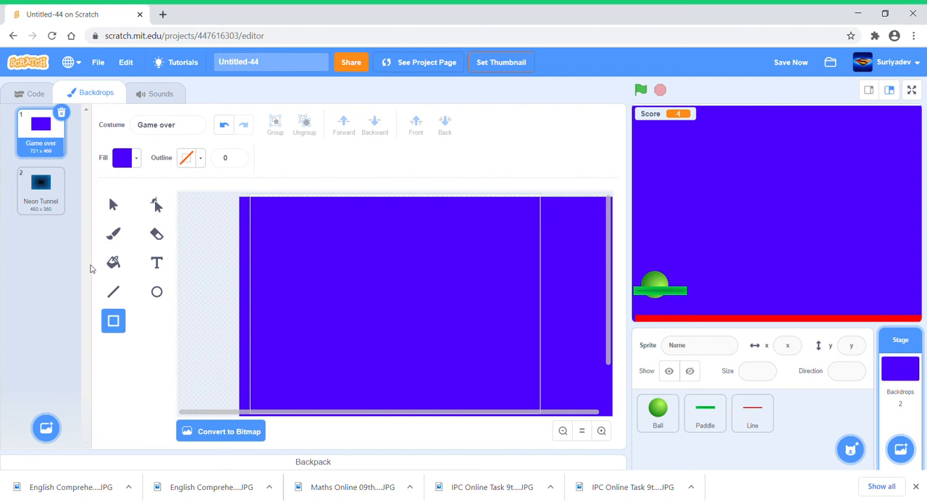
Add red Pixel-font text reading 'Game over!!!' on the purple backdrop.
left_click(297, 158)
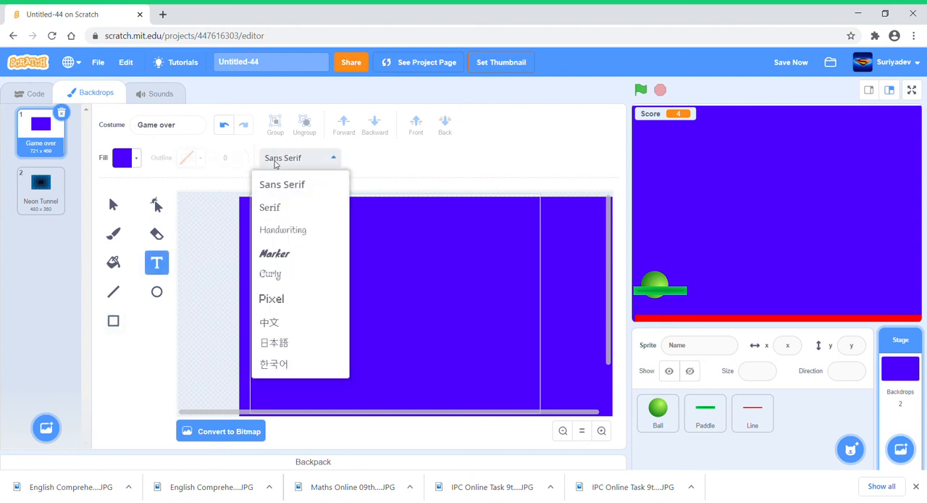
left_click(271, 299)
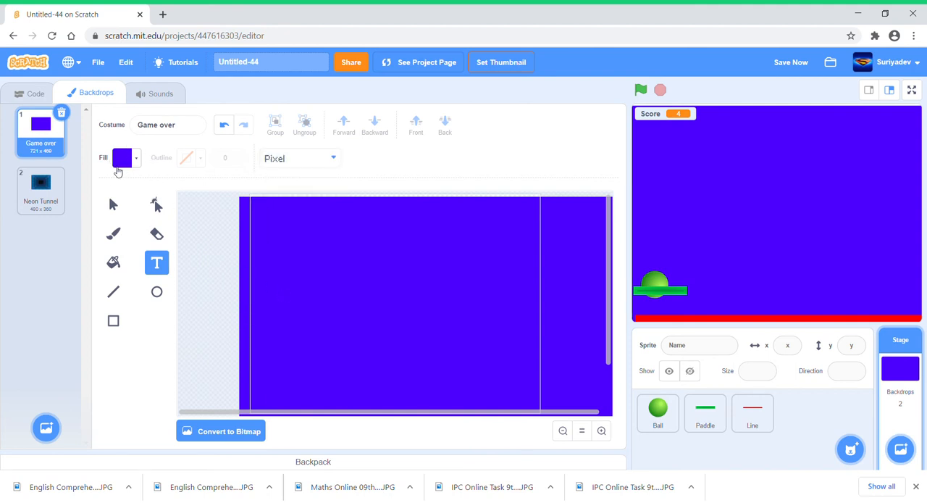
left_click(122, 158)
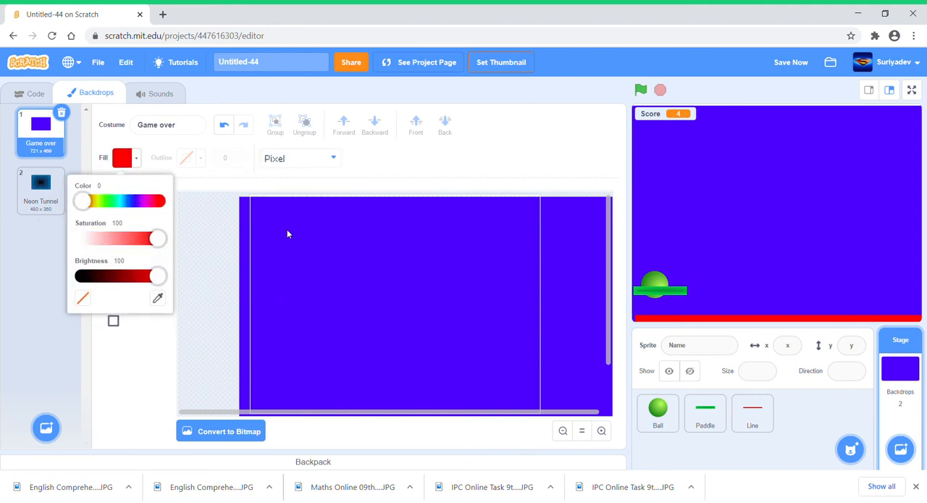
left_click(157, 262)
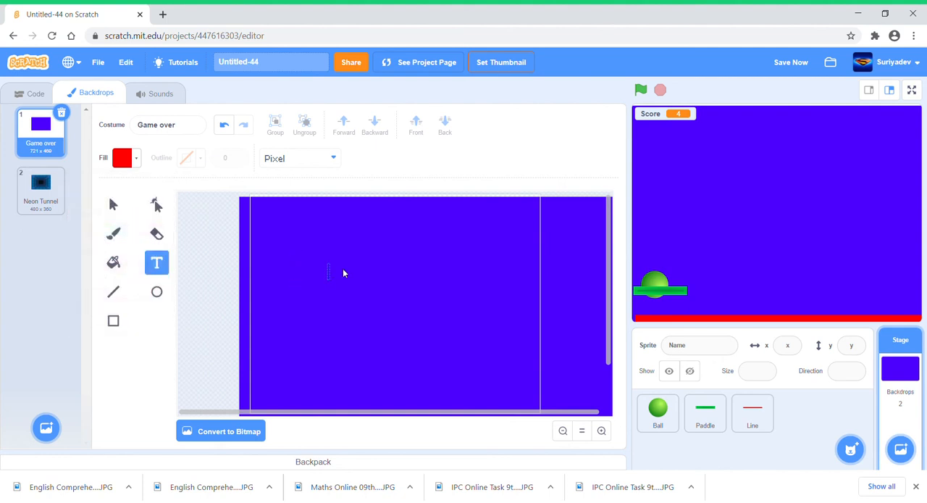
type("Game")
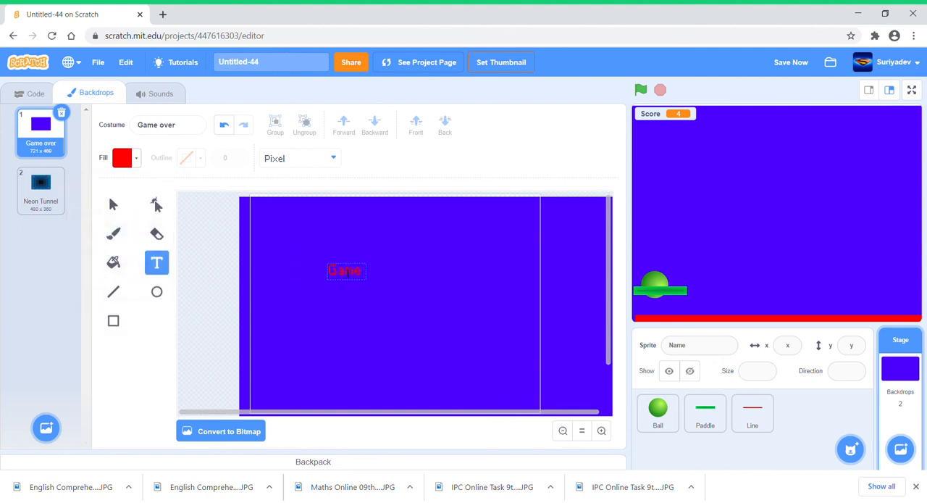
type("over!!!")
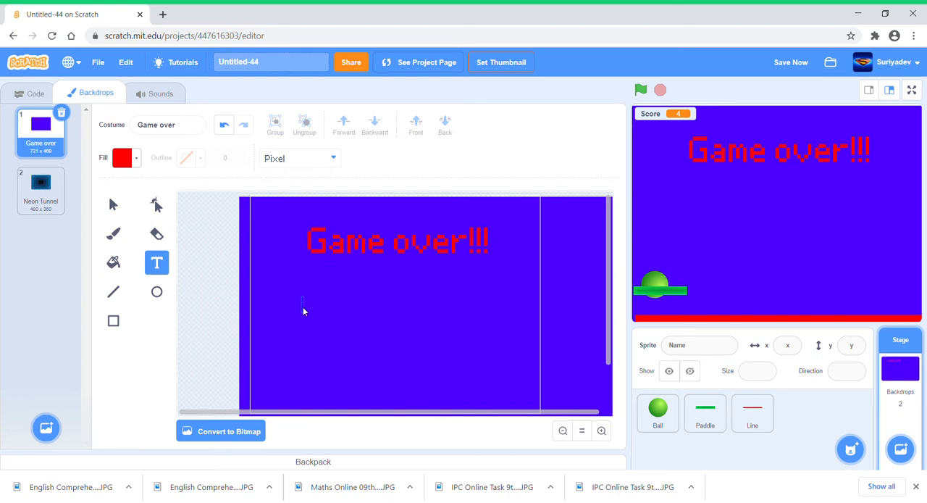
Add a second line 'Sorry player you have lost' beneath the title and resize it.
left_click(312, 303)
type("Sorry")
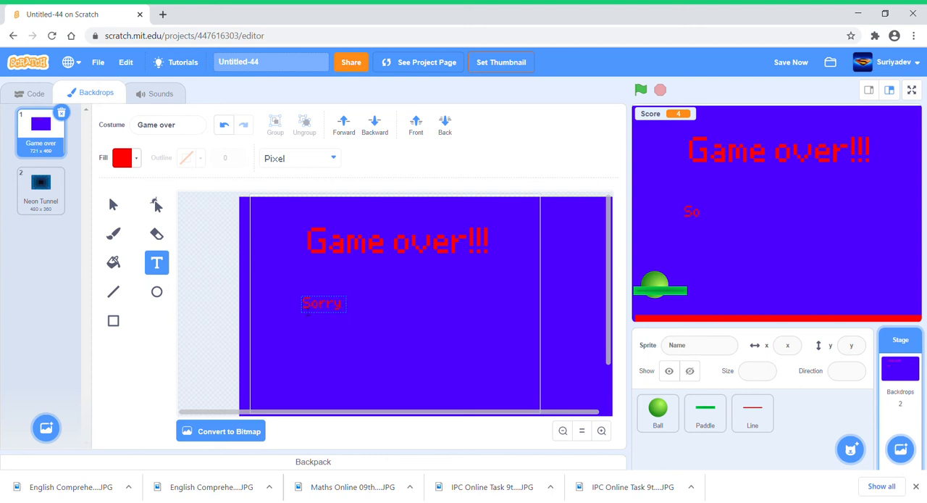
type("player")
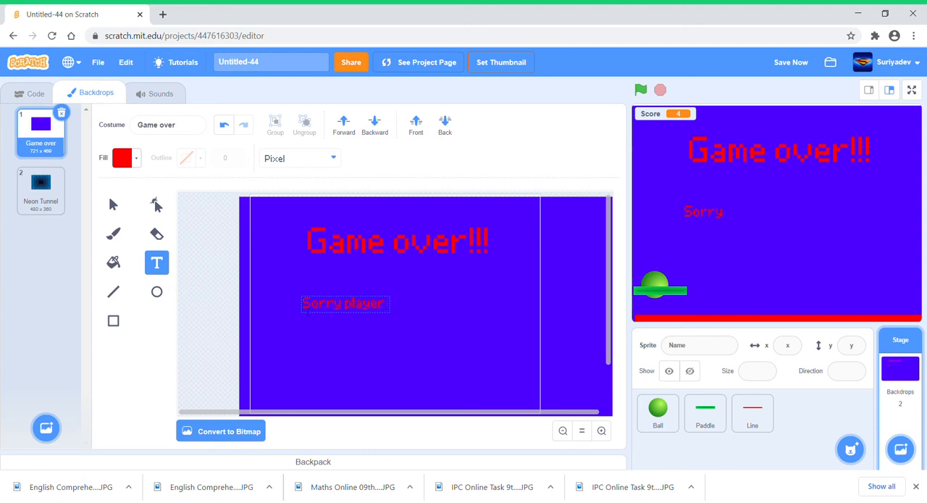
type("player")
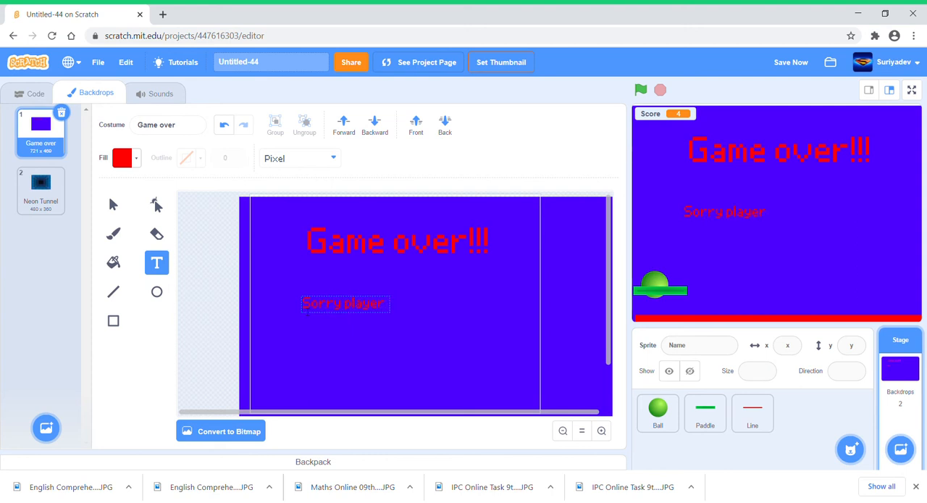
type("you have lost")
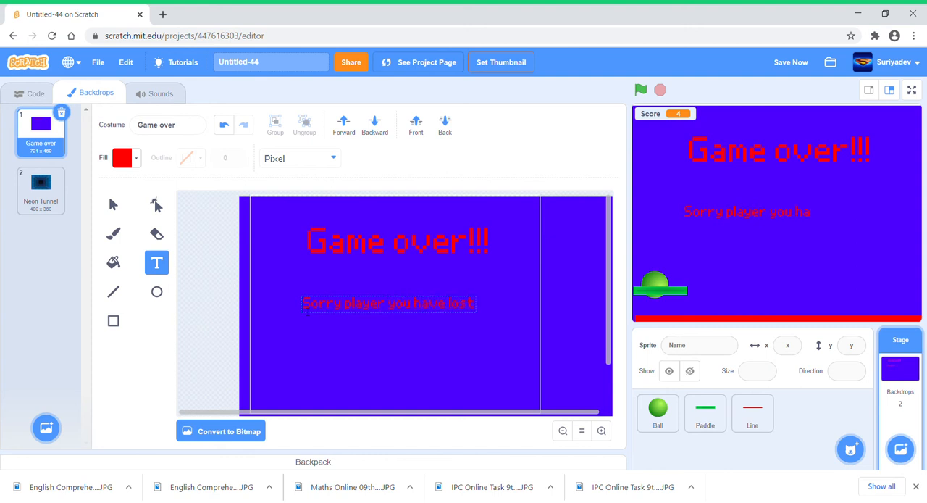
left_click(388, 304)
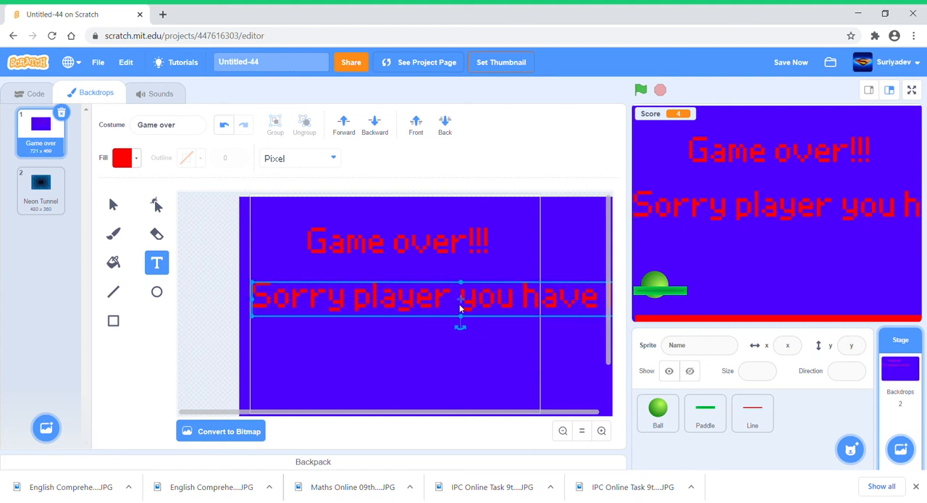
type("lost")
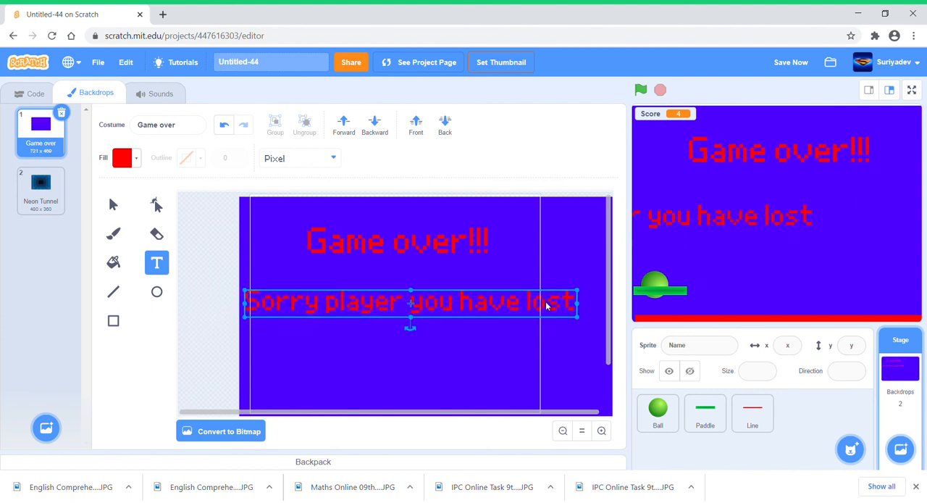
Give the 'Sorry player you have lost' line a curly Marker-style font and centre it under the title.
left_click(297, 158)
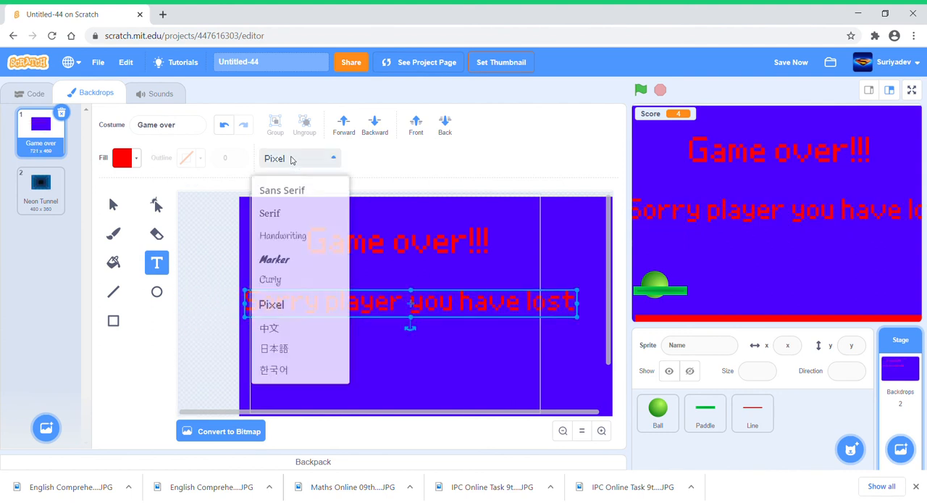
left_click(274, 258)
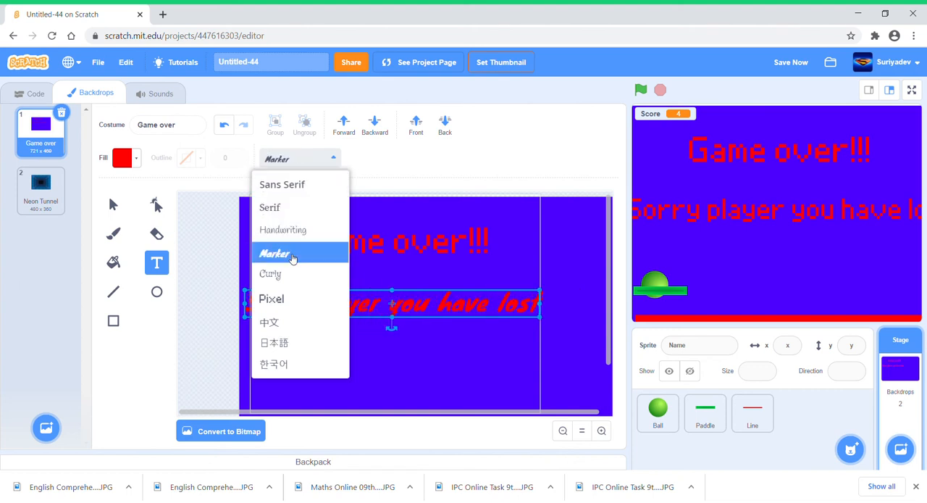
left_click(272, 254)
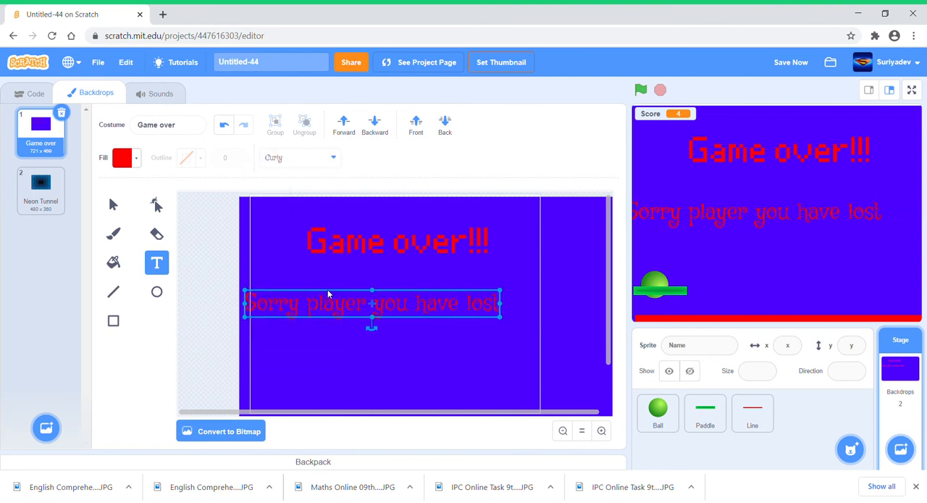
left_click_drag(374, 303, 413, 293)
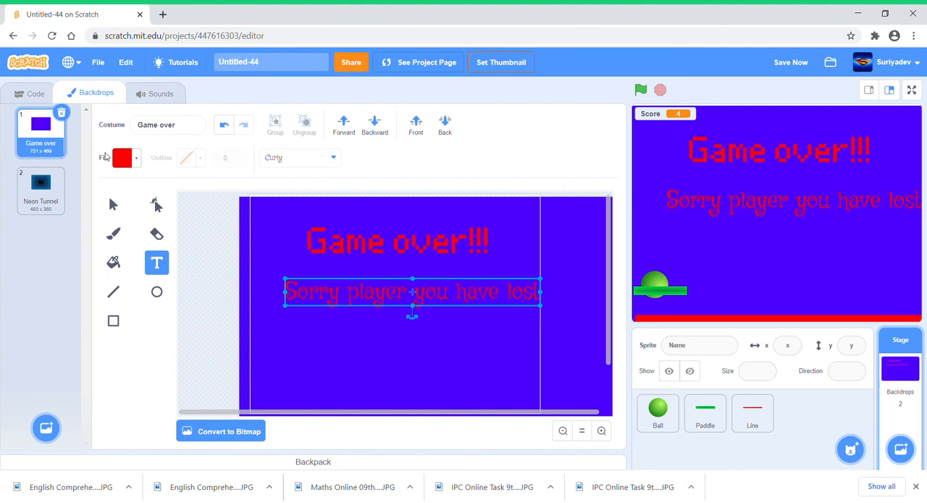
Recolour the sorry message from red to green, finish editing, and select the Ball sprite.
left_click(125, 156)
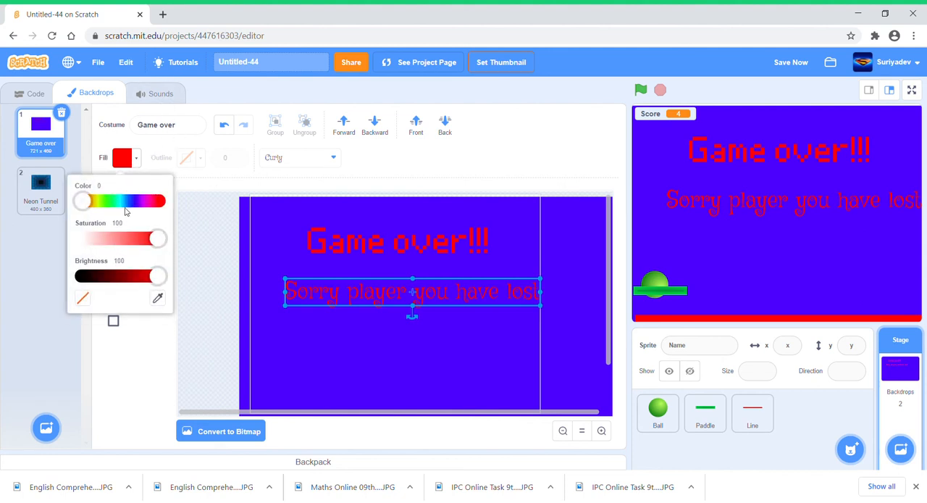
left_click_drag(81, 200, 108, 200)
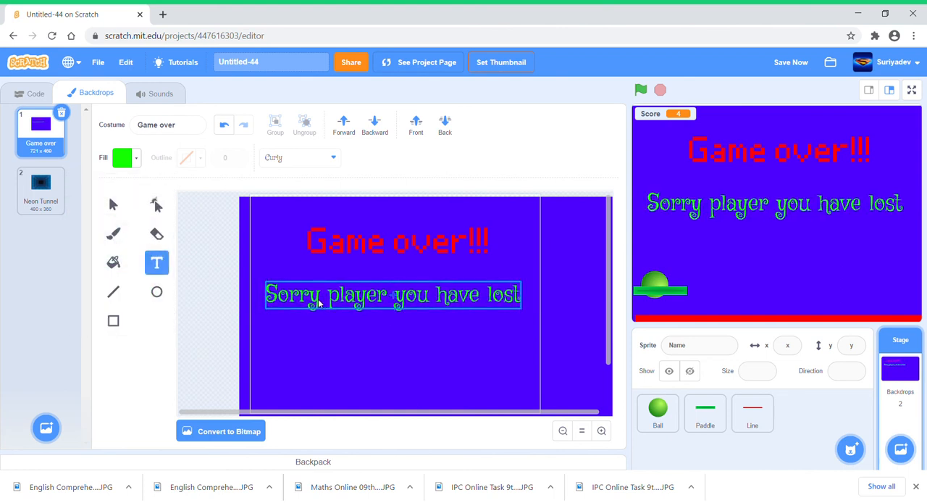
left_click(359, 359)
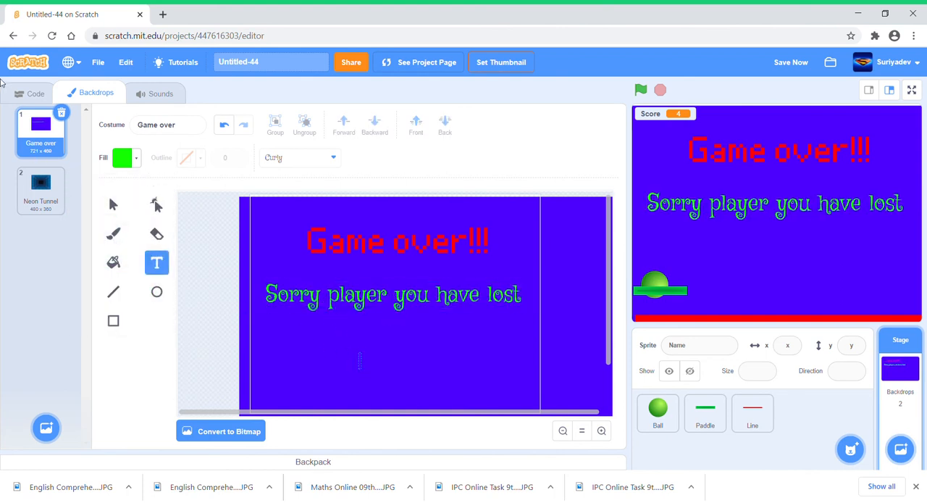
left_click(658, 413)
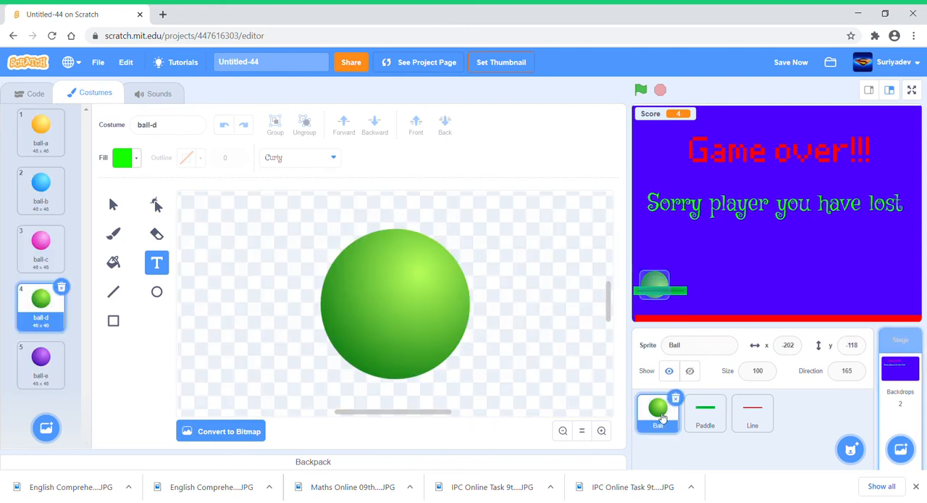
Add an if-then with a Score = 0 equals condition inside the Ball's forever loop.
left_click(35, 93)
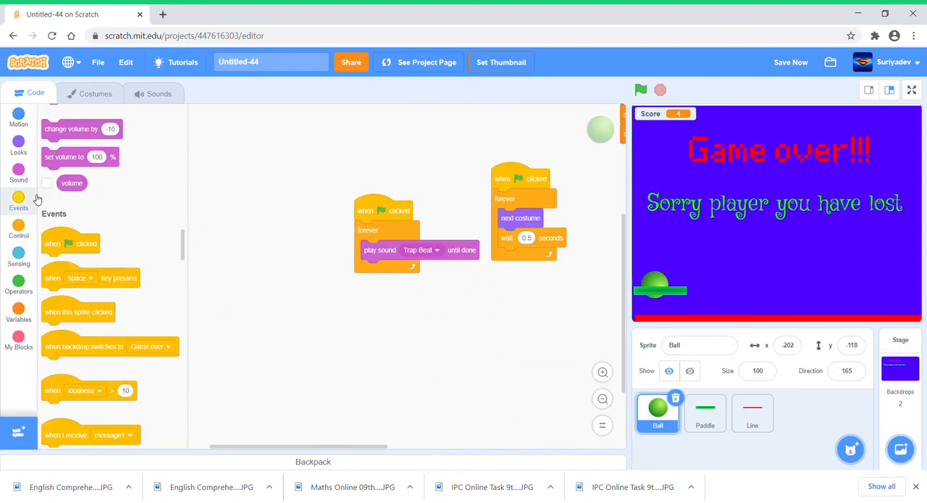
left_click(17, 231)
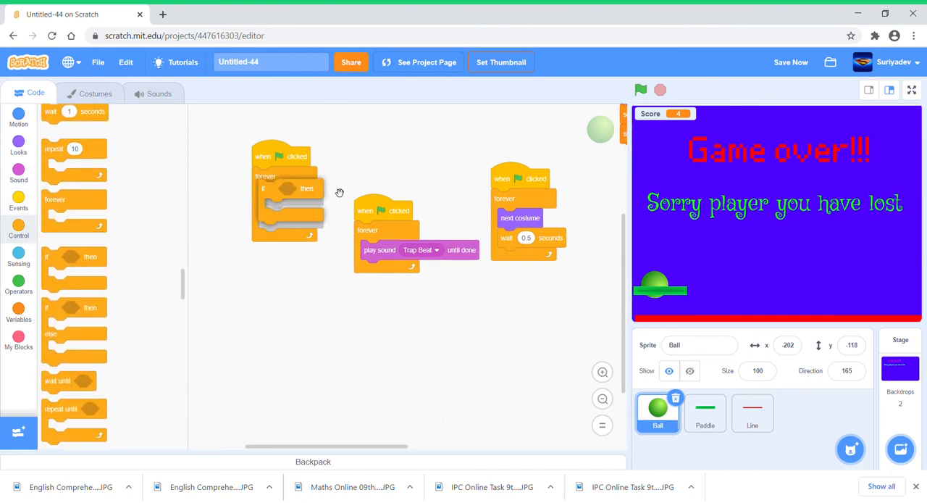
left_click(17, 282)
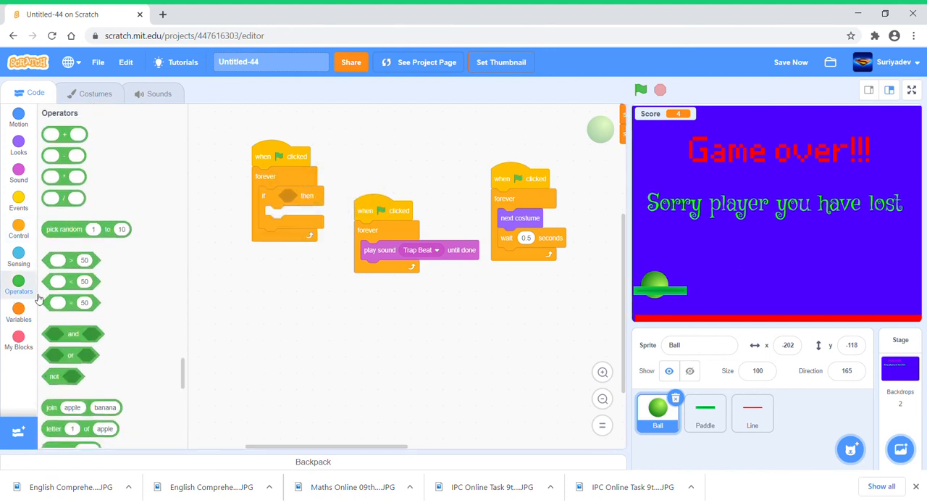
left_click_drag(65, 259, 297, 196)
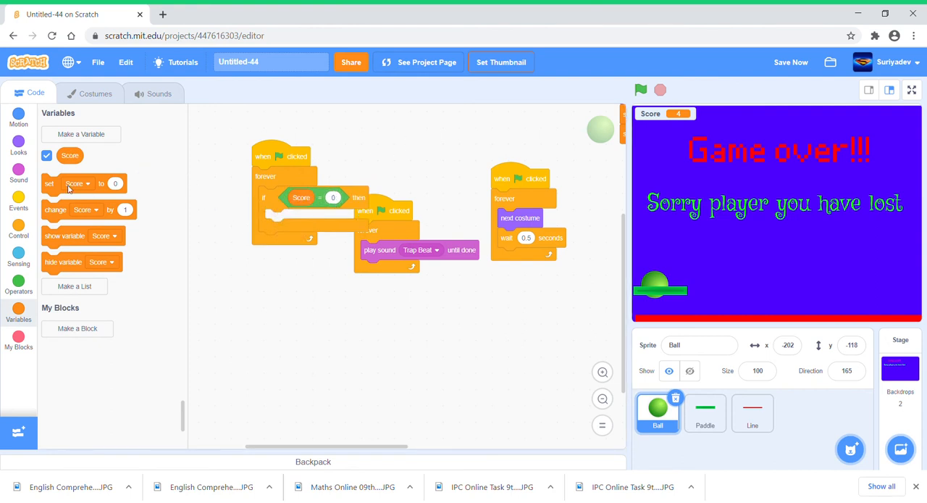
Put a broadcast block inside the if, create the new message 'game over', then select the Stage.
left_click(17, 202)
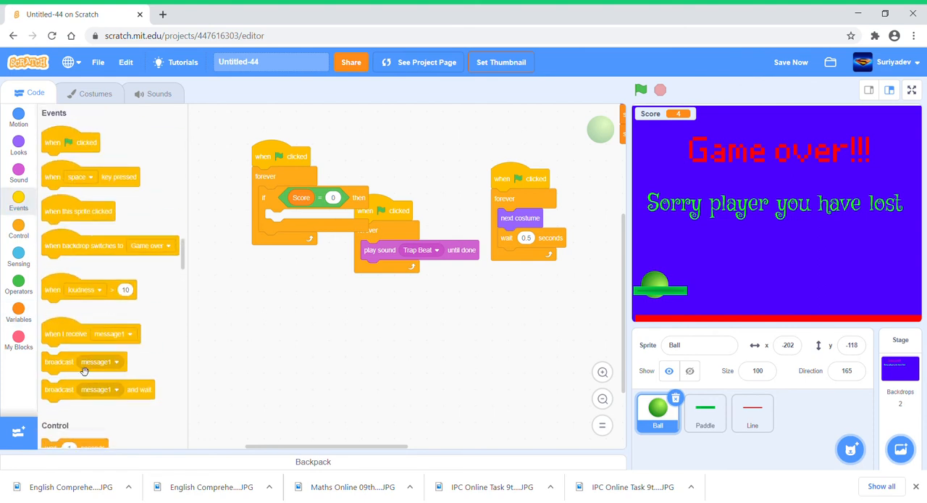
left_click(321, 218)
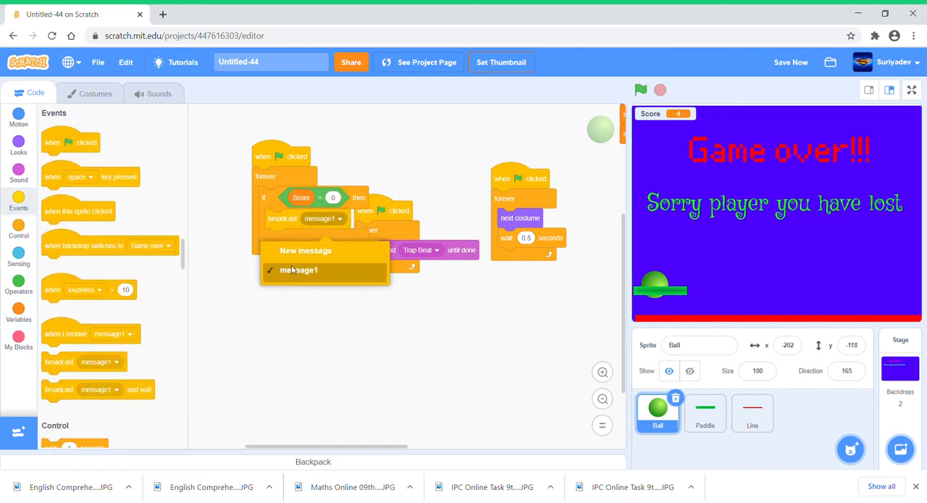
left_click(306, 249)
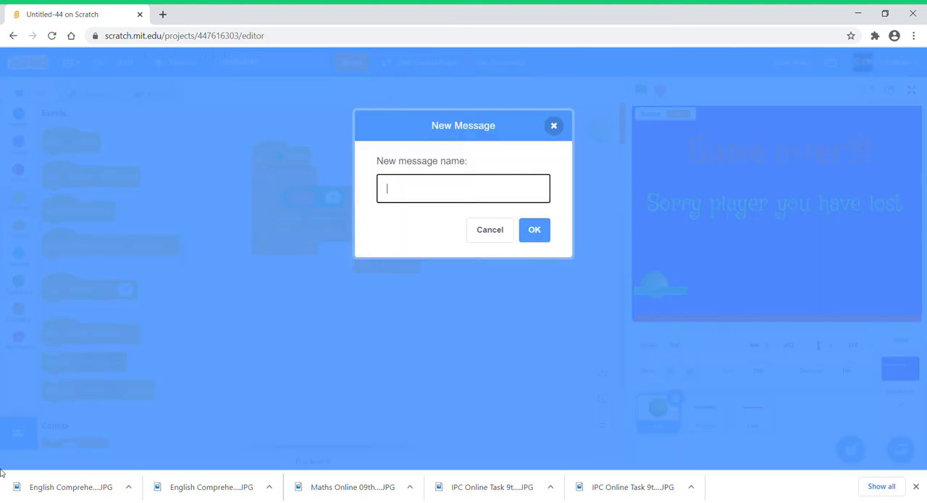
type("game")
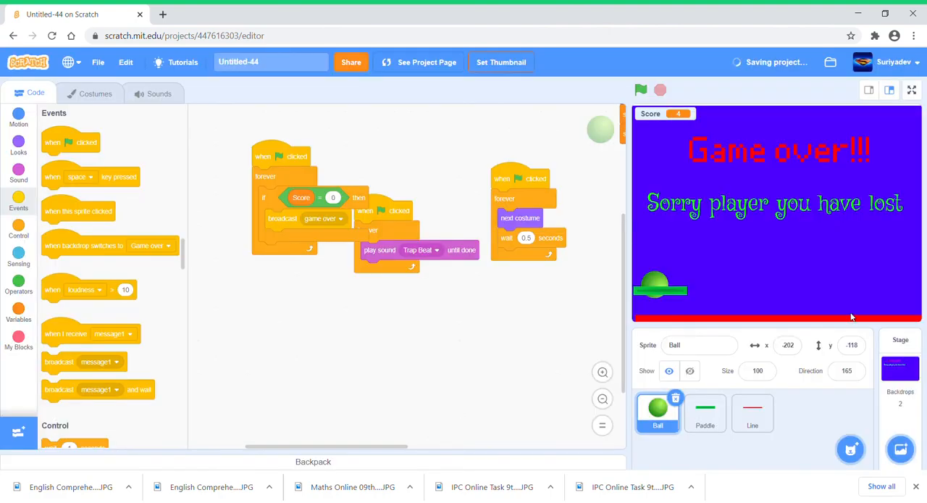
left_click(901, 370)
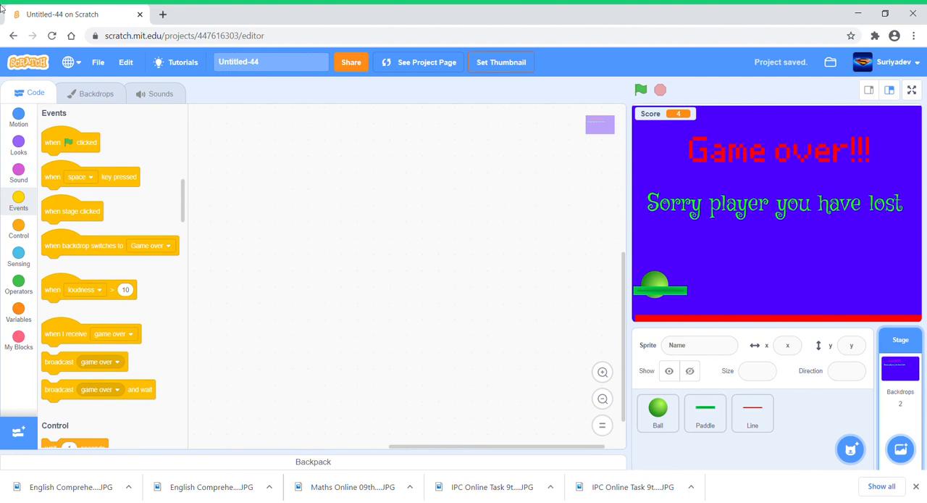
Make the Stage start on Neon Tunnel at green flag and switch to Game over on receiving game over.
left_click_drag(69, 142, 339, 174)
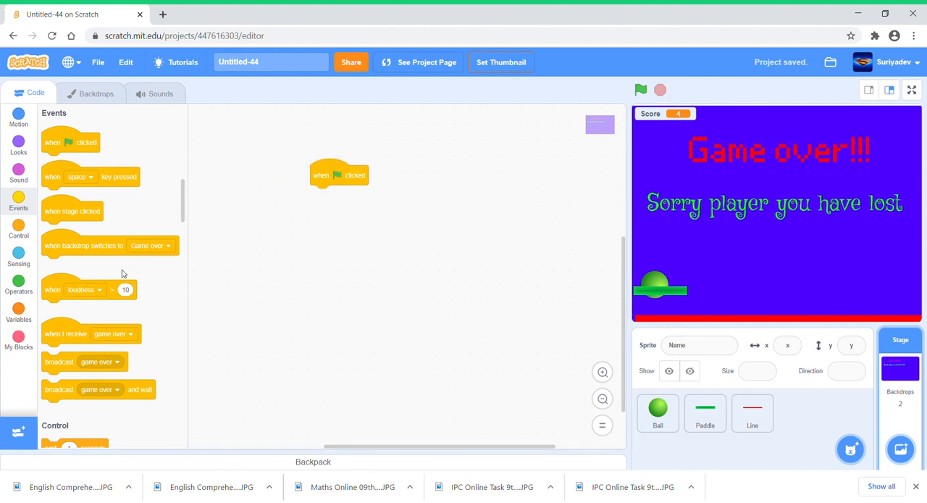
left_click_drag(65, 334, 345, 307)
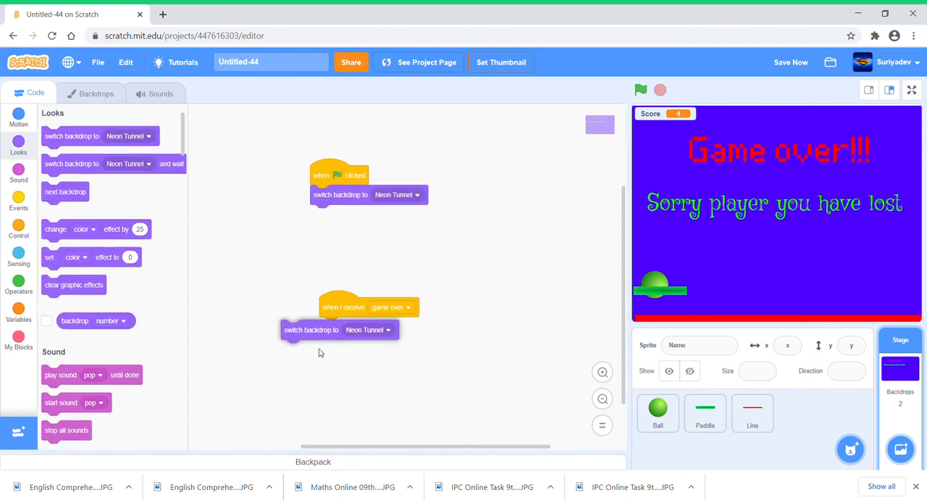
left_click(388, 329)
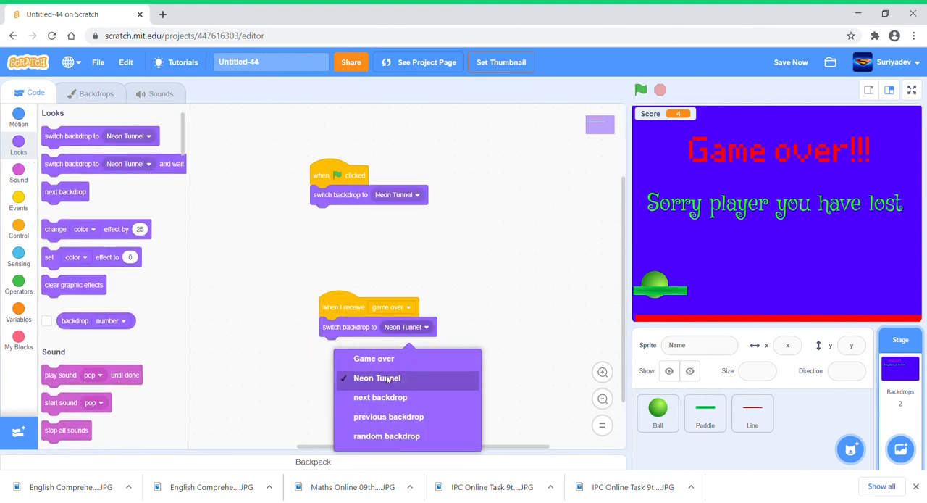
left_click(374, 358)
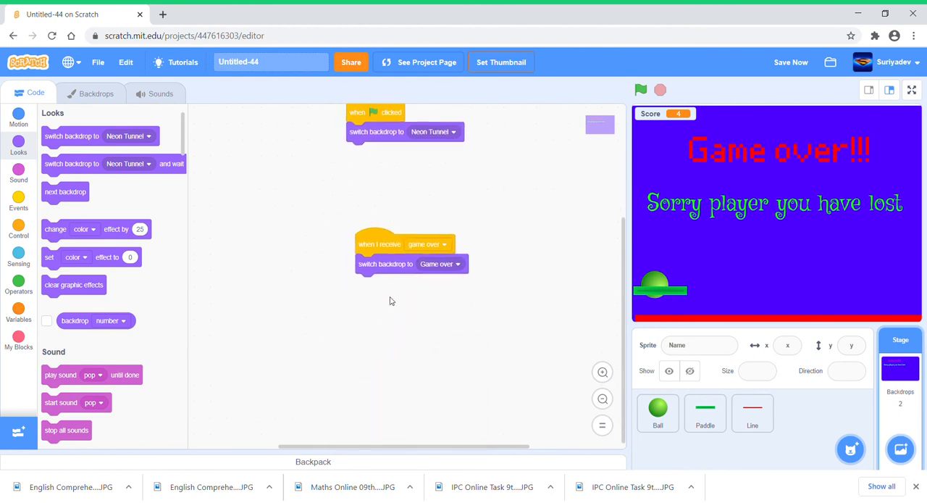
After the Game over switch, wait 0.5 seconds and stop all.
left_click(17, 231)
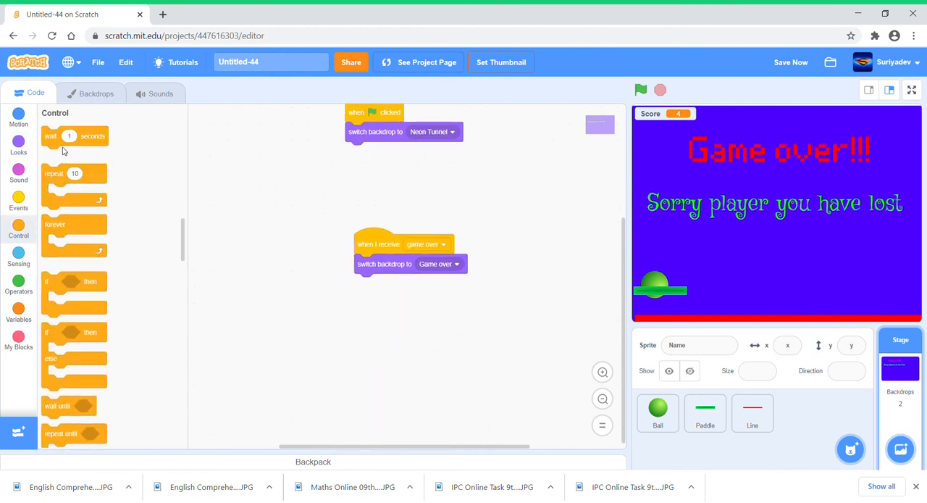
left_click_drag(69, 136, 389, 284)
type("0.5")
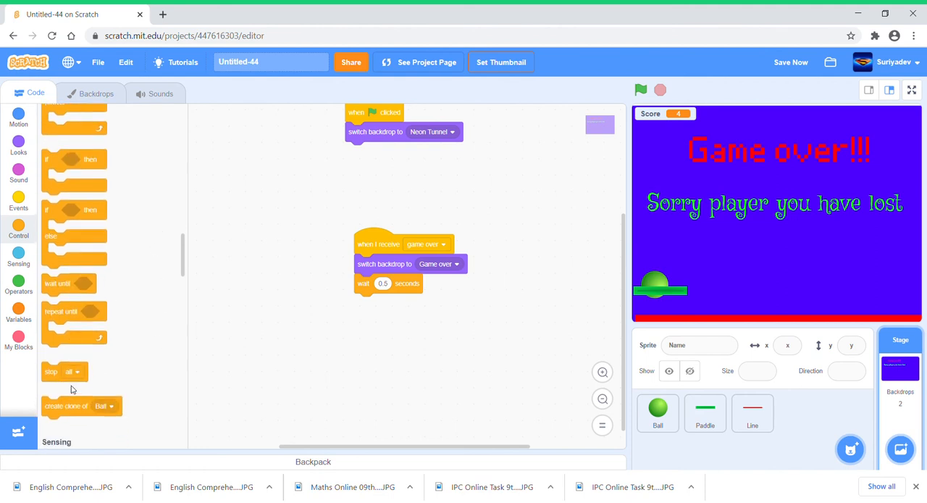
left_click_drag(51, 371, 364, 303)
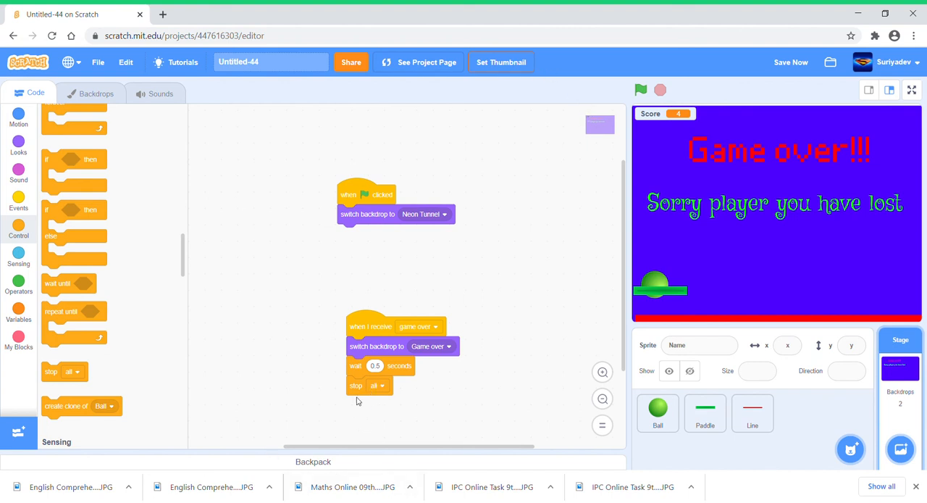
mouse_move(583, 173)
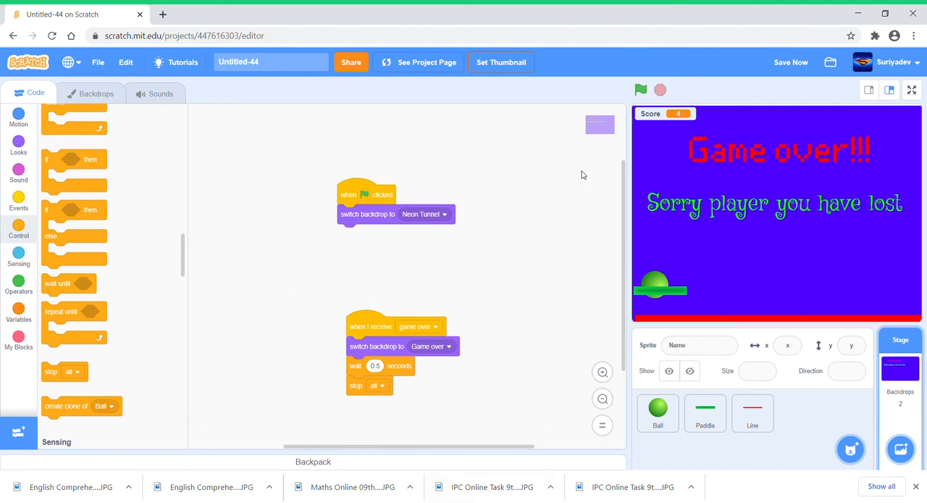
left_click(641, 90)
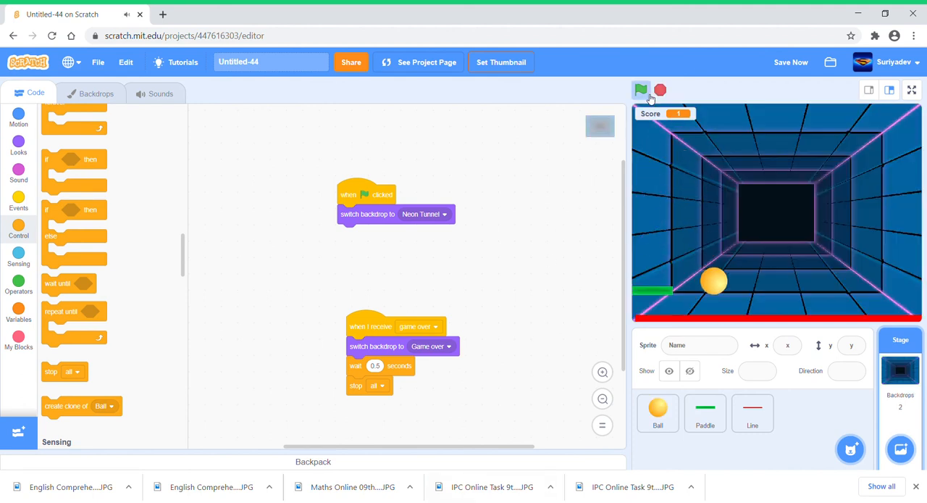
left_click(641, 90)
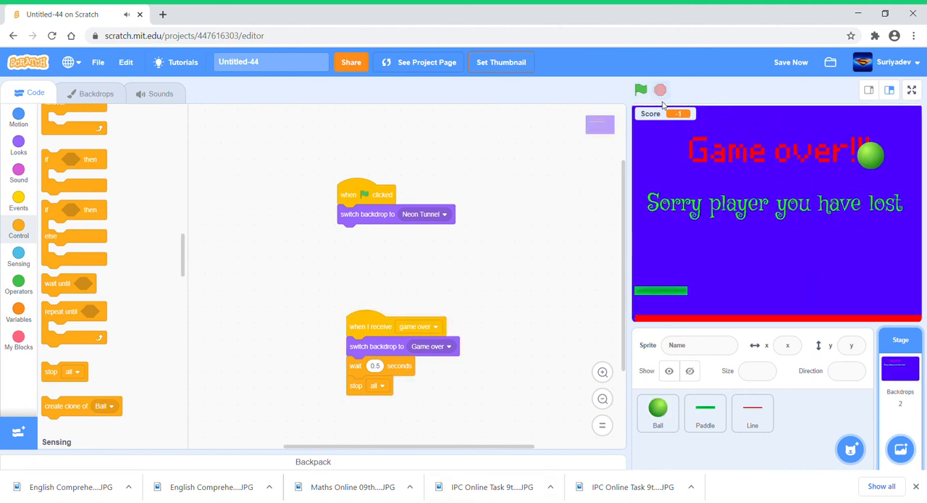
left_click(658, 413)
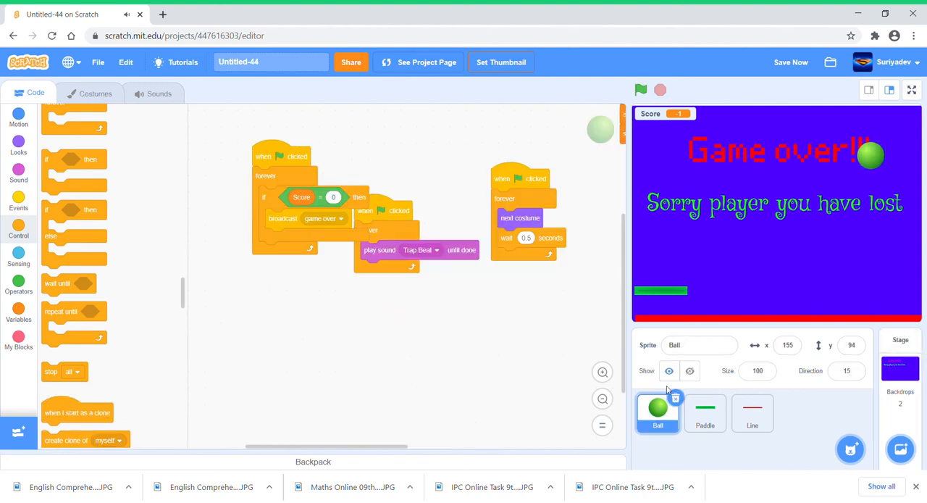
left_click(704, 413)
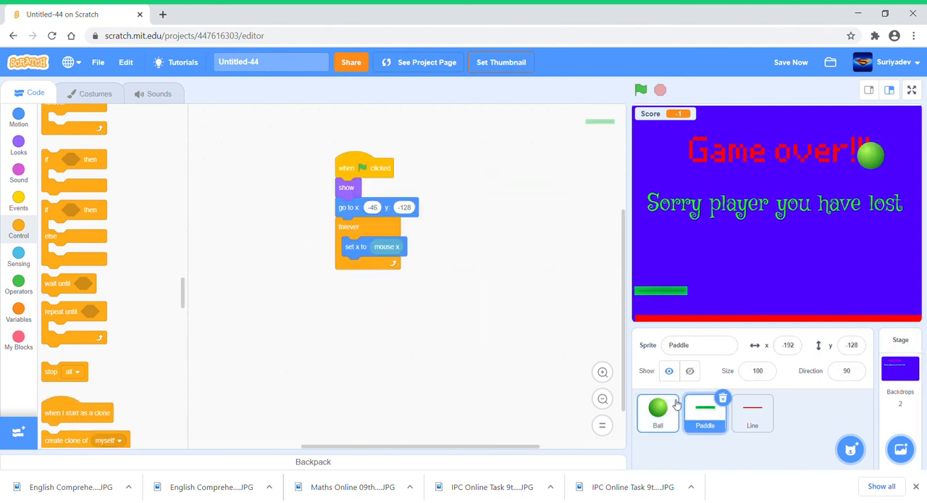
left_click(658, 411)
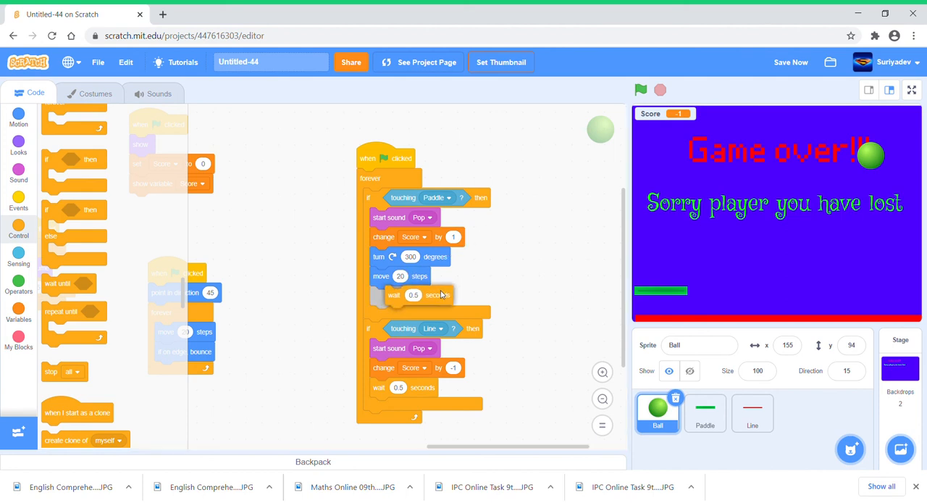
left_click(640, 90)
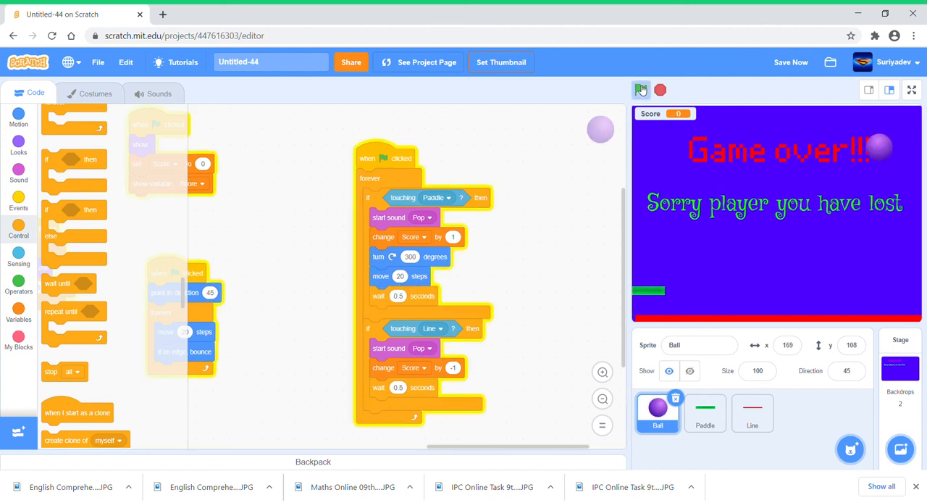
left_click(641, 89)
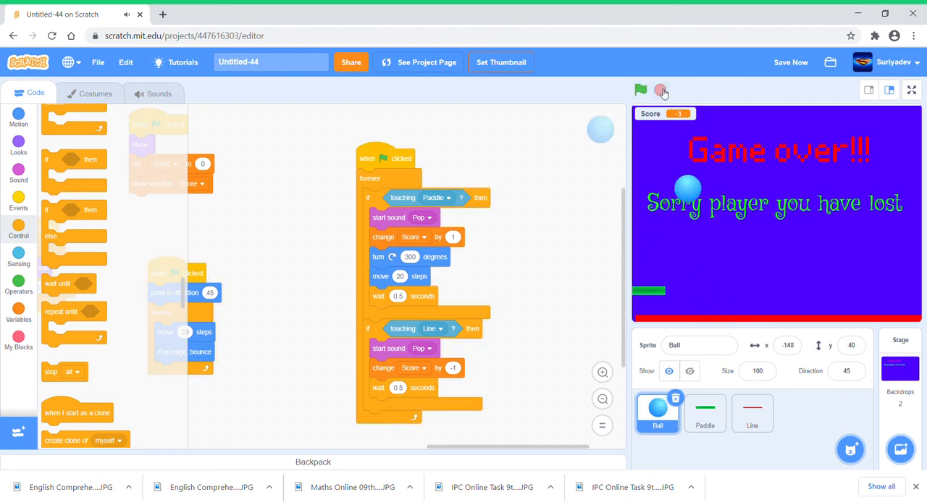
left_click(640, 90)
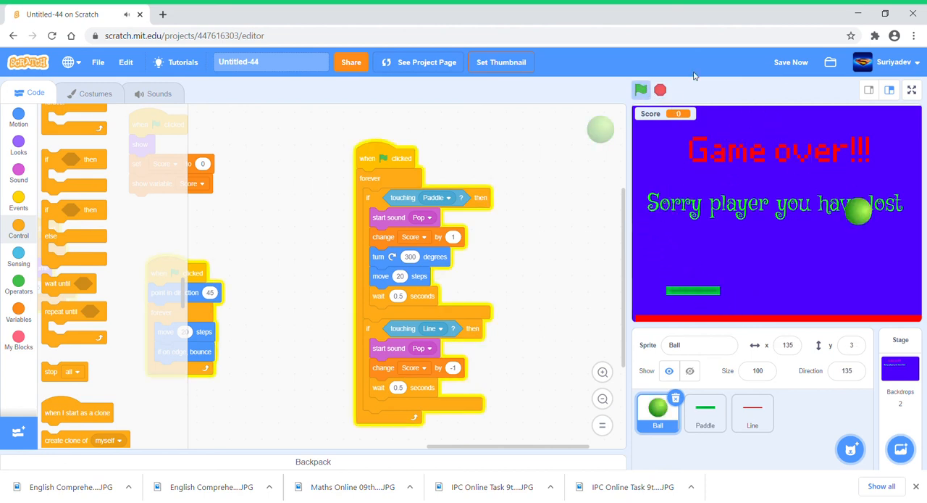
left_click(641, 90)
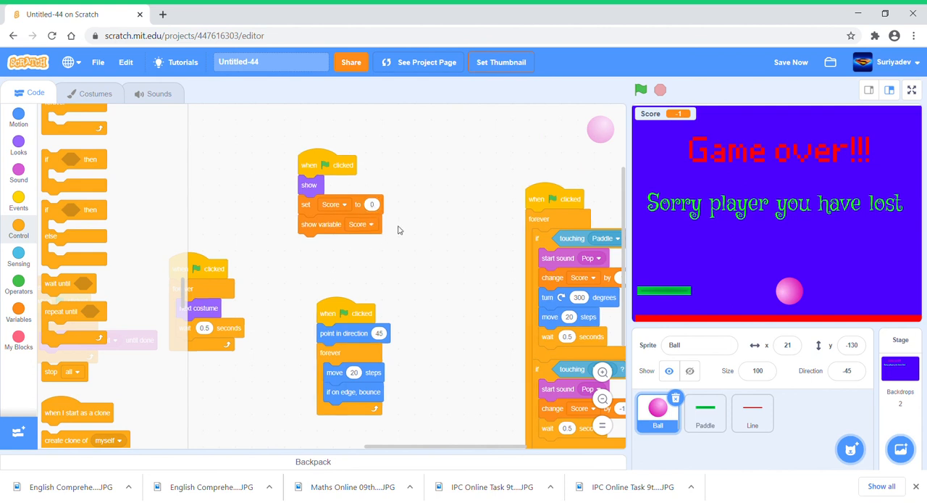
mouse_move(417, 217)
type("1")
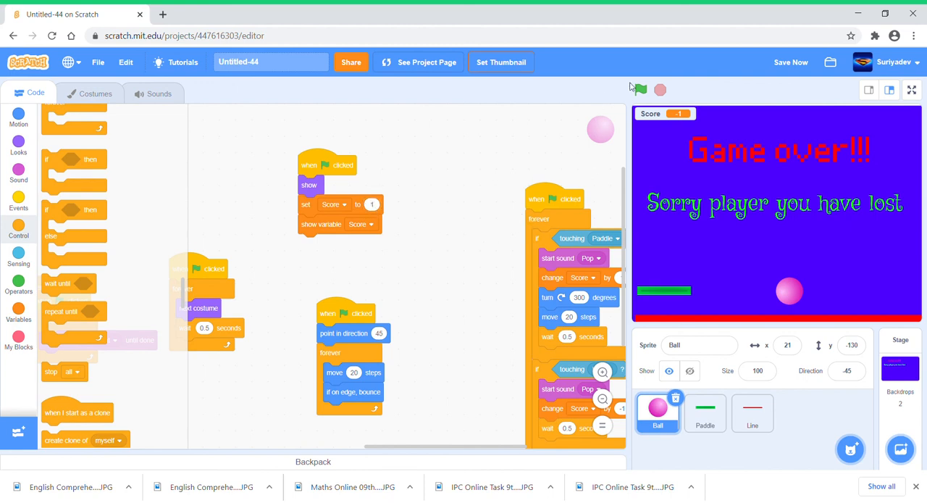
left_click(641, 90)
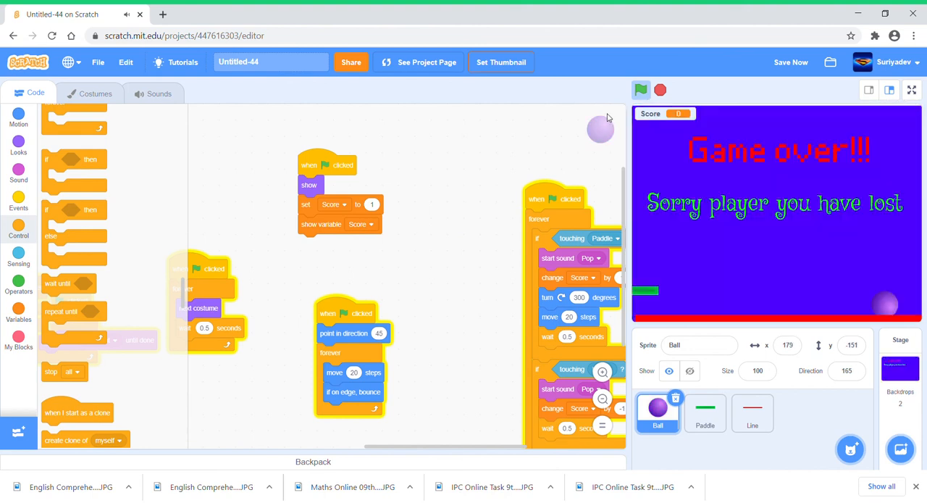
left_click(641, 90)
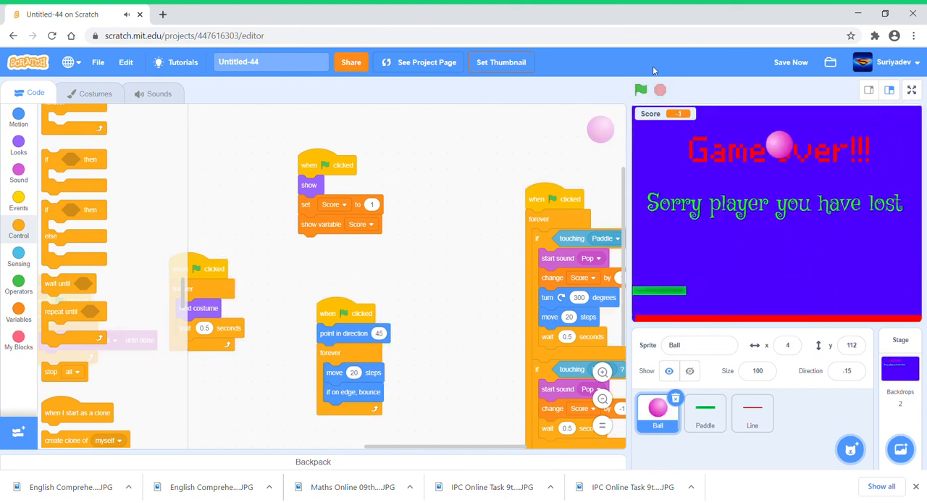
left_click(641, 90)
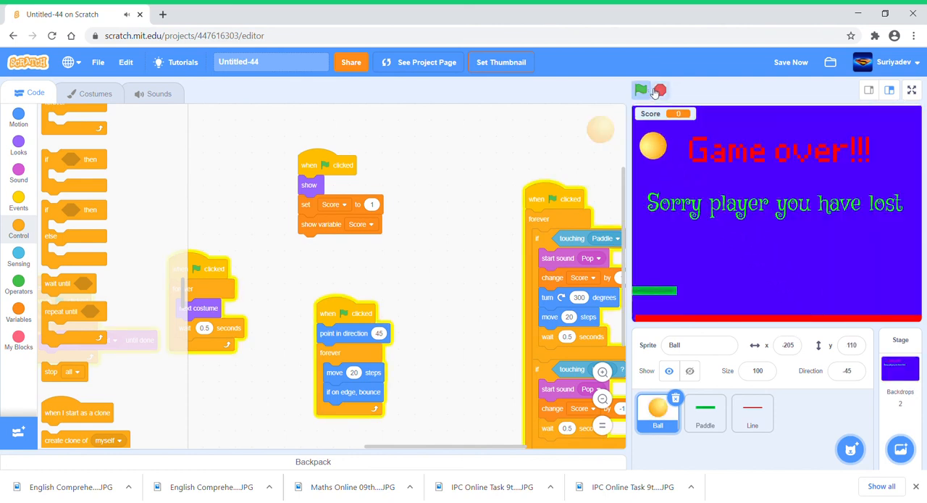
left_click(640, 90)
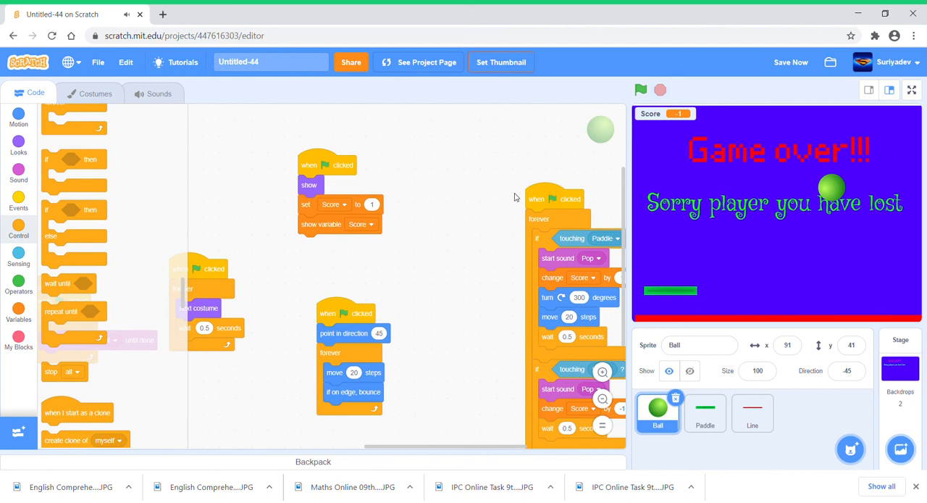
mouse_move(530, 378)
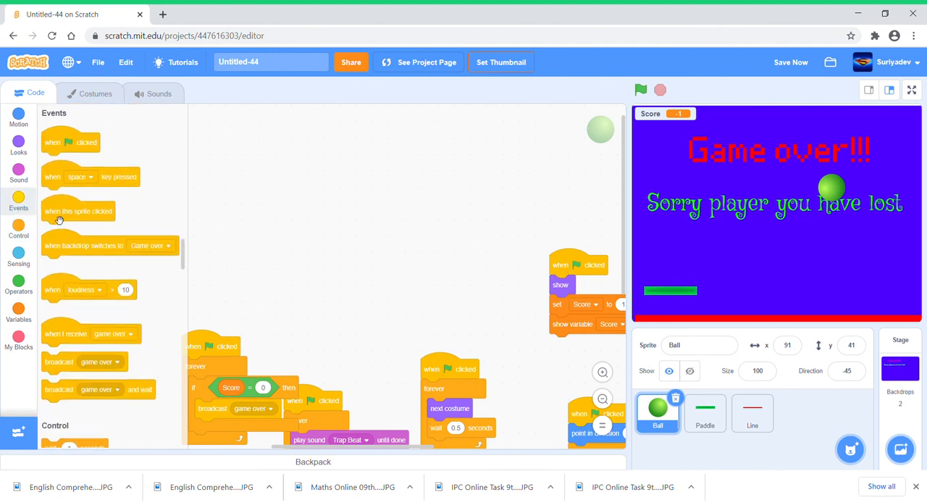
Give the Ball a 'when I receive game over' script that hides it.
left_click_drag(90, 333, 403, 151)
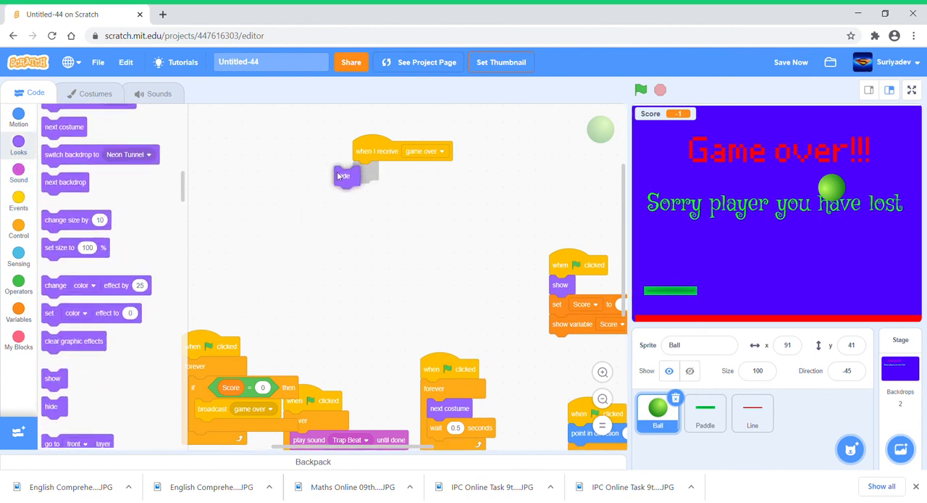
left_click_drag(340, 177, 362, 171)
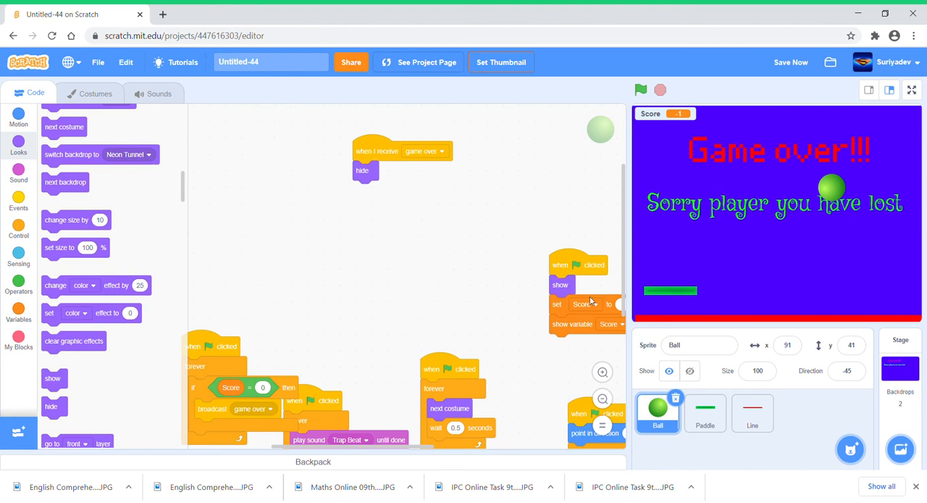
left_click(704, 413)
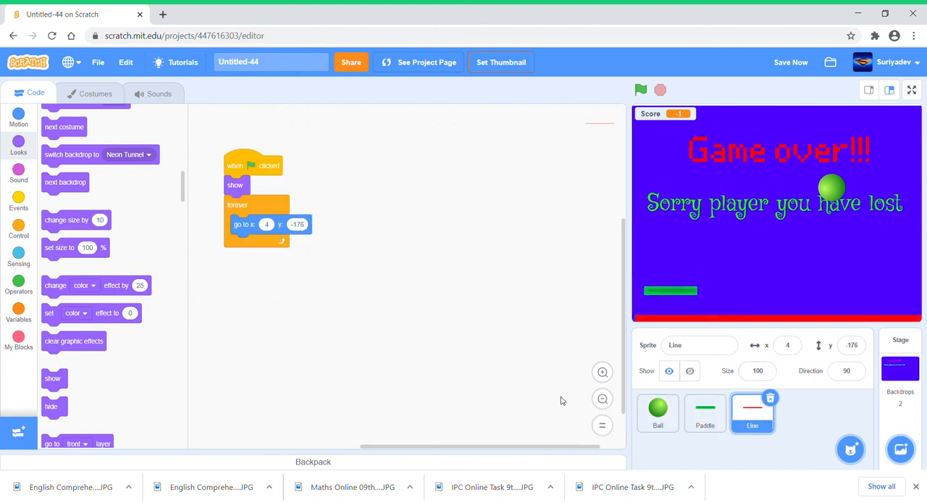
left_click(658, 413)
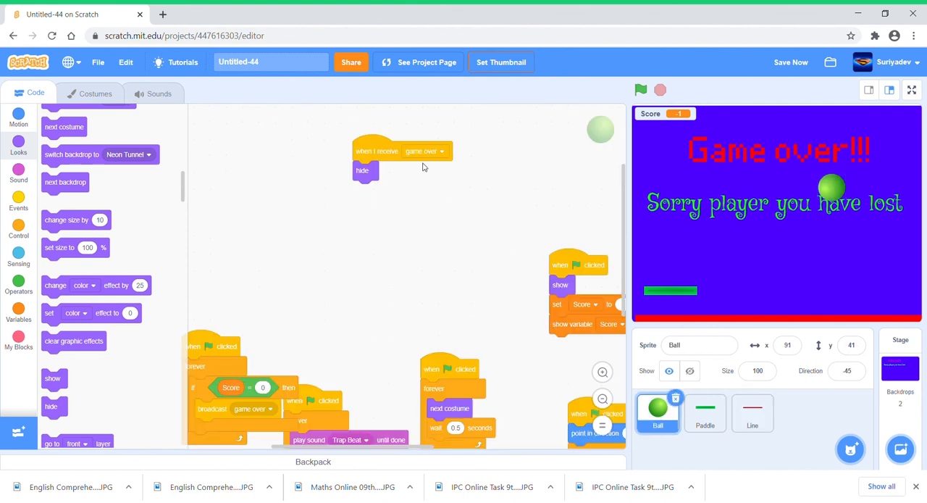
Copy the hide-on-game-over script onto the Line and Paddle sprites.
left_click_drag(403, 151, 731, 420)
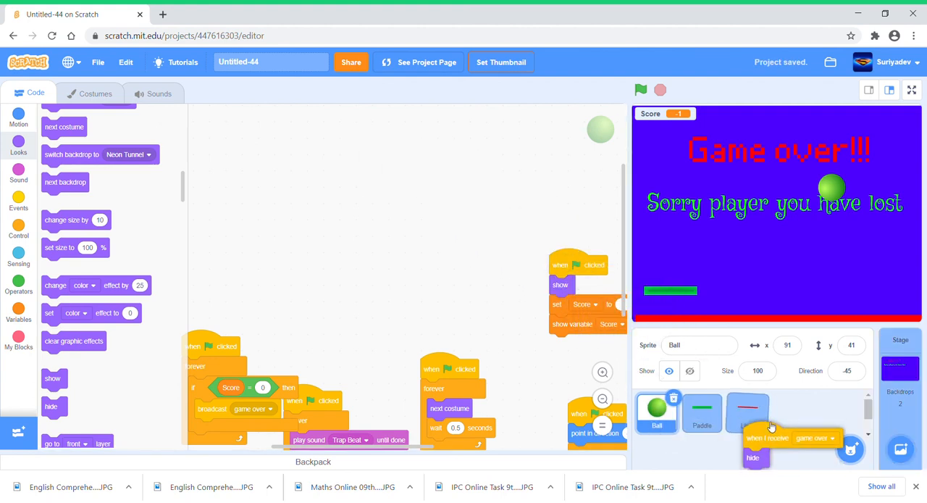
left_click(752, 413)
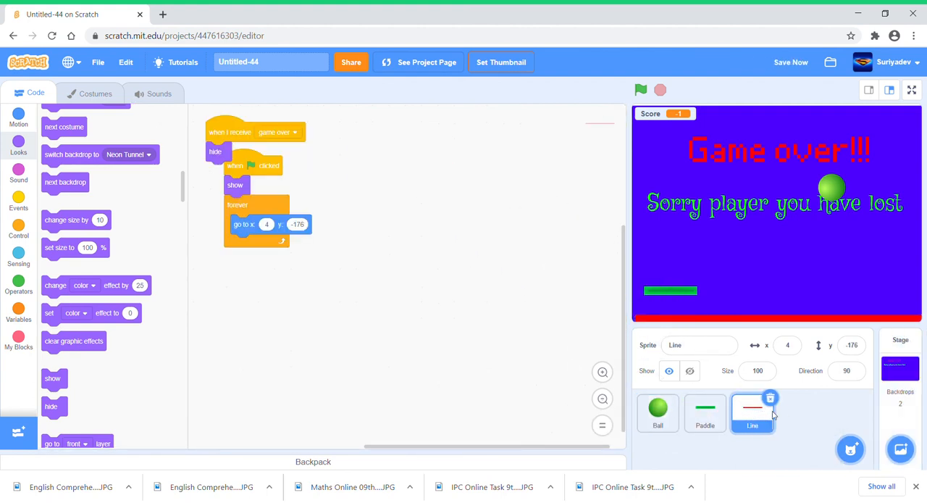
left_click(658, 412)
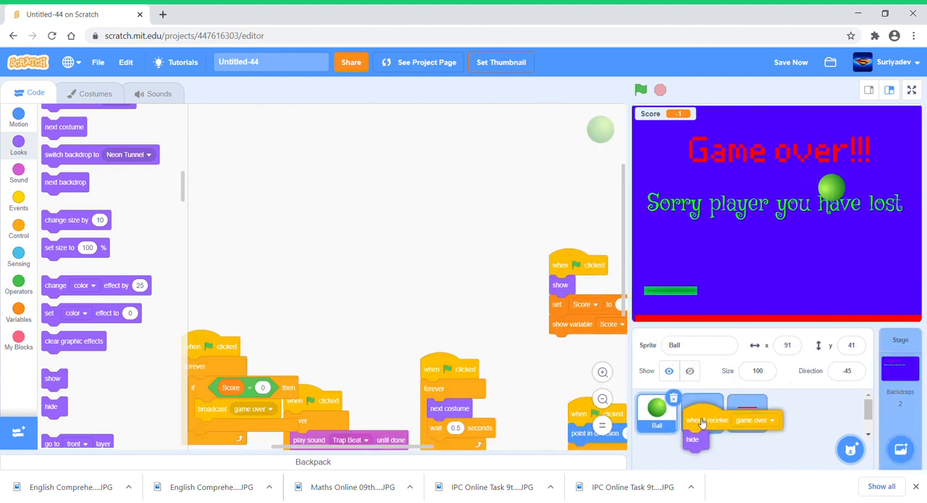
left_click(704, 411)
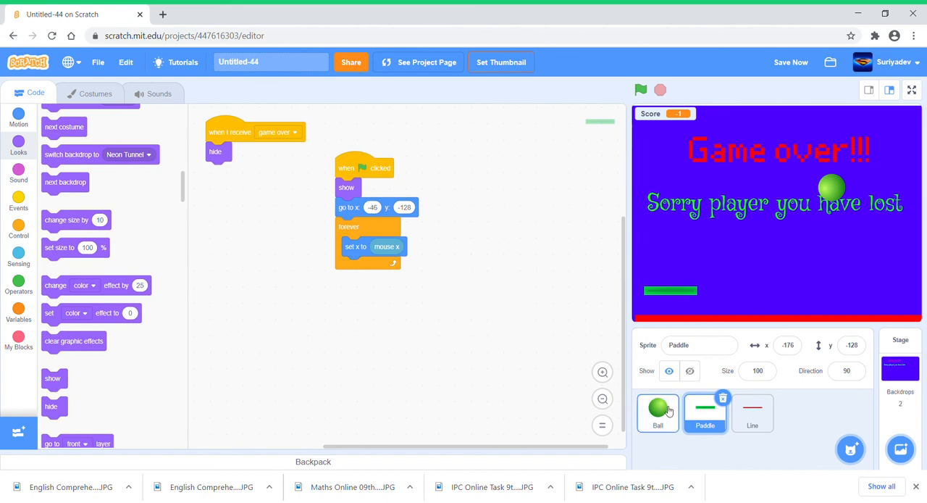
Show the Ball sprite's scripts in the code area again.
left_click(657, 413)
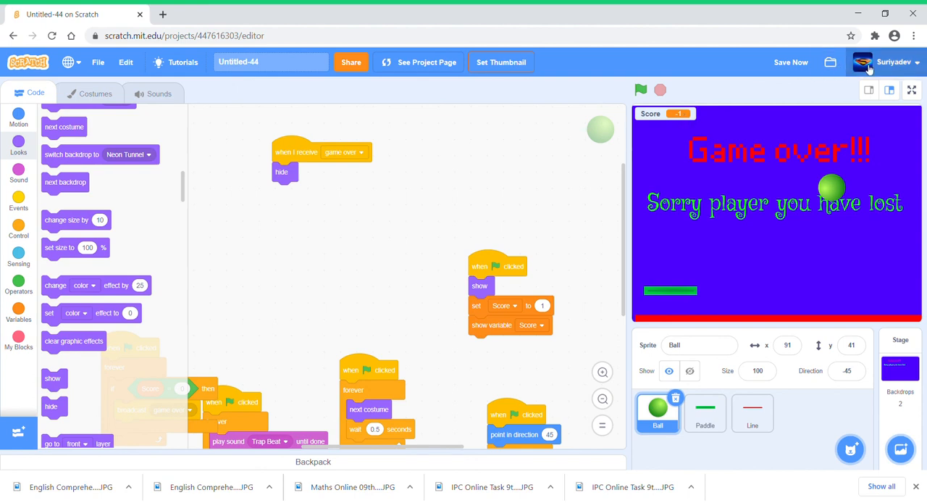
mouse_move(768, 110)
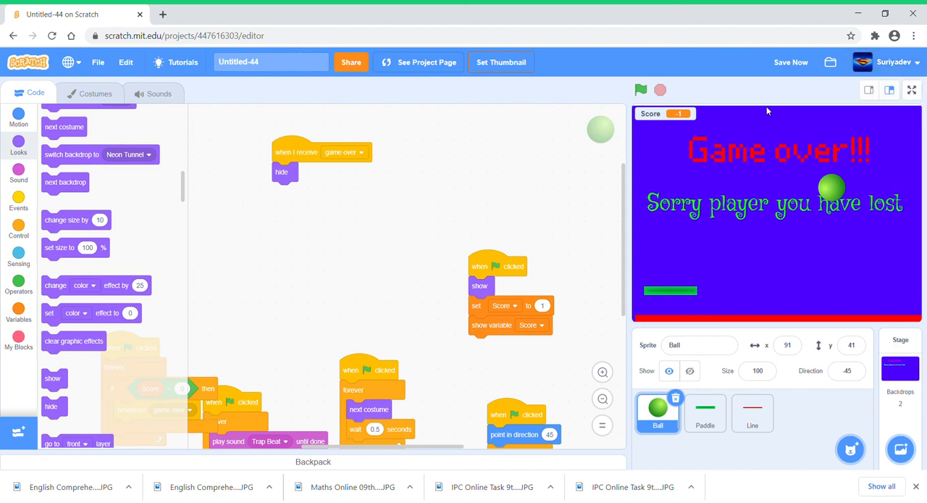
mouse_move(749, 87)
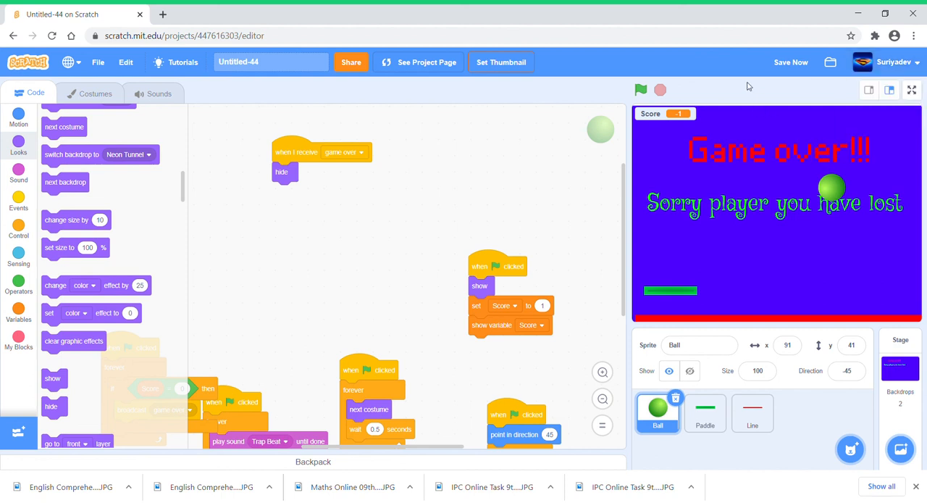
mouse_move(694, 109)
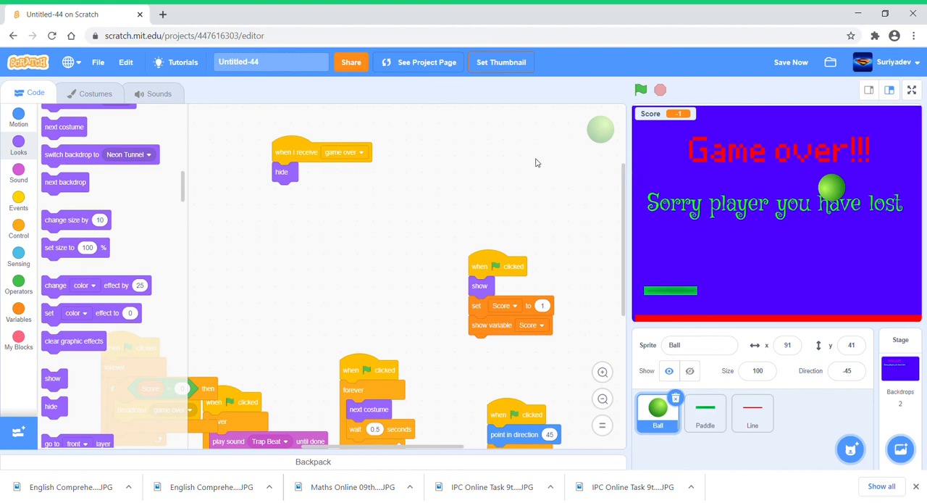
mouse_move(383, 217)
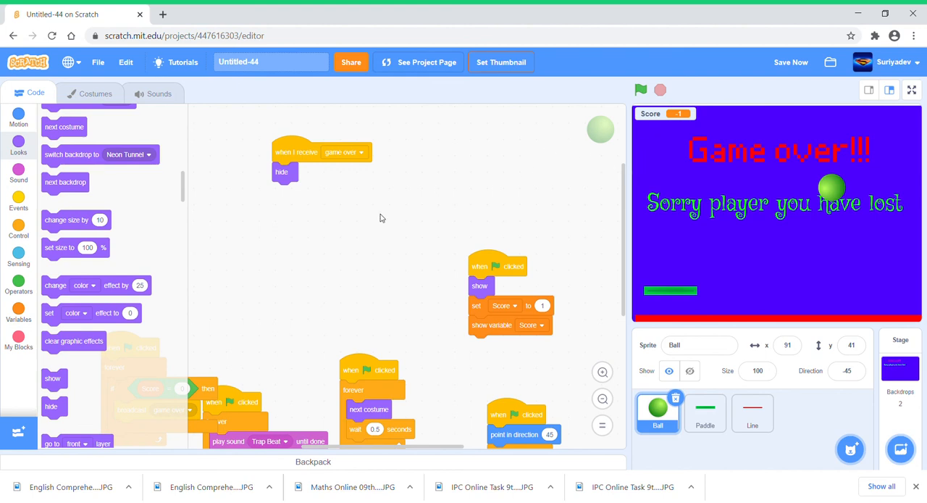
mouse_move(151, 151)
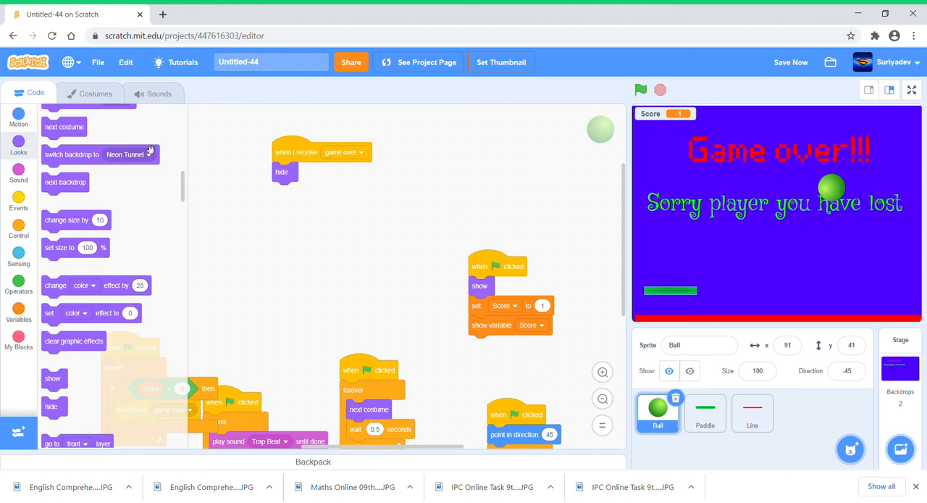
mouse_move(589, 147)
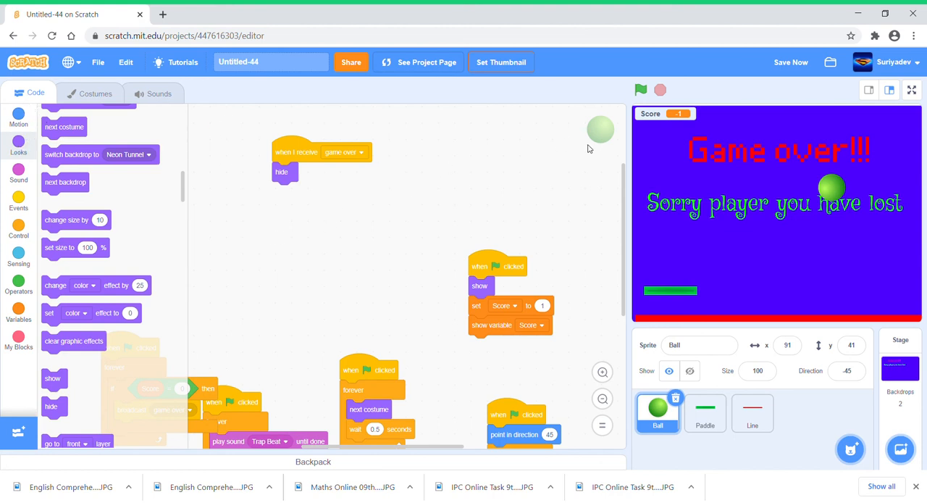